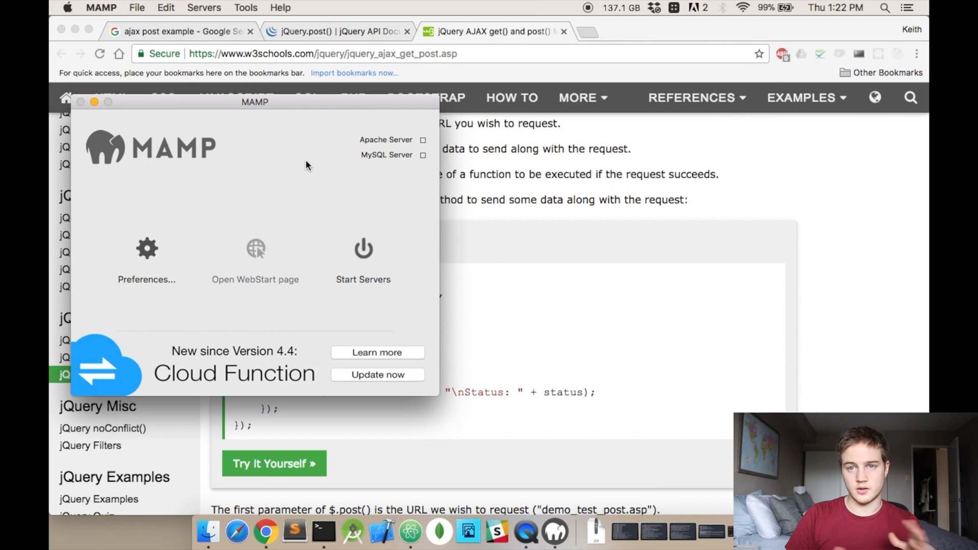
mouse_move(315, 156)
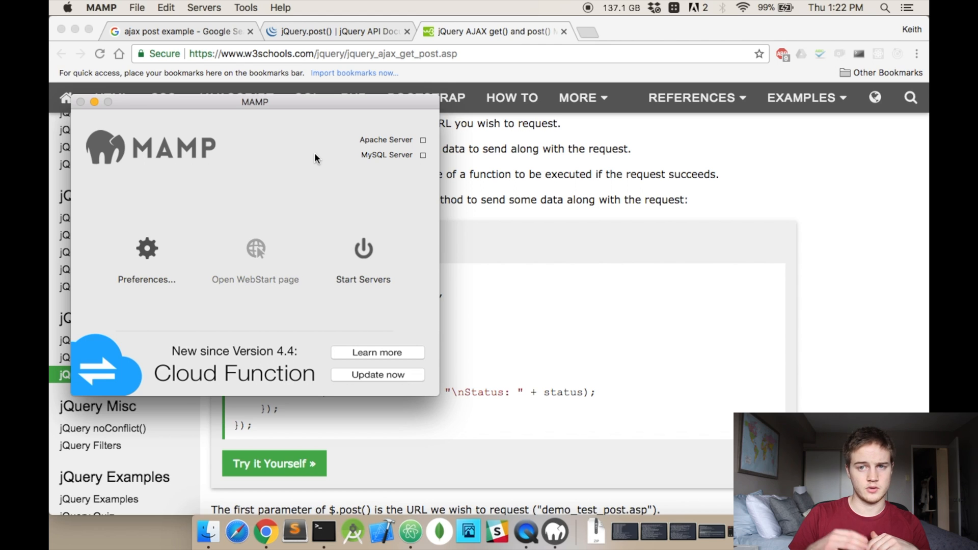
mouse_move(385, 244)
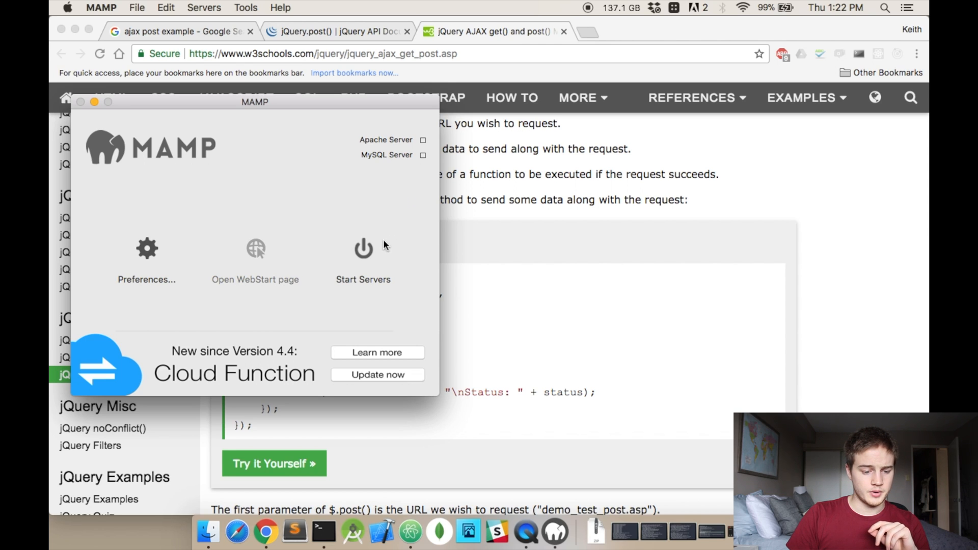
mouse_move(603, 251)
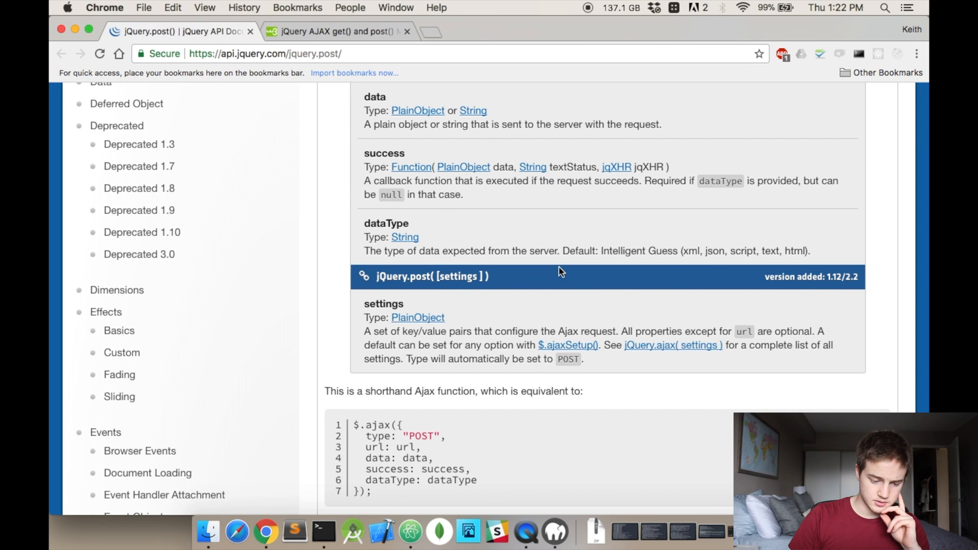
- Scroll through the jQuery.post() documentation, glancing at the local MAMP page address
scroll(down, 3)
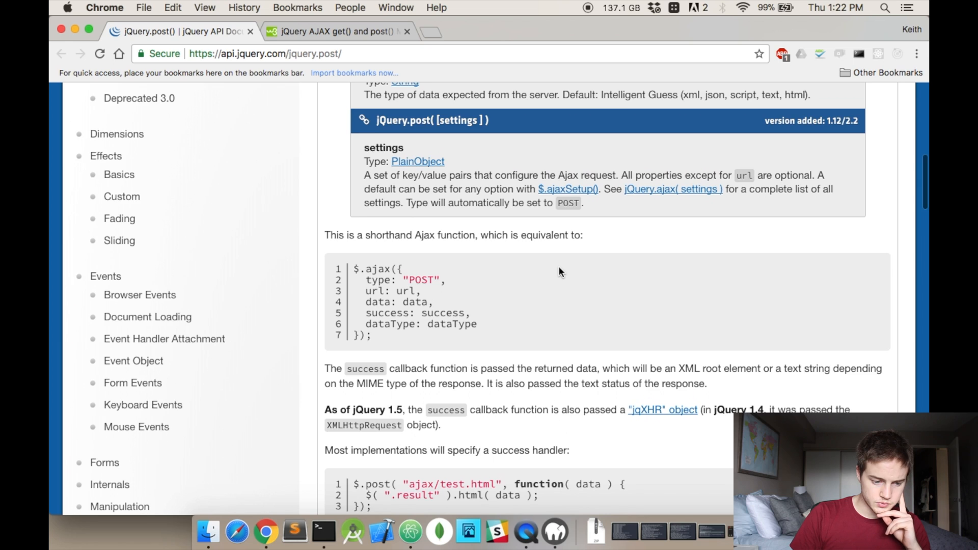
scroll(down, 3)
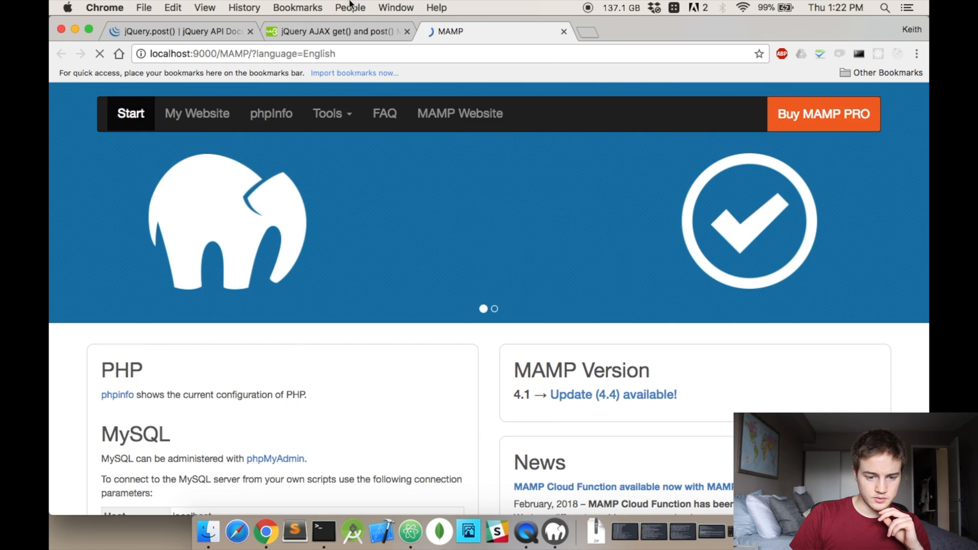
click(243, 53)
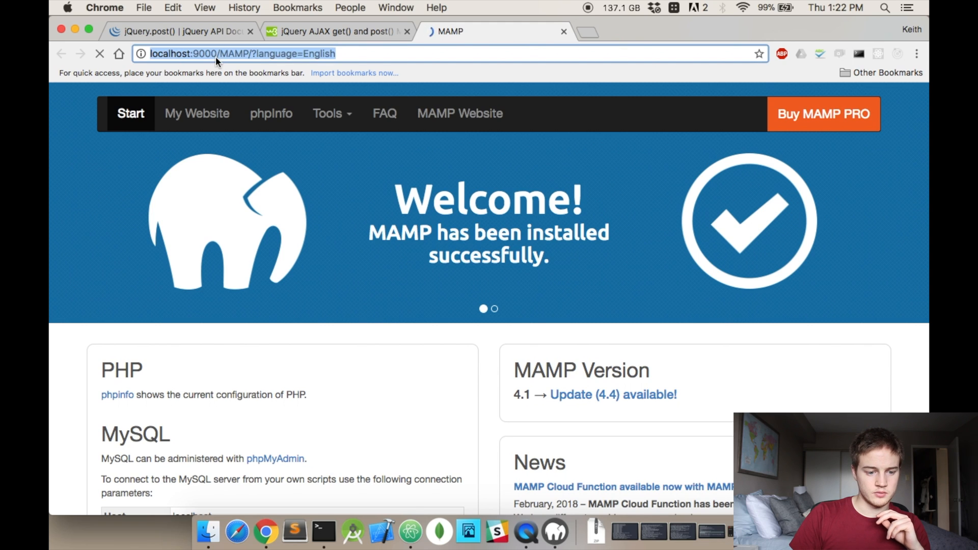
click(181, 31)
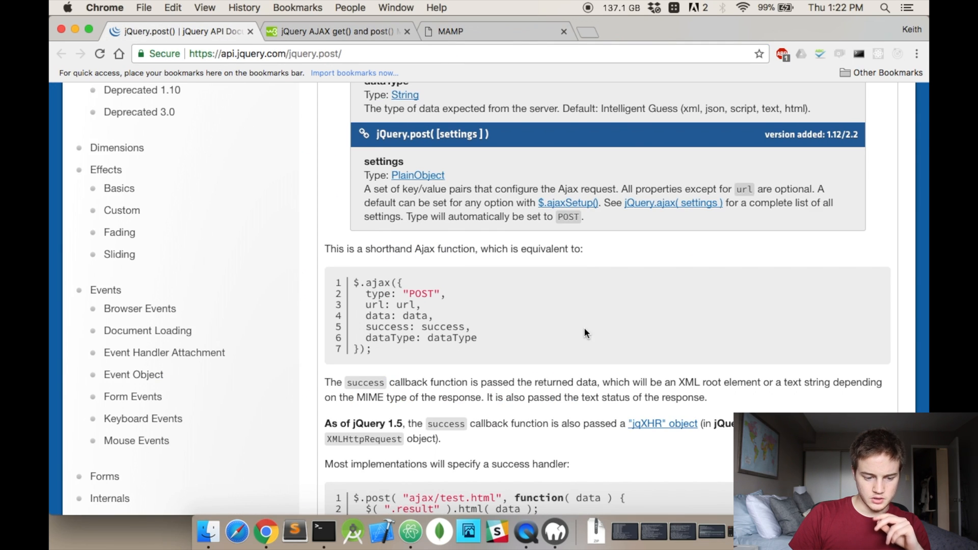
scroll(down, 3)
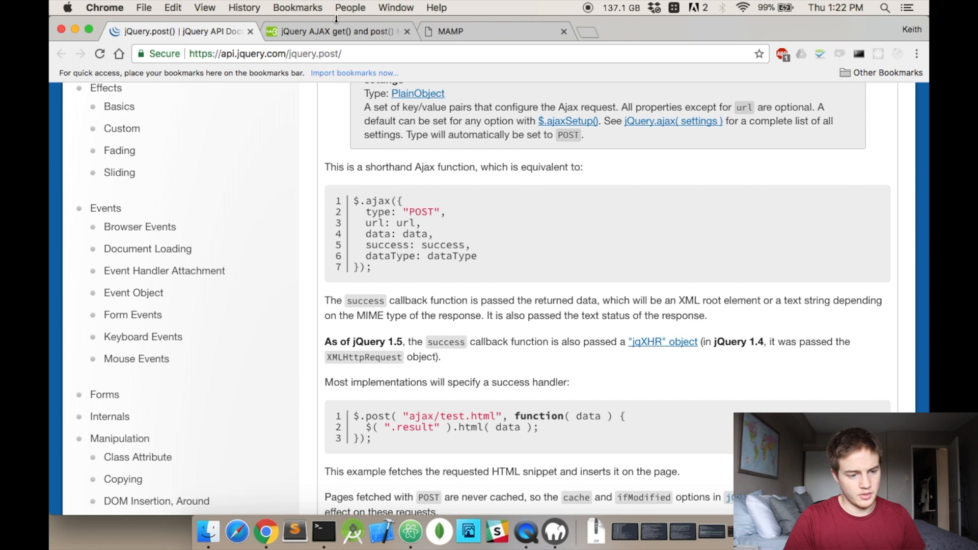
- Bring up the W3Schools $.post() example and highlight the callback's data argument
click(336, 32)
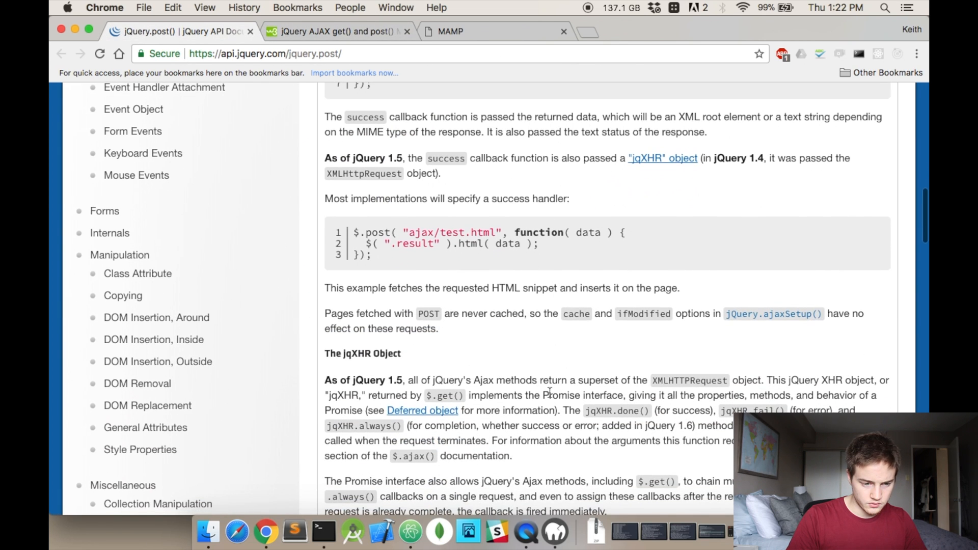
click(336, 31)
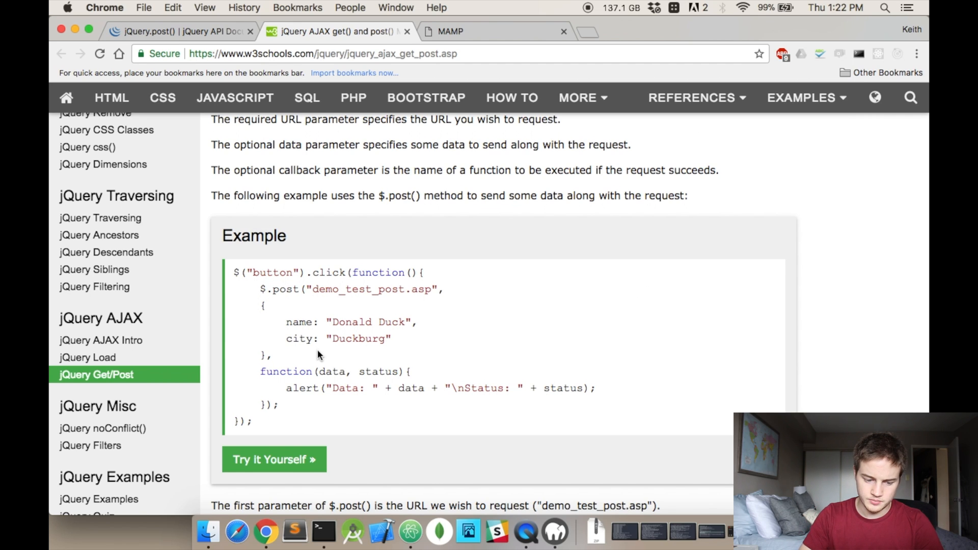
double_click(332, 371)
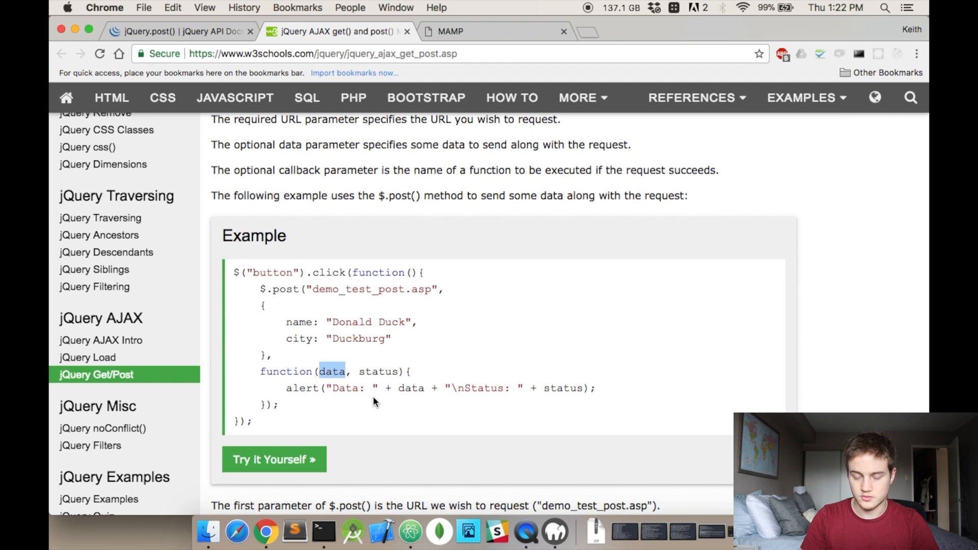
mouse_move(581, 322)
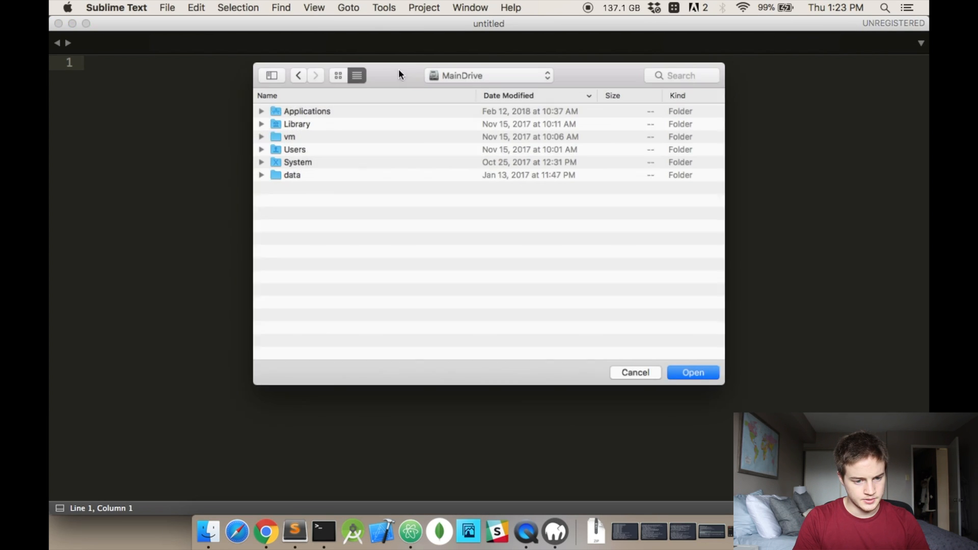
- In the Save As dialog, browse to MAMP/htdocs and create a new 'ajax' folder
click(305, 111)
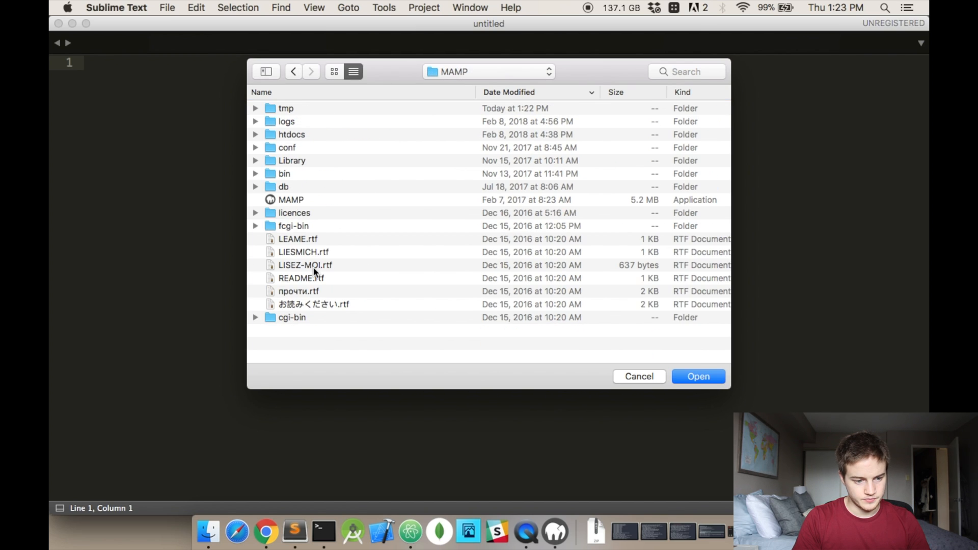
double_click(291, 134)
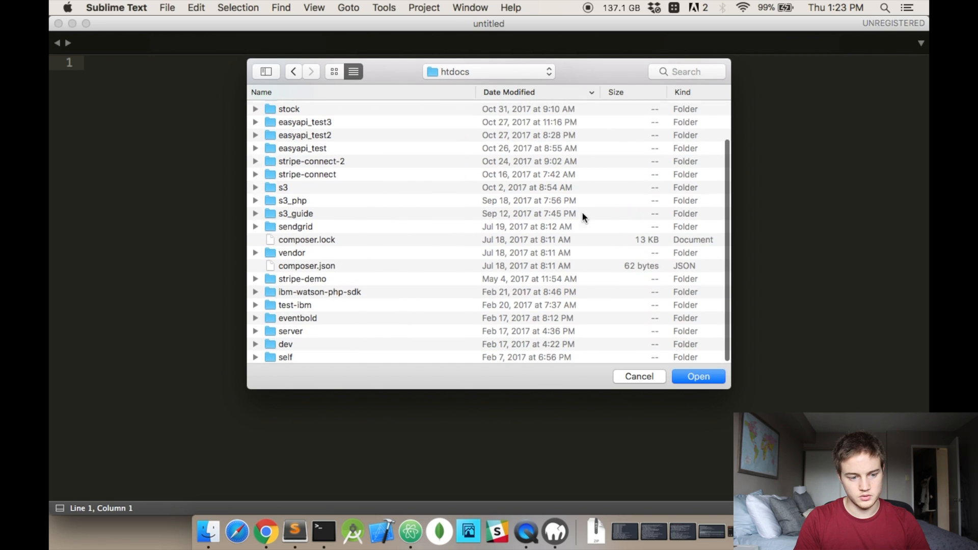
click(638, 376)
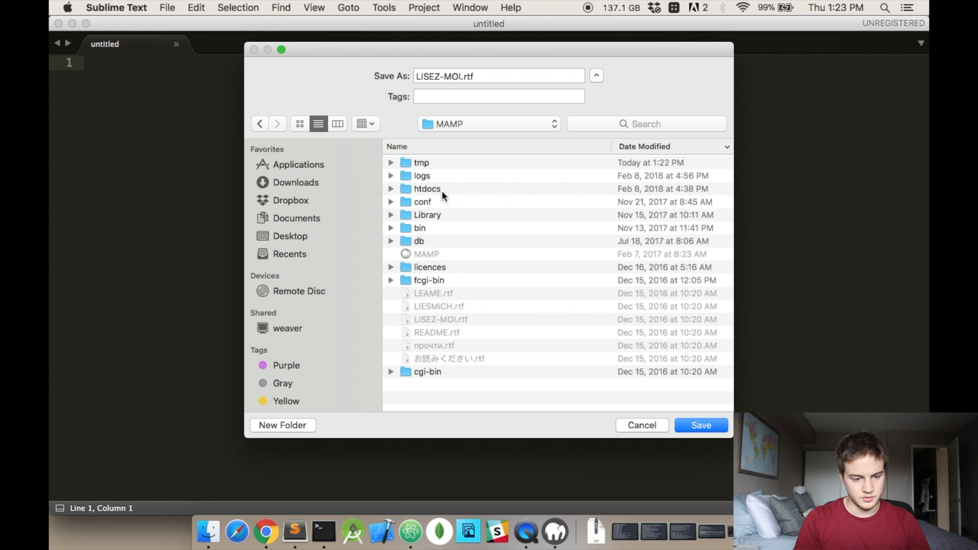
double_click(428, 188)
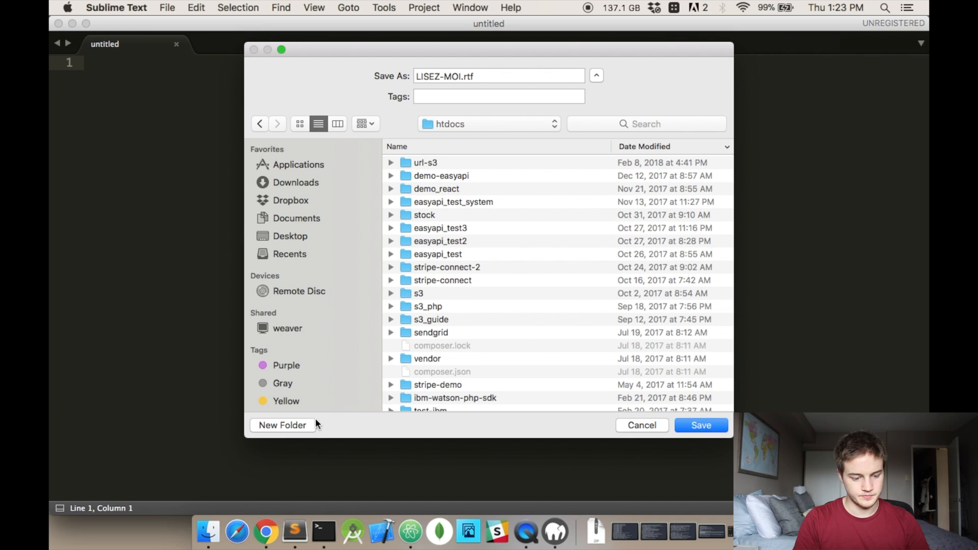
click(281, 425)
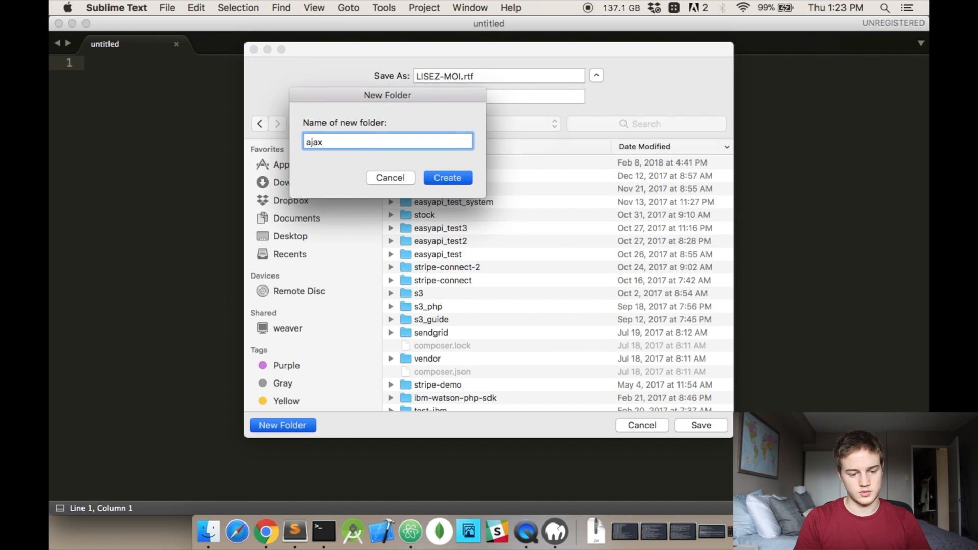
click(447, 177)
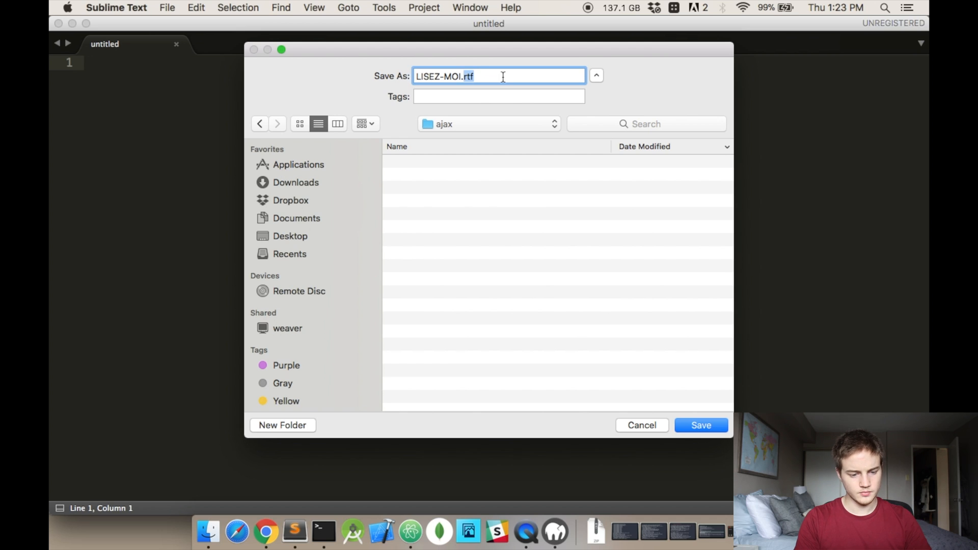
- Save the file as index.php in the ajax folder and type 'Hello world' into it
text(index.ph)
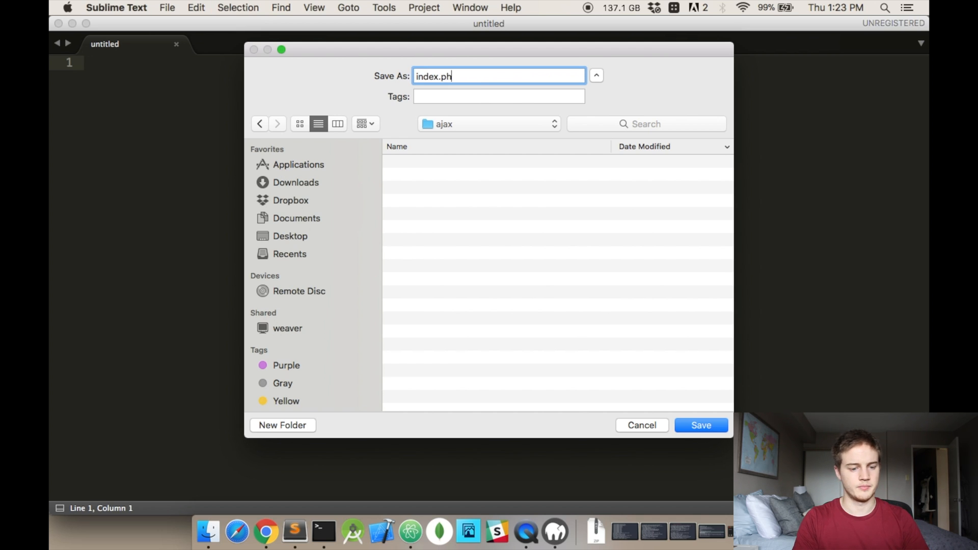
click(700, 425)
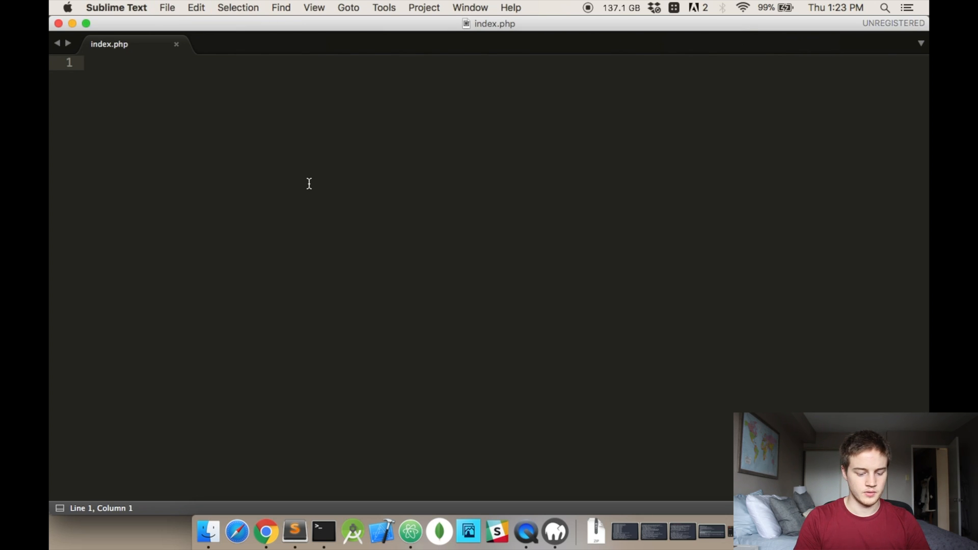
text(Hello wor)
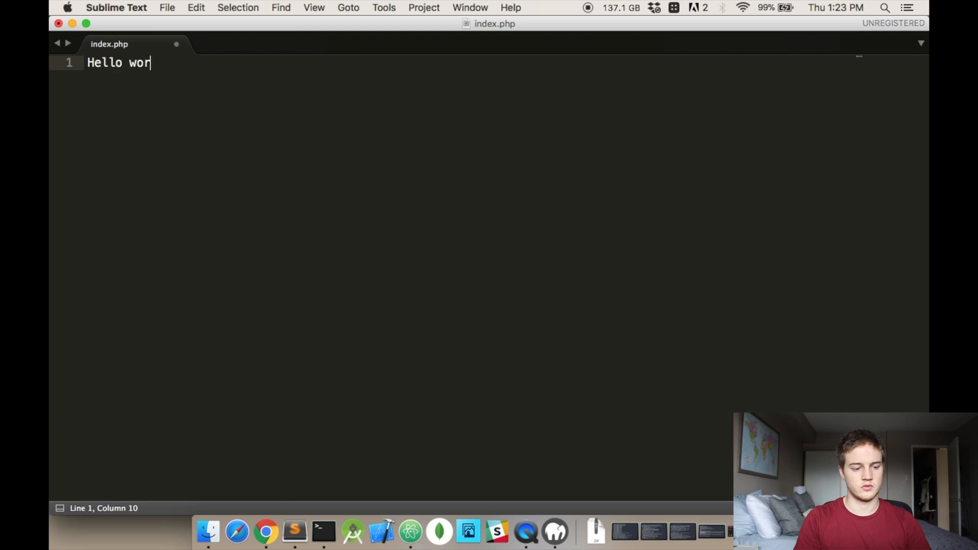
click(265, 531)
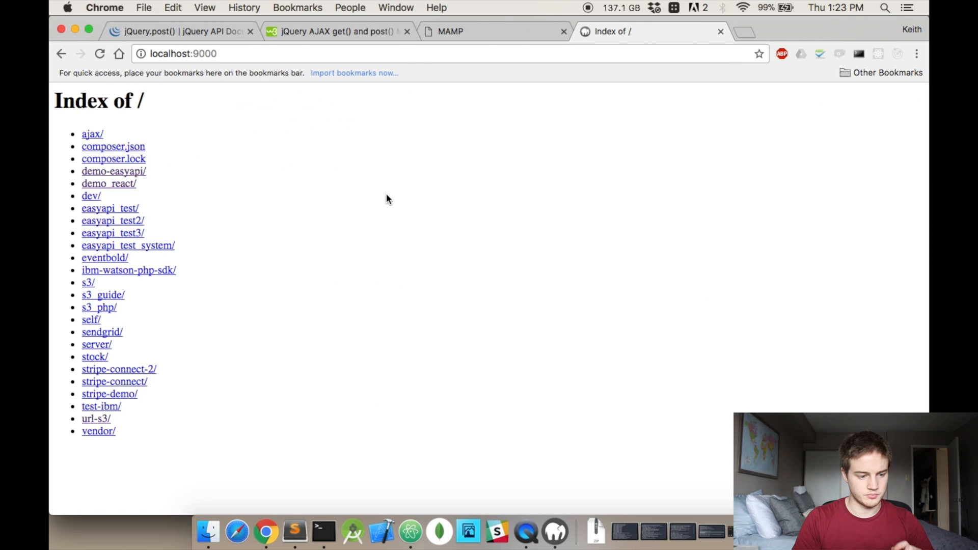
mouse_move(142, 431)
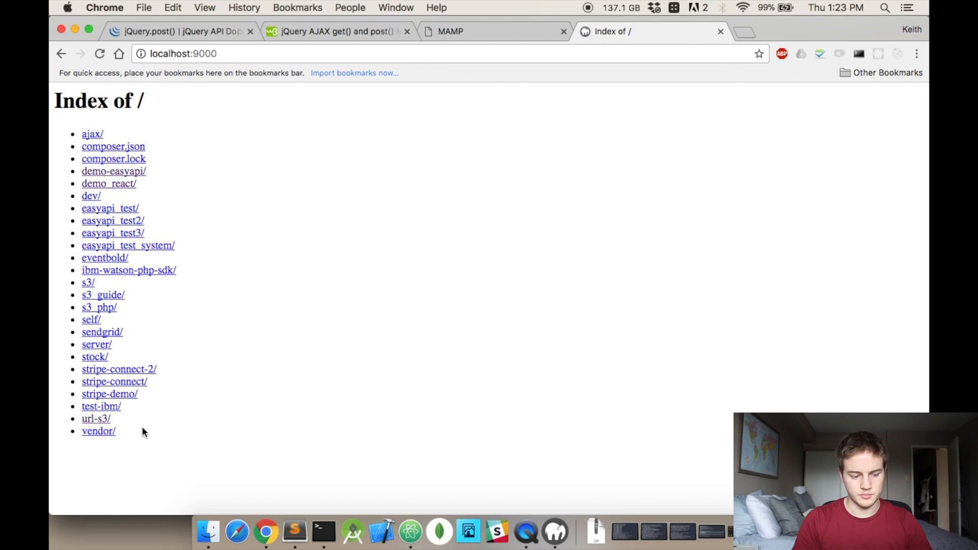
mouse_move(78, 205)
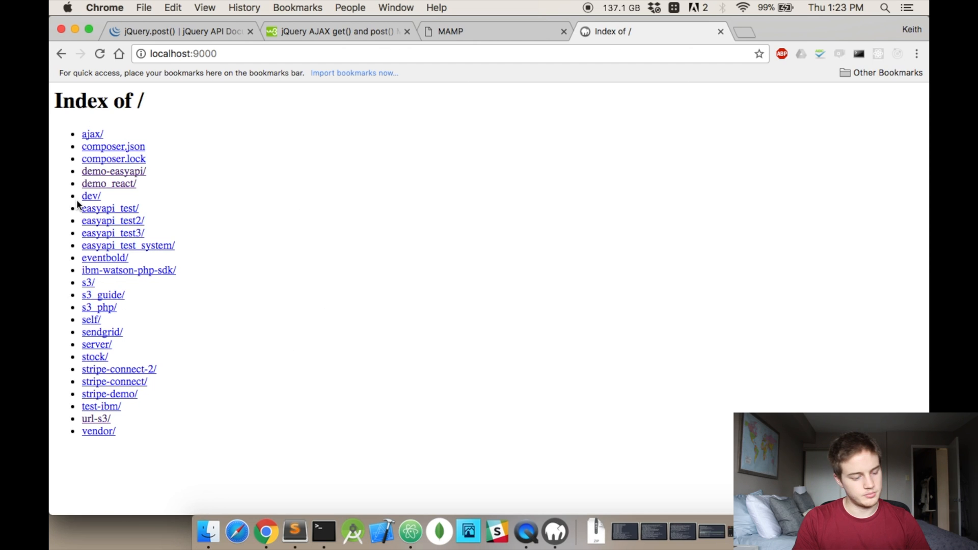
mouse_move(219, 236)
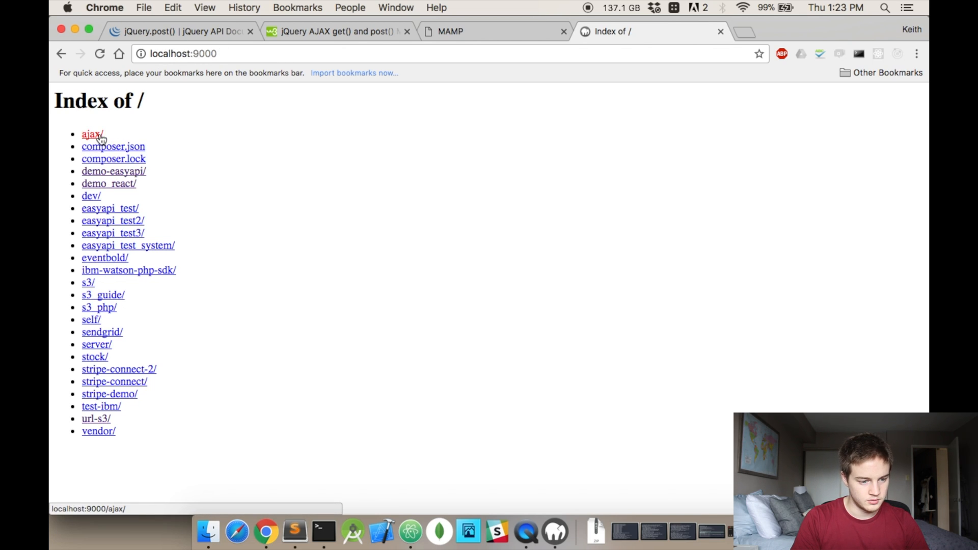
- Follow the ajax/ link on localhost:9000 to see the Hello world page
click(92, 134)
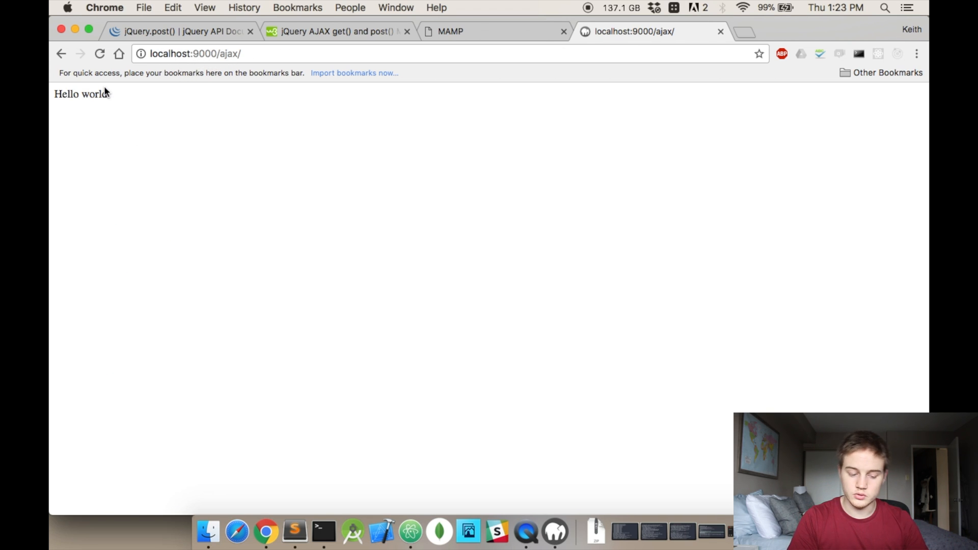
mouse_move(446, 454)
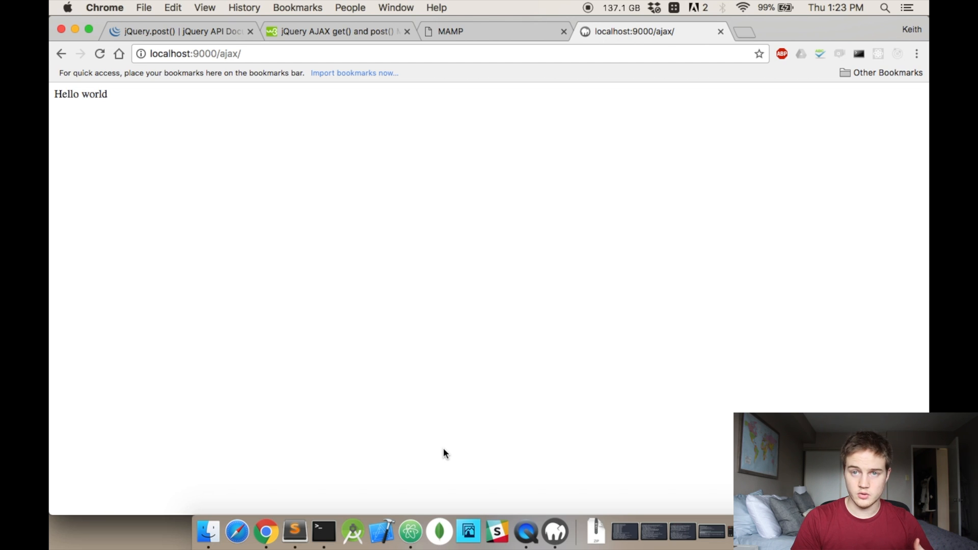
mouse_move(290, 524)
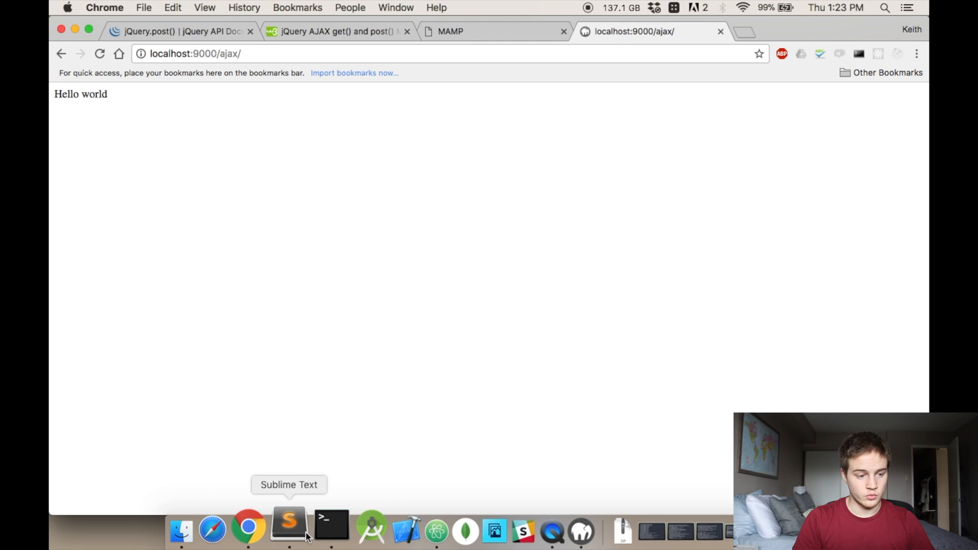
- Save the empty file as users.php in the ajax folder, replacing the untitled name
click(287, 526)
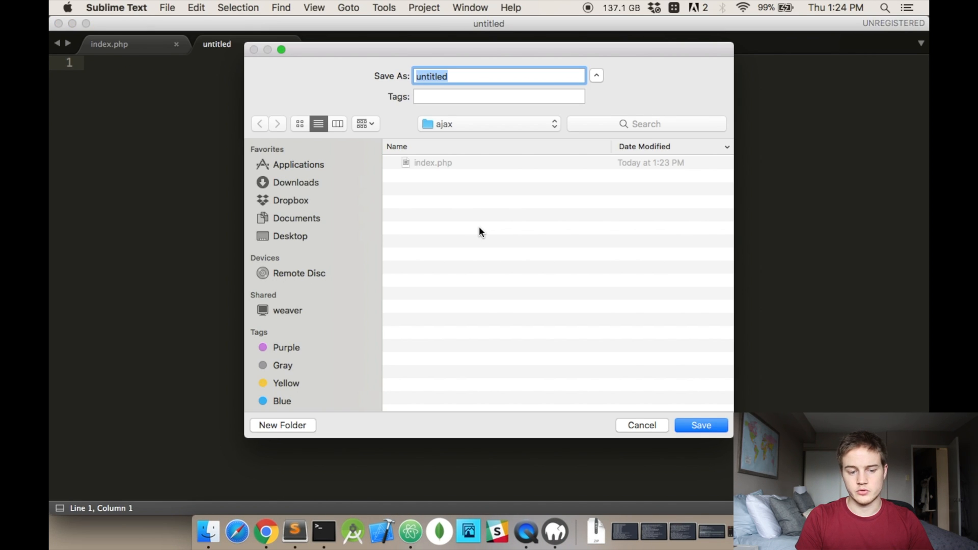
key(delete)
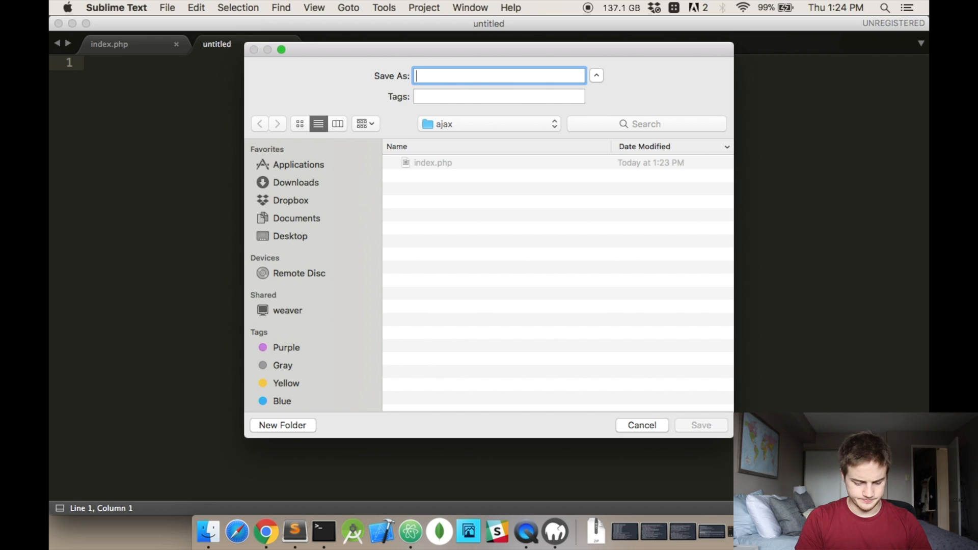
text(users.p)
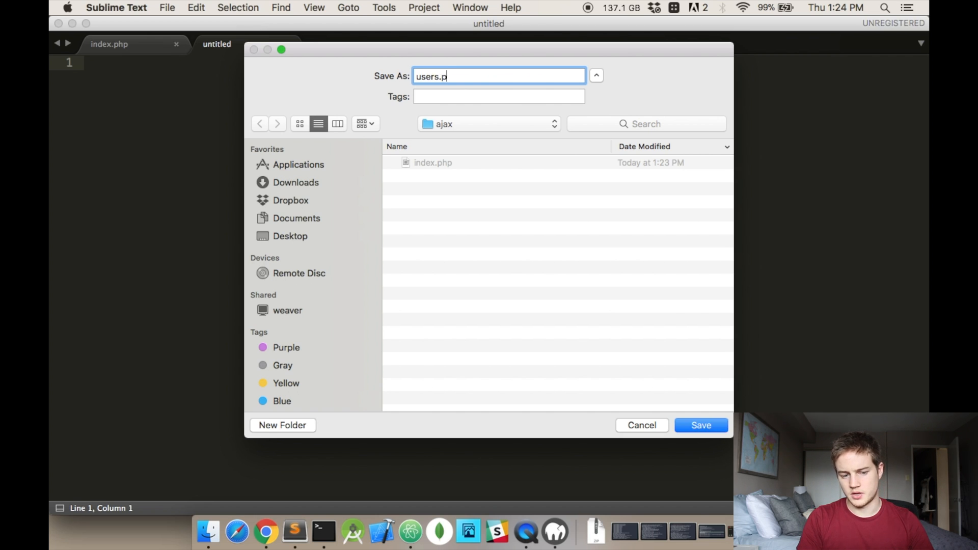
click(700, 424)
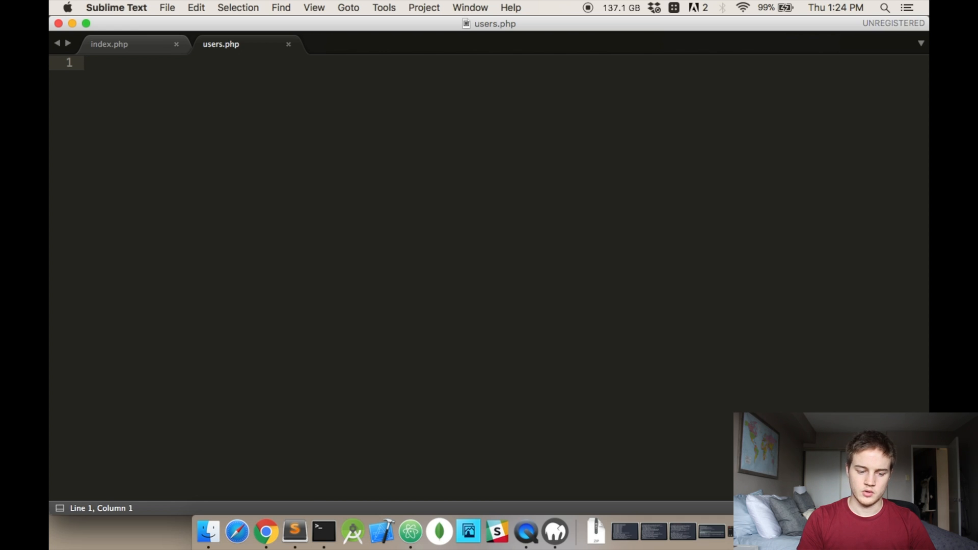
- Start users.php with <?php, read $_POST['name'] into $name, and add an empty-name check
text(<?php)
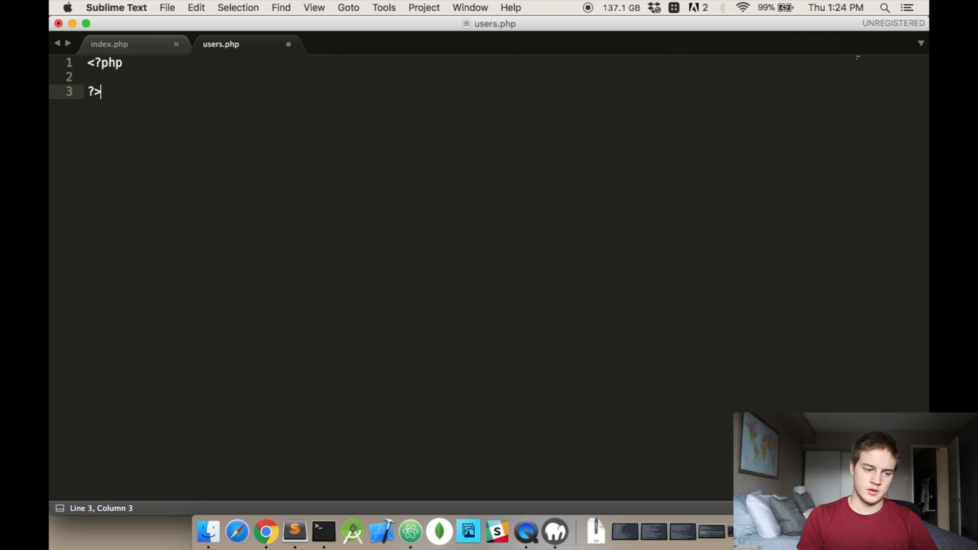
text($_P)
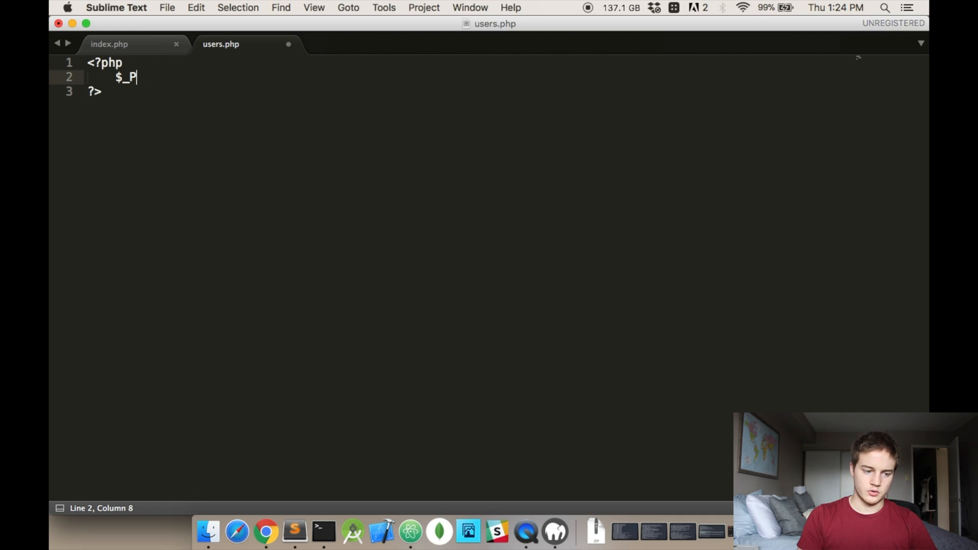
text(name)
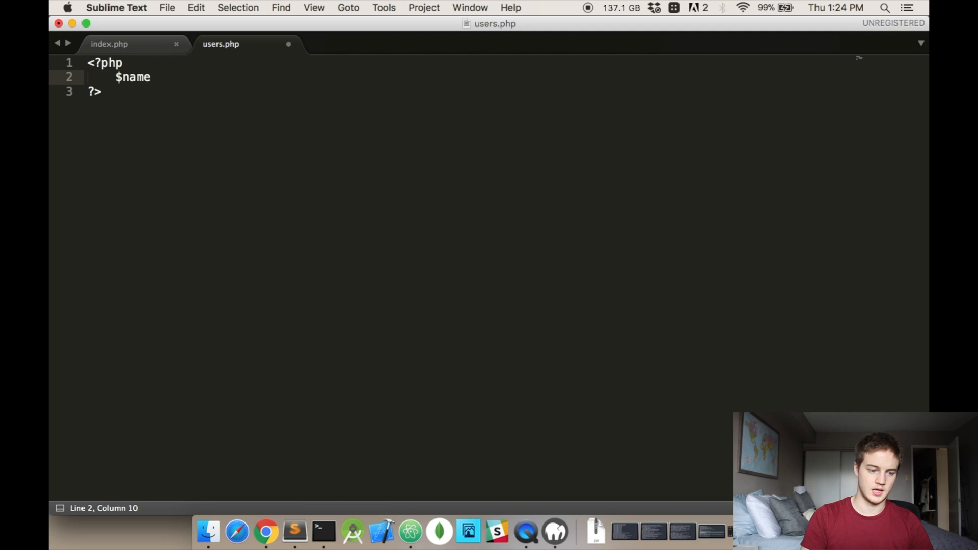
text(= $_POST[''])
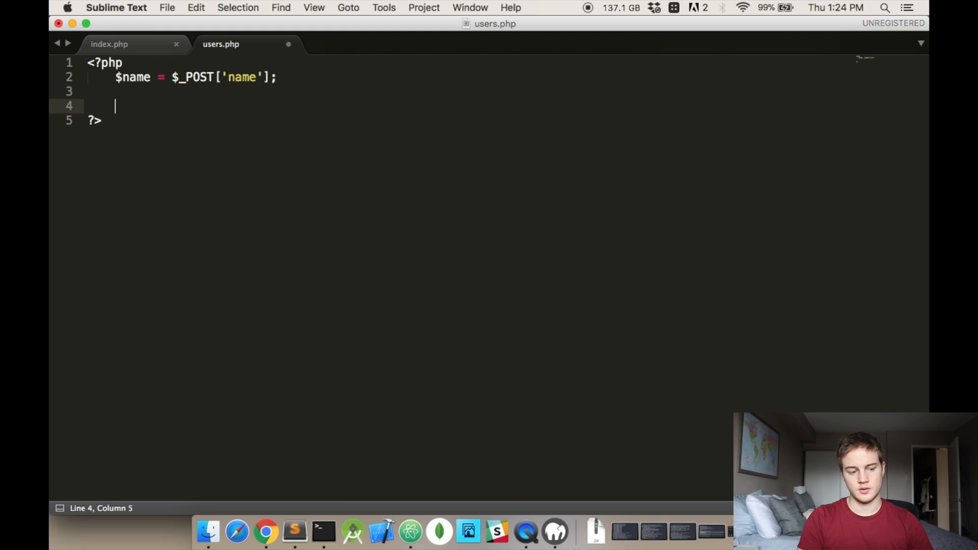
text(if ($name ==)
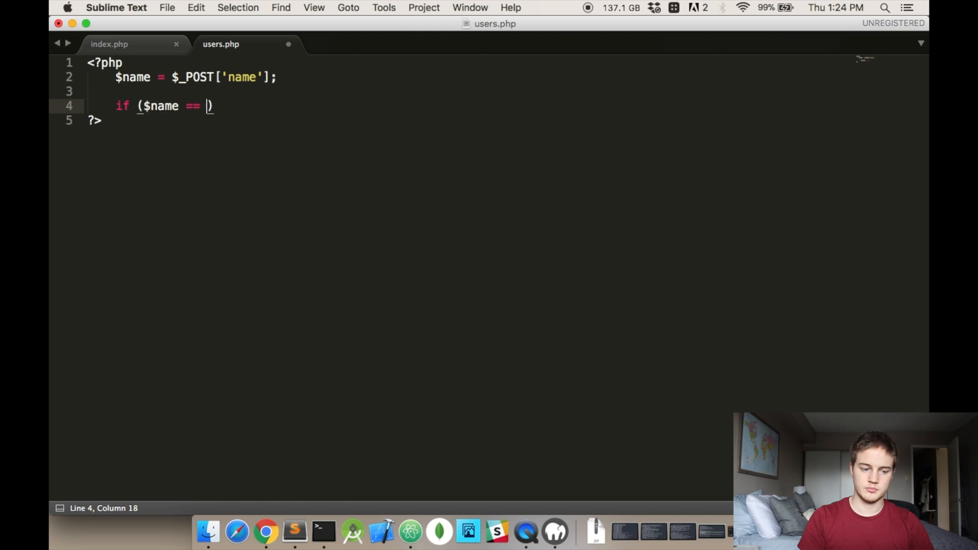
text('') {)
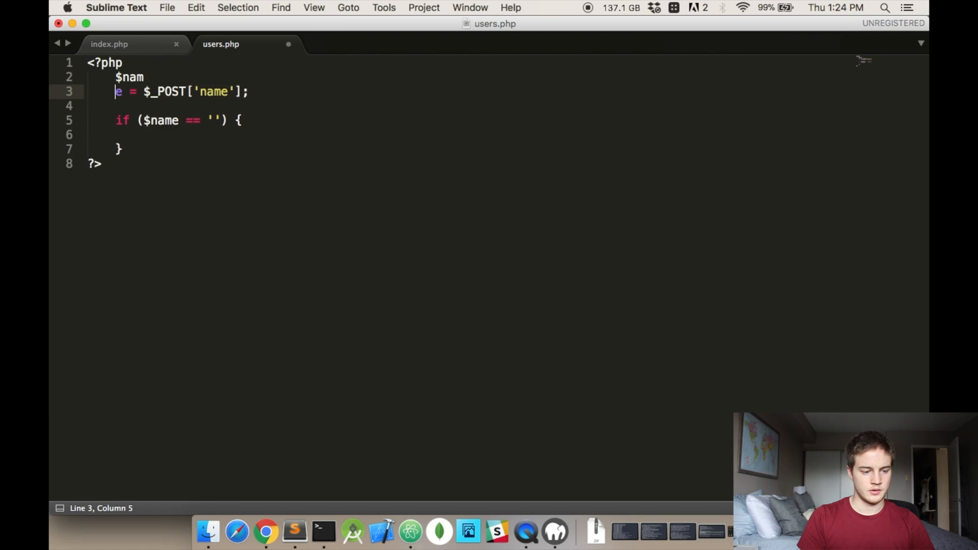
- Write error($msg) returning json_encode of an array with success false and message $msg
text(function)
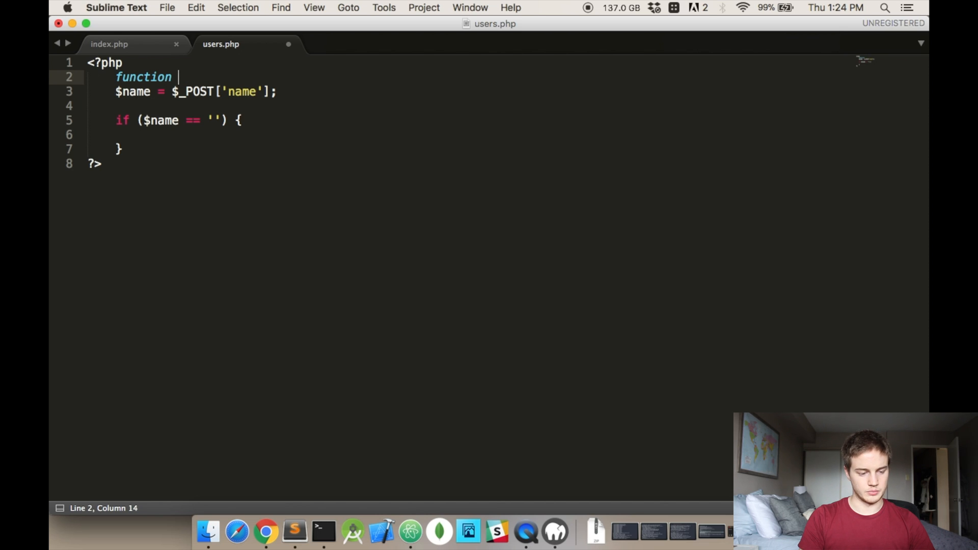
text(error())
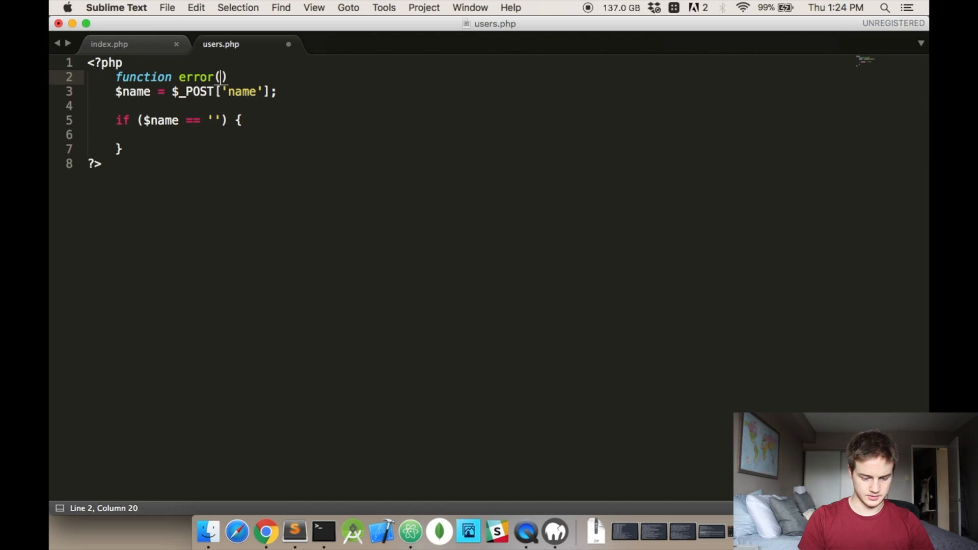
text($msg) {)
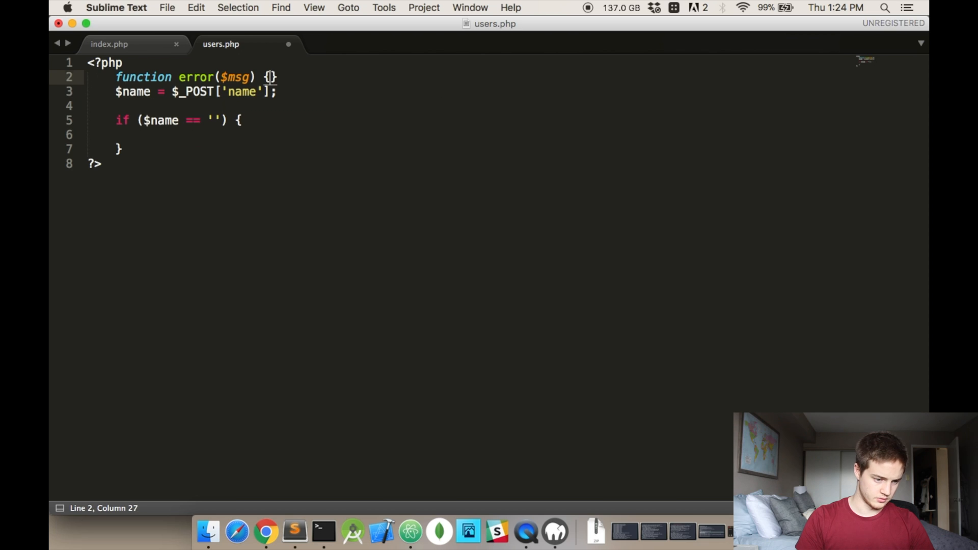
text(return)
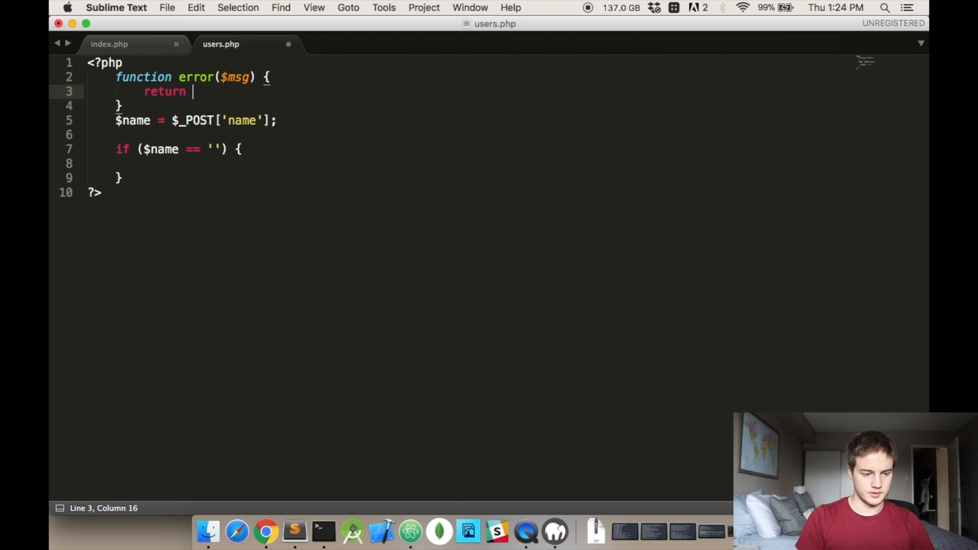
text(json_encode($))
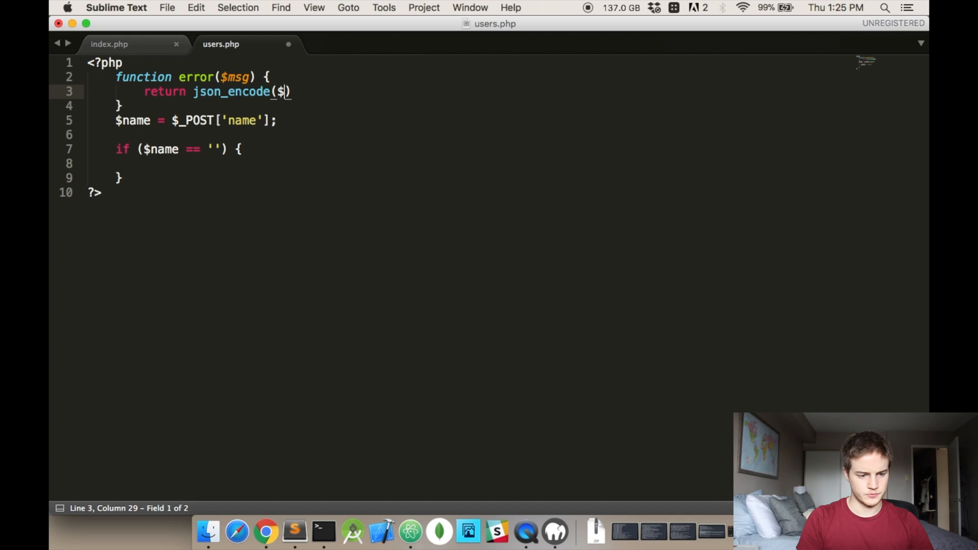
text(response)
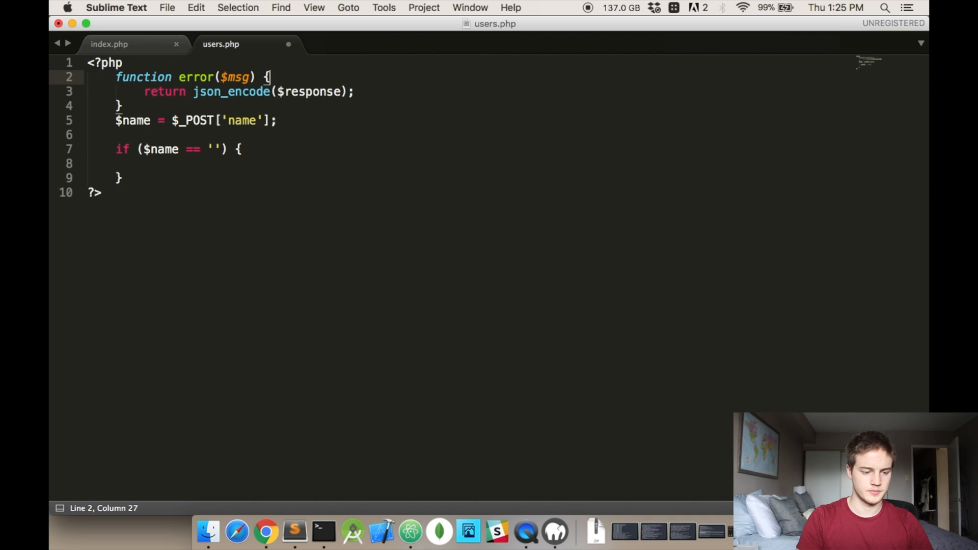
text($response =)
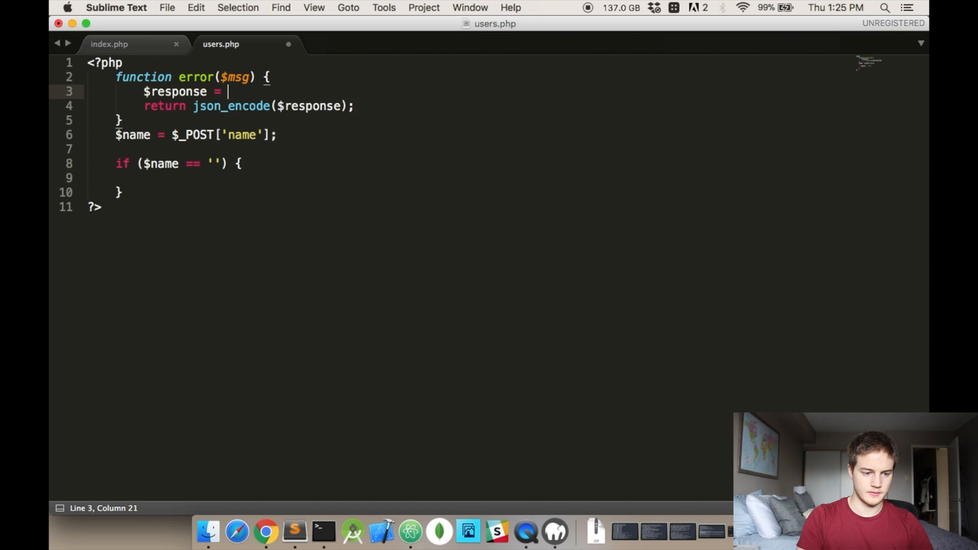
text(array();)
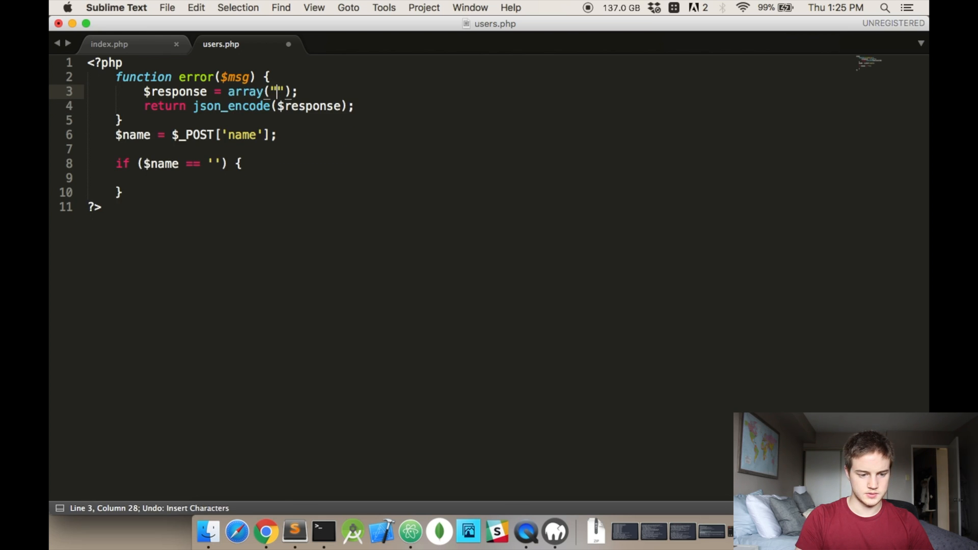
text(success" =>)
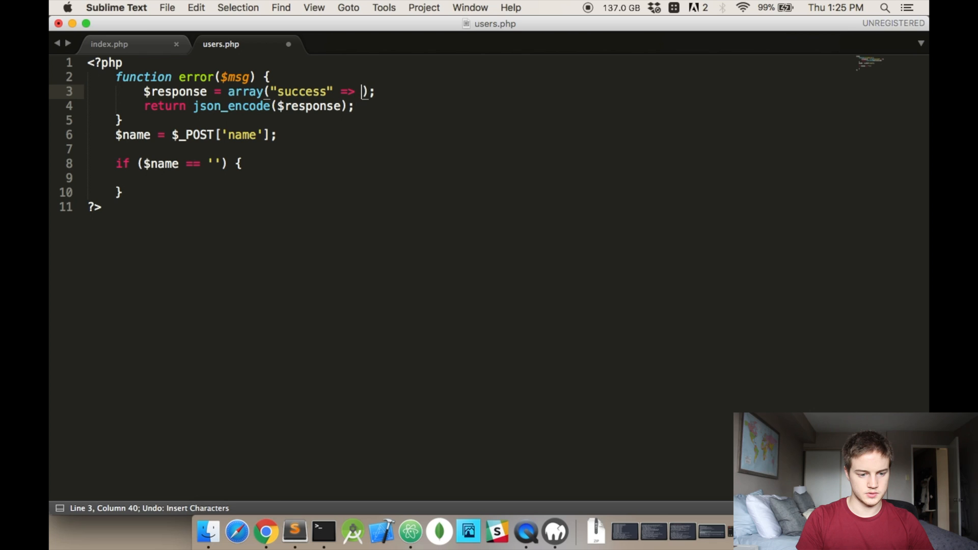
text(false,)
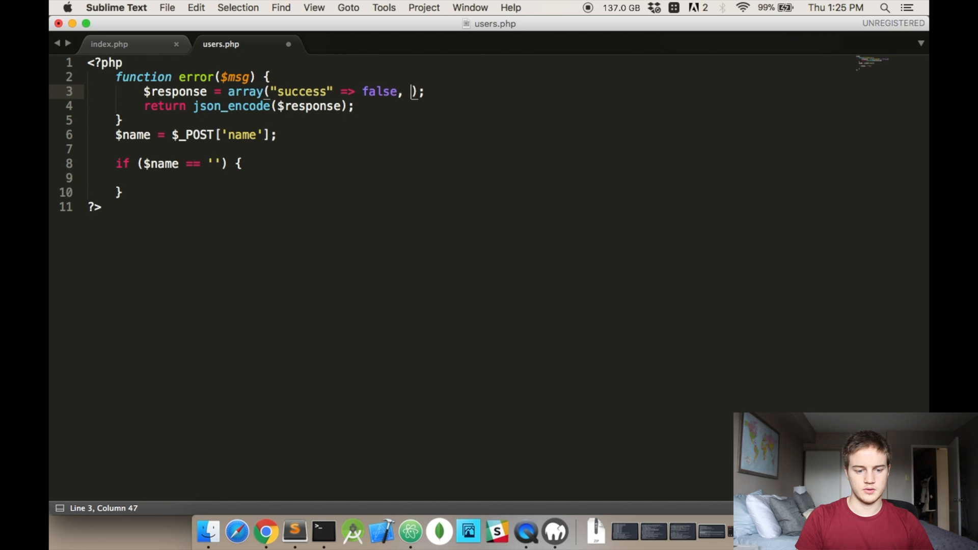
text("message")
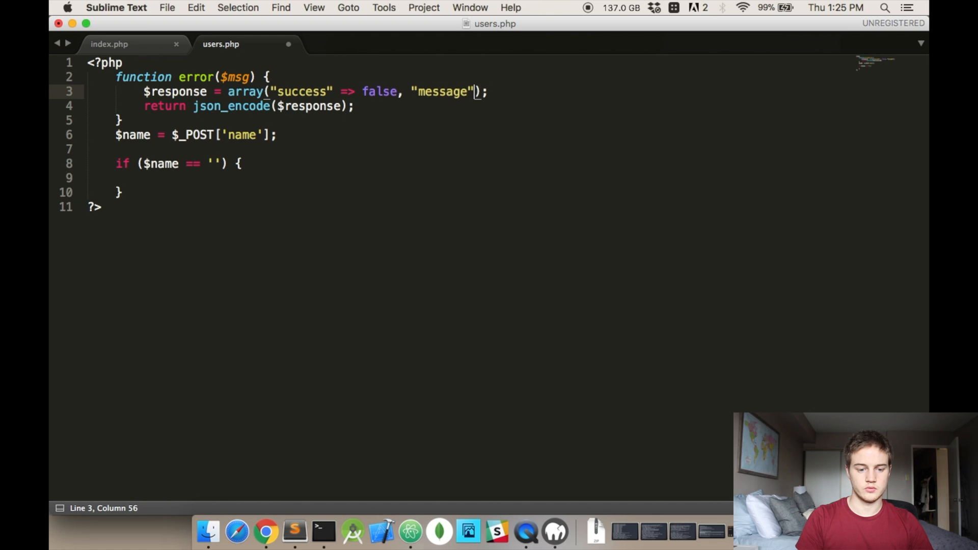
text(=>)
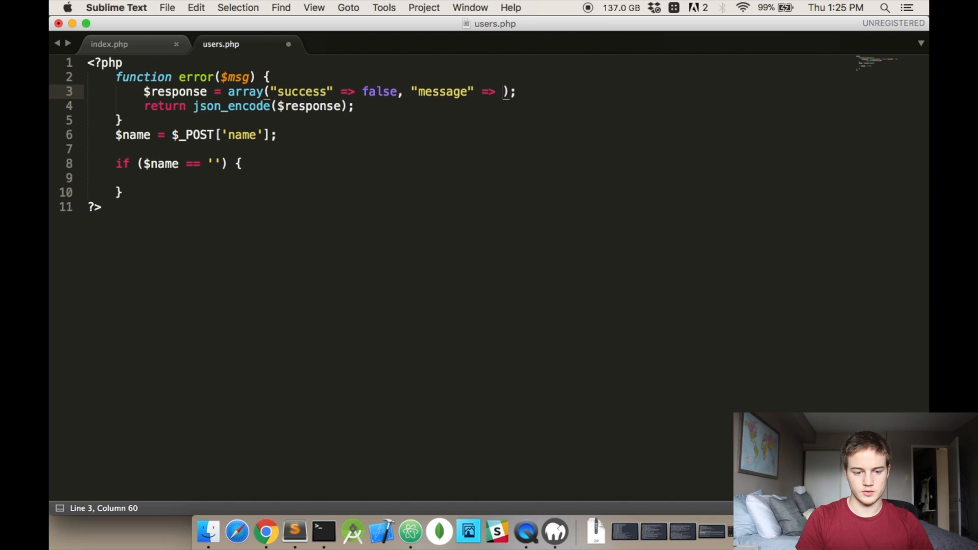
text($msg)
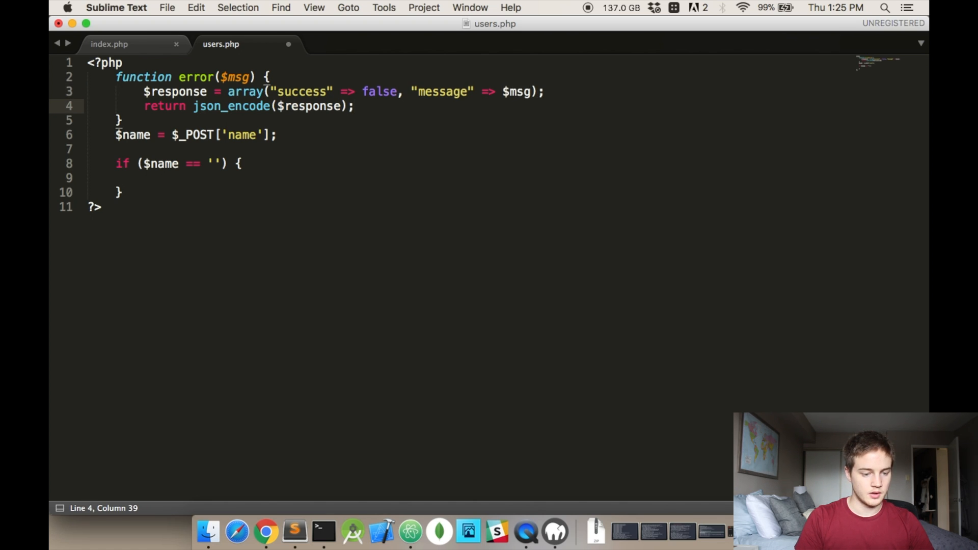
- Save, echo 'Success', and make the empty-name check die with an error('Error…') message
key(cmd+s)
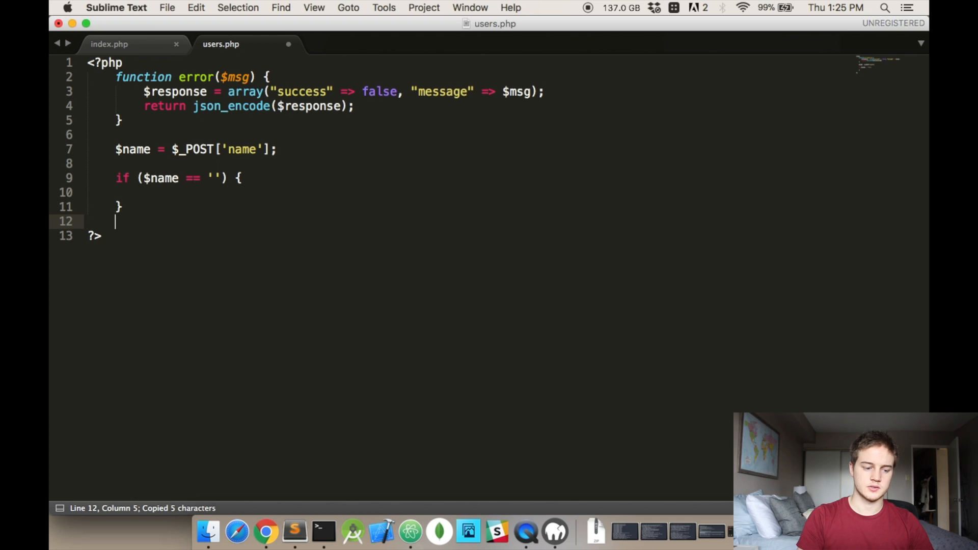
text(echo 'Success';)
click(466, 193)
text(die()
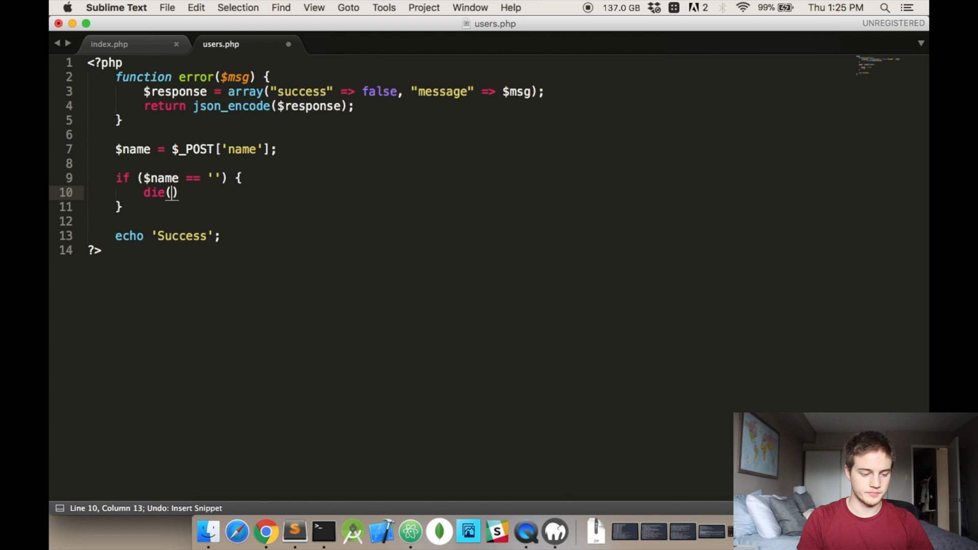
text(error()
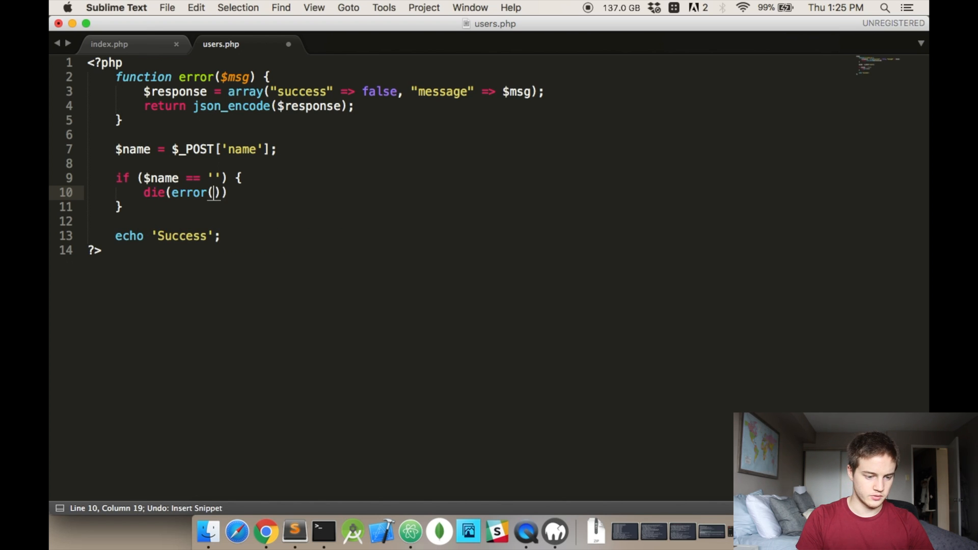
text('Err)
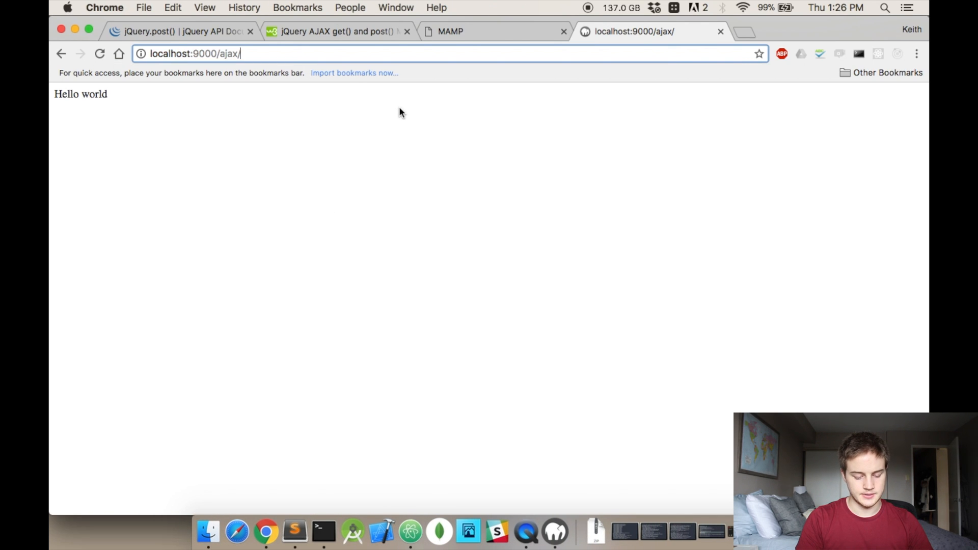
- Load localhost:9000/ajax/users.php and select the returned 'Error: No name' JSON
text(users.php)
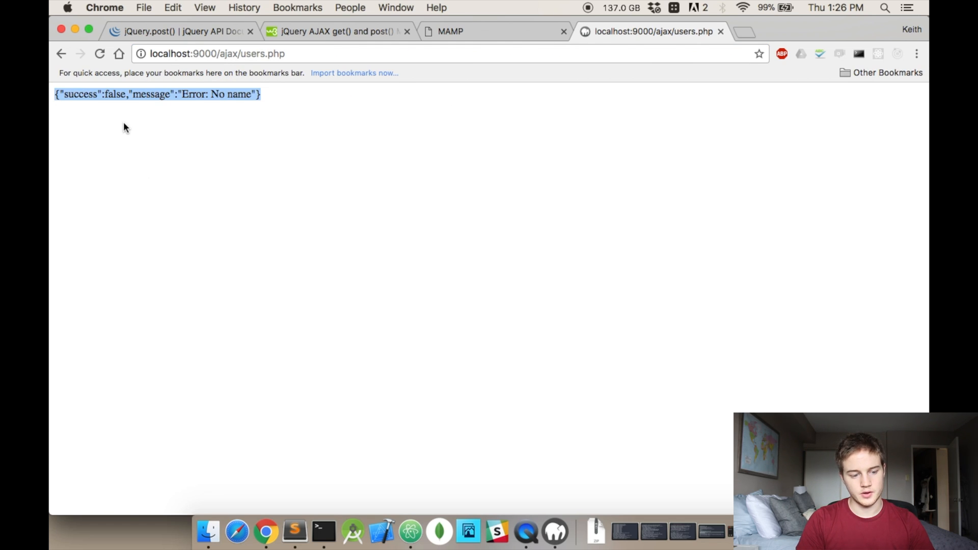
double_click(194, 94)
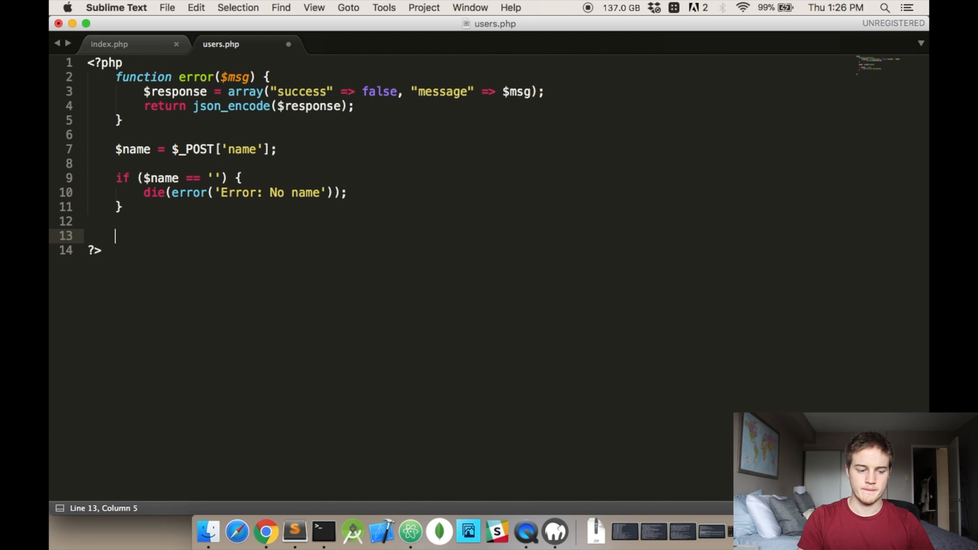
- Create a $response array and set its success key to true
text($rs)
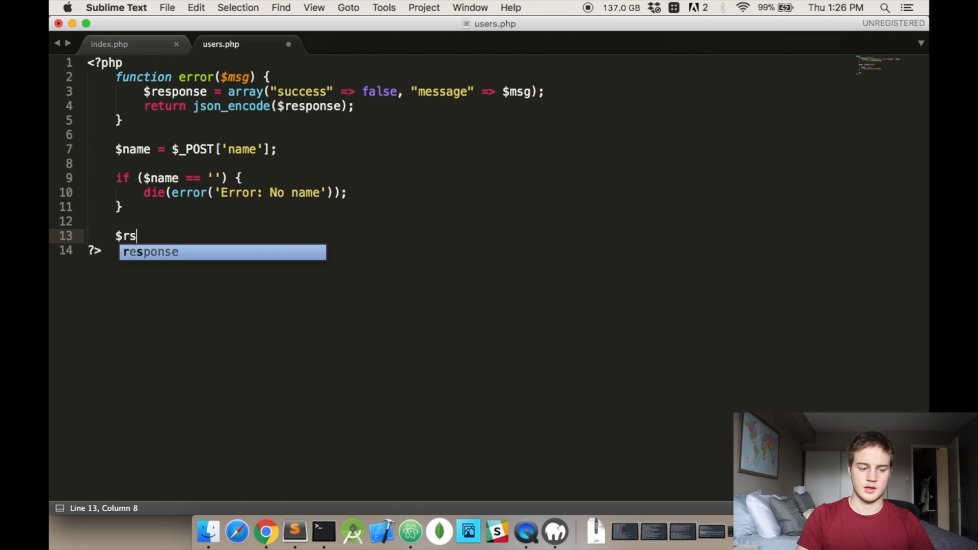
text(ponse = array("");)
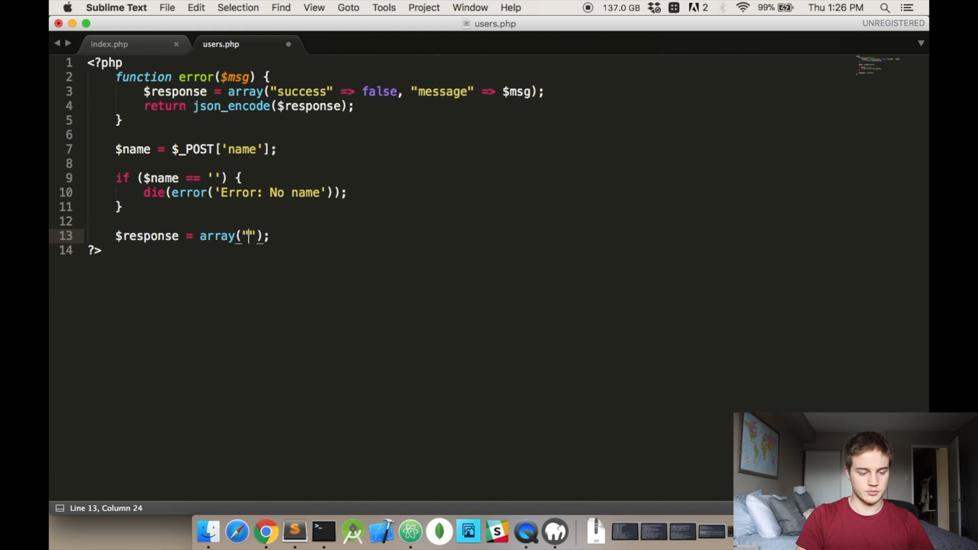
text(success" =>)
text($)
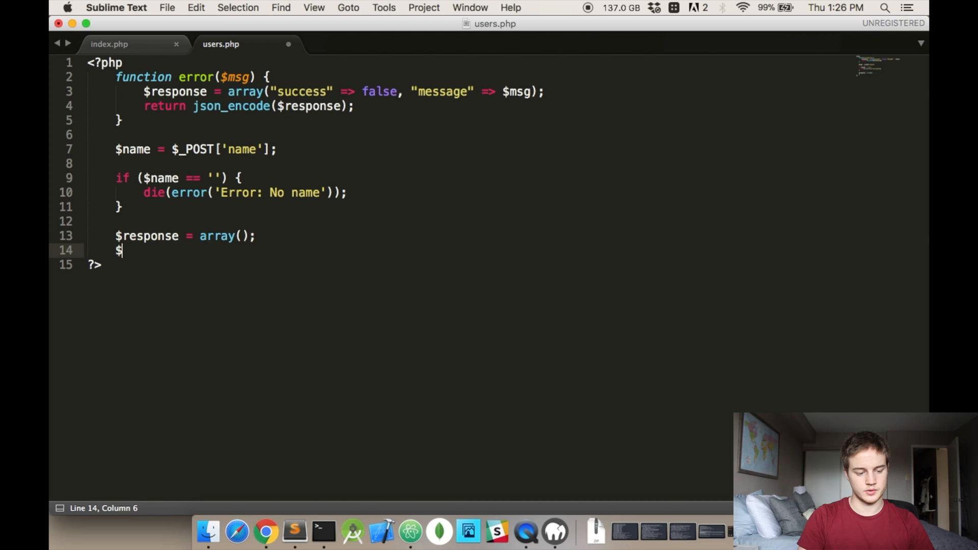
text(response)
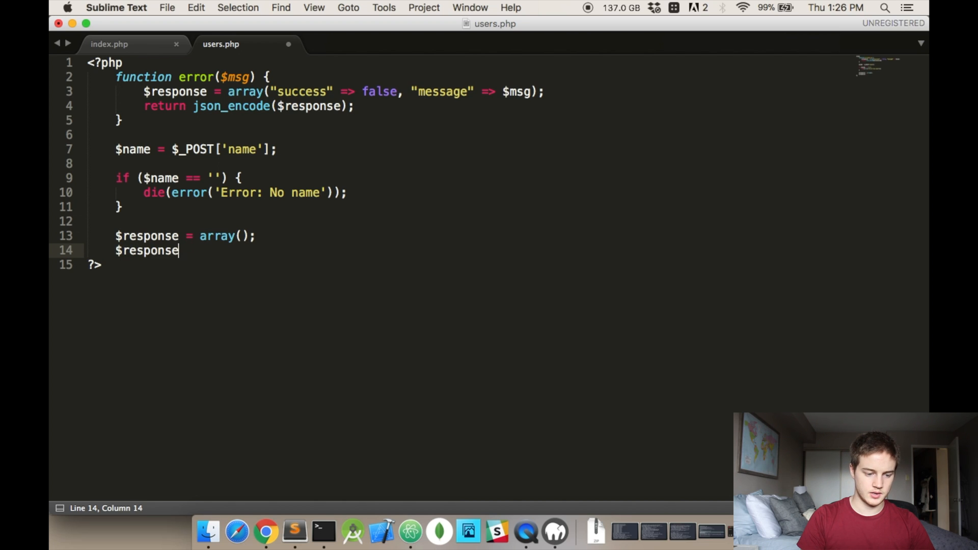
text(["suce"])
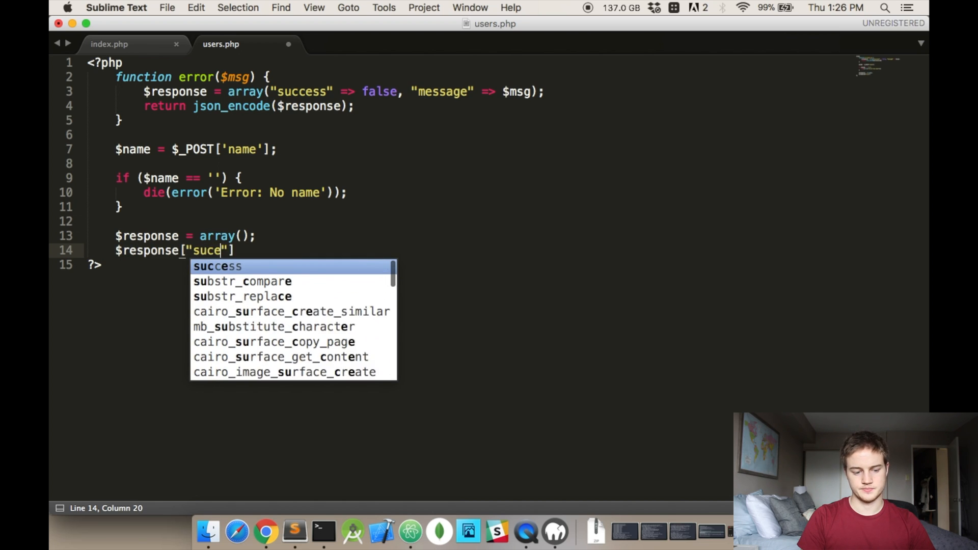
key(tab)
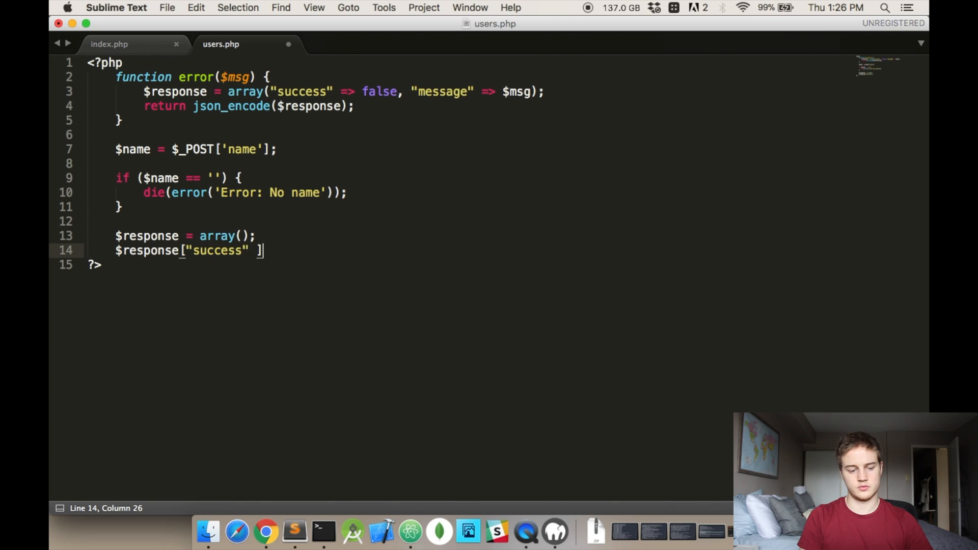
text(= true;)
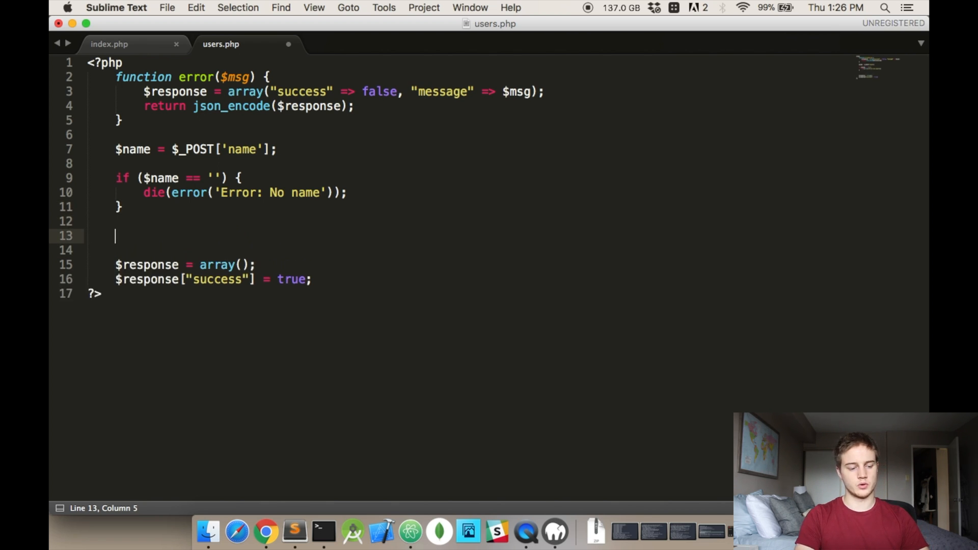
- Add a // Do work comment, a "Created " . $name message, and echo json_encode($response)
text(// Do)
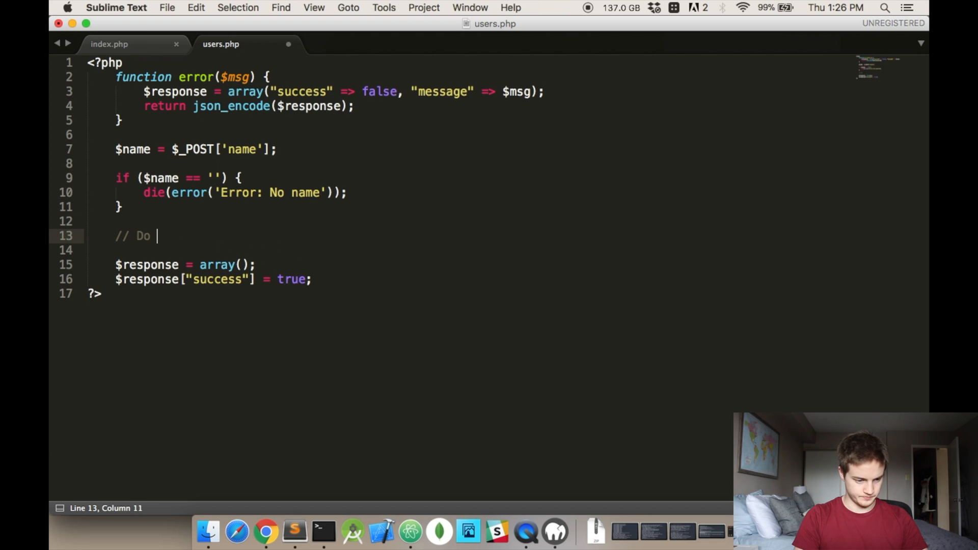
text(work)
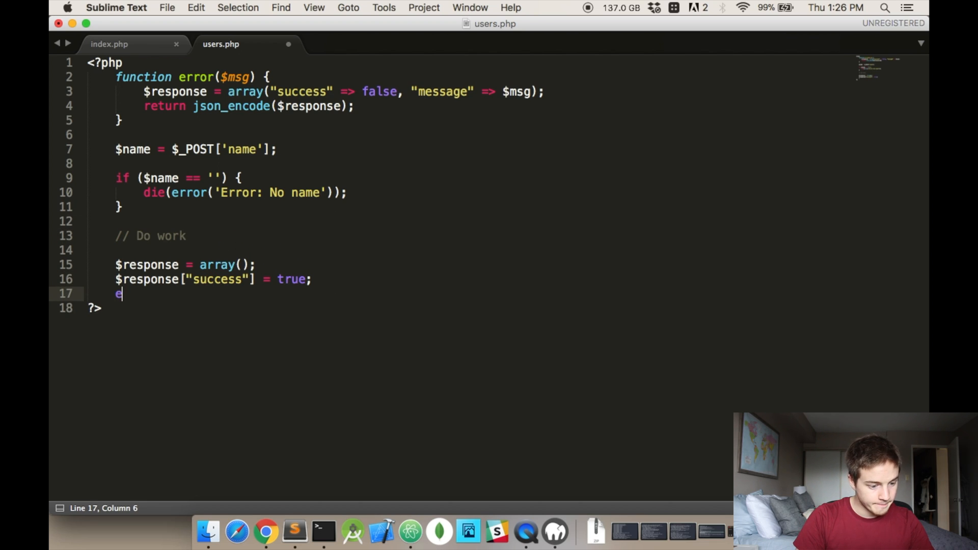
text($response["me)
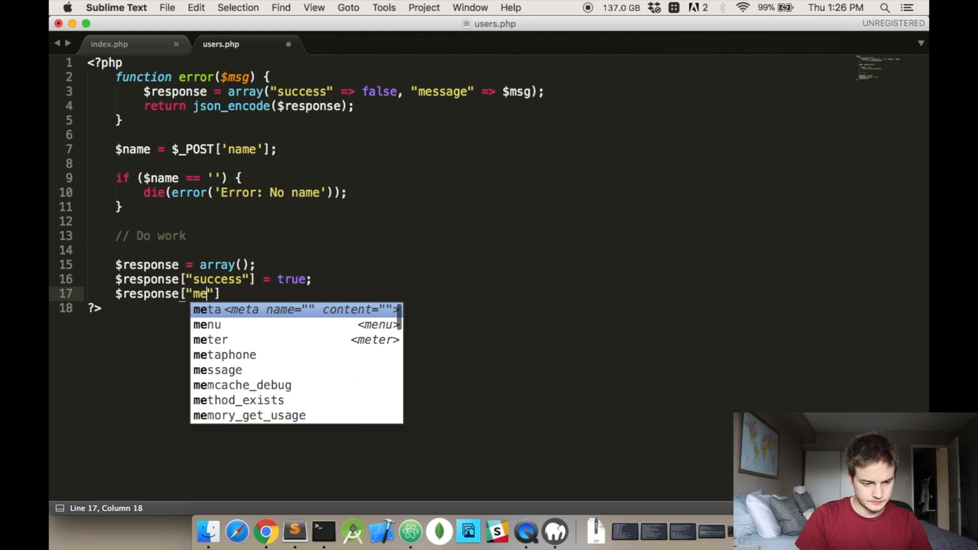
text(ssage"] = message;)
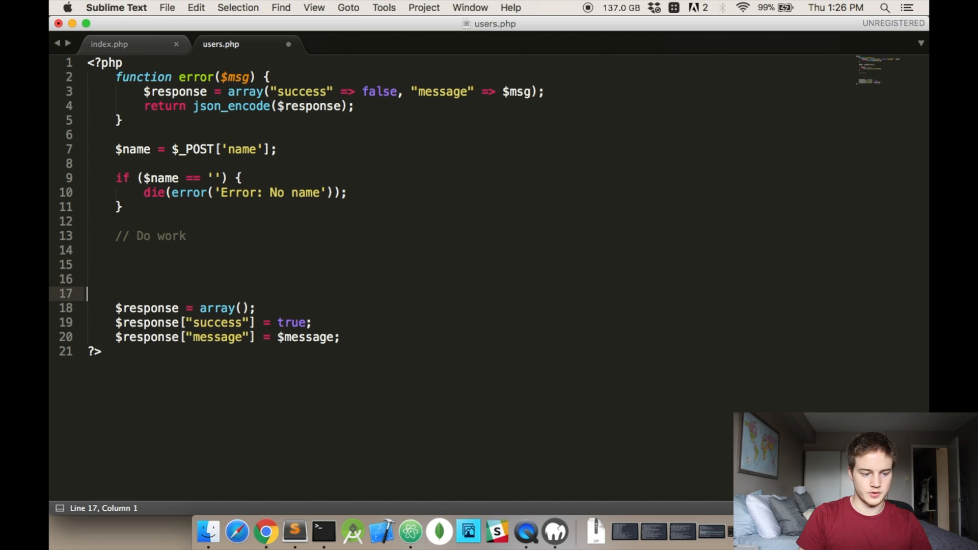
text($message)
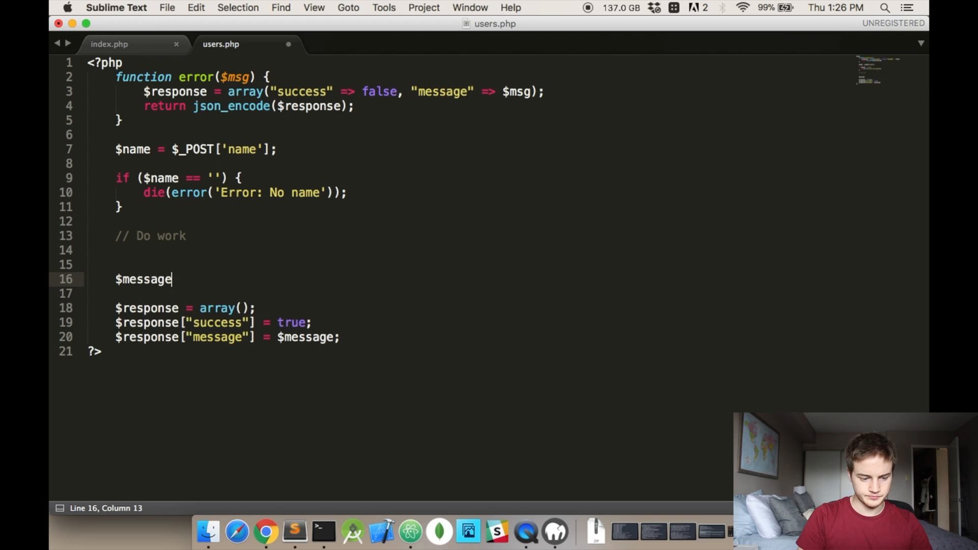
text(= "Created " . $na)
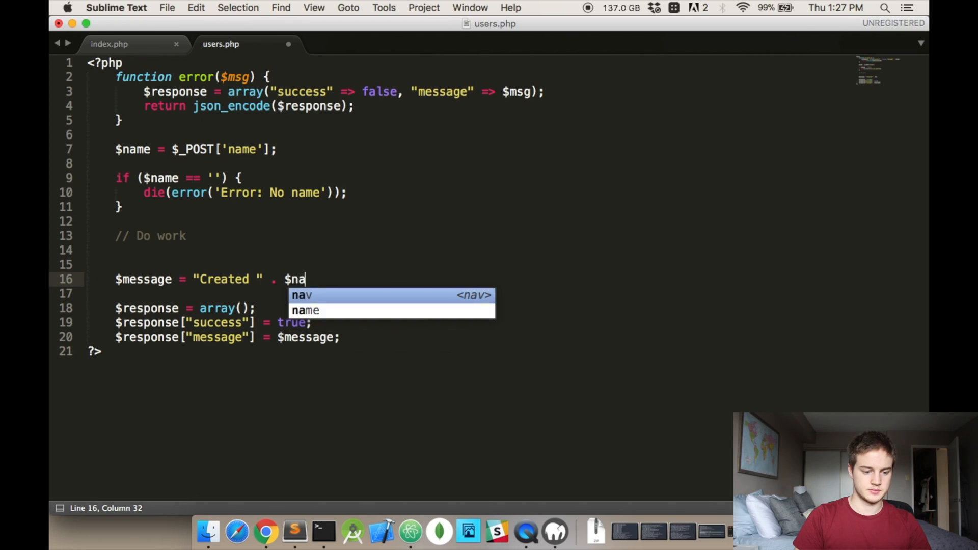
key(enter)
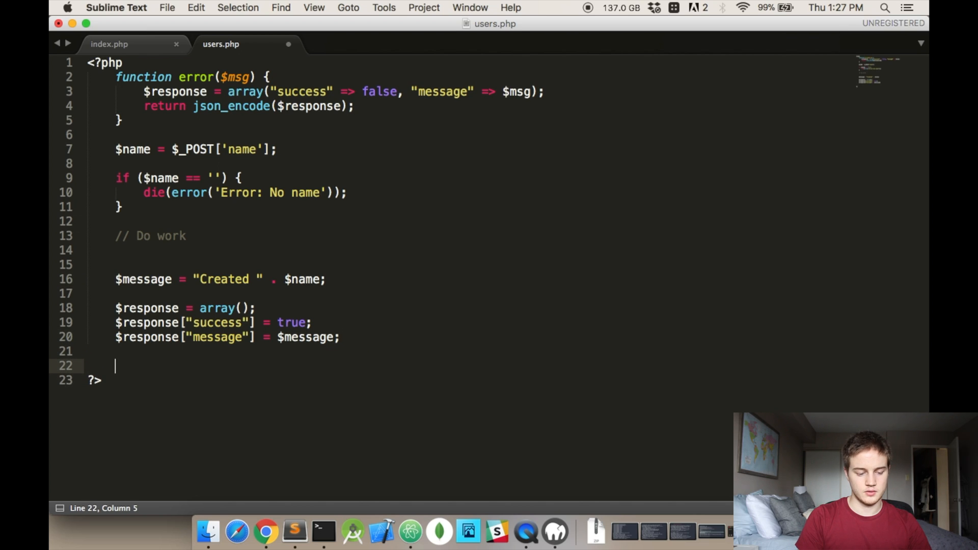
key(Backspace)
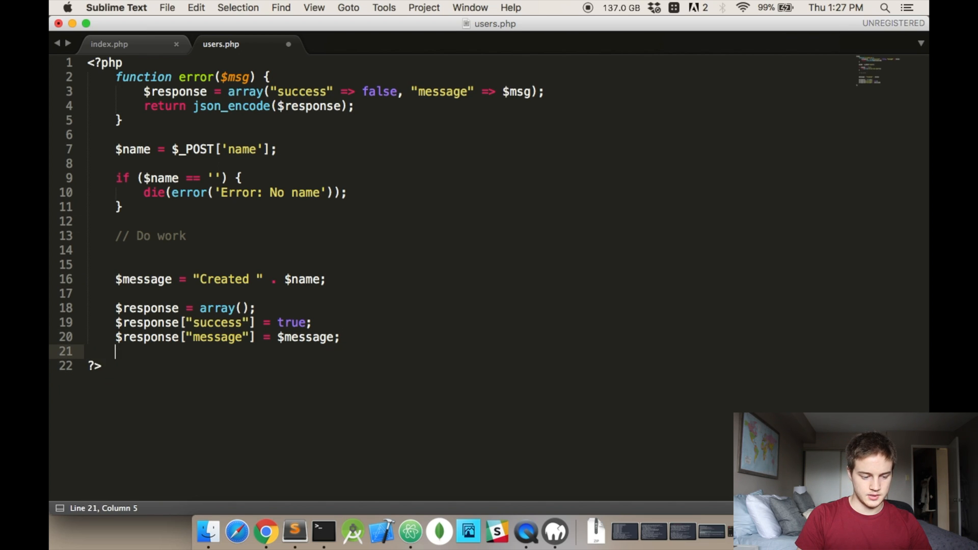
text(echo)
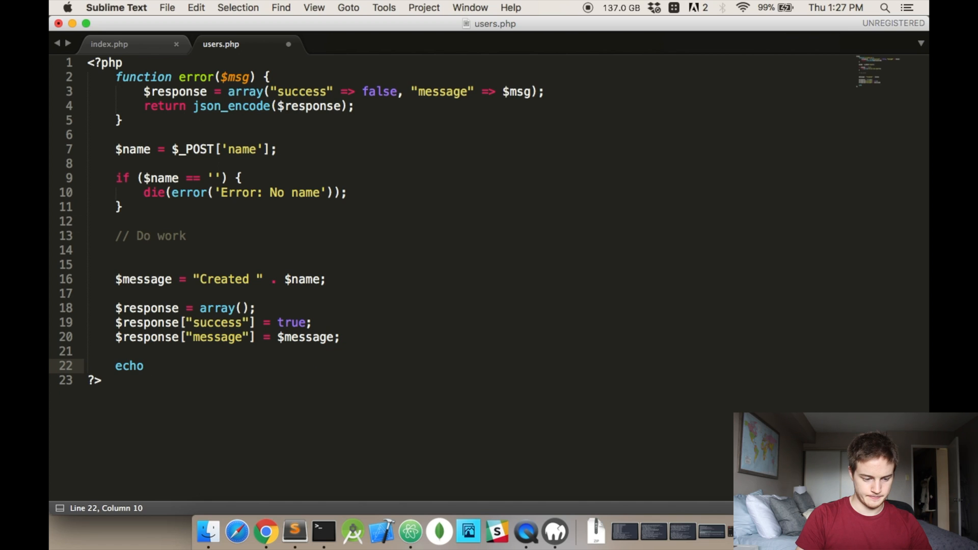
text(json_encode($response);)
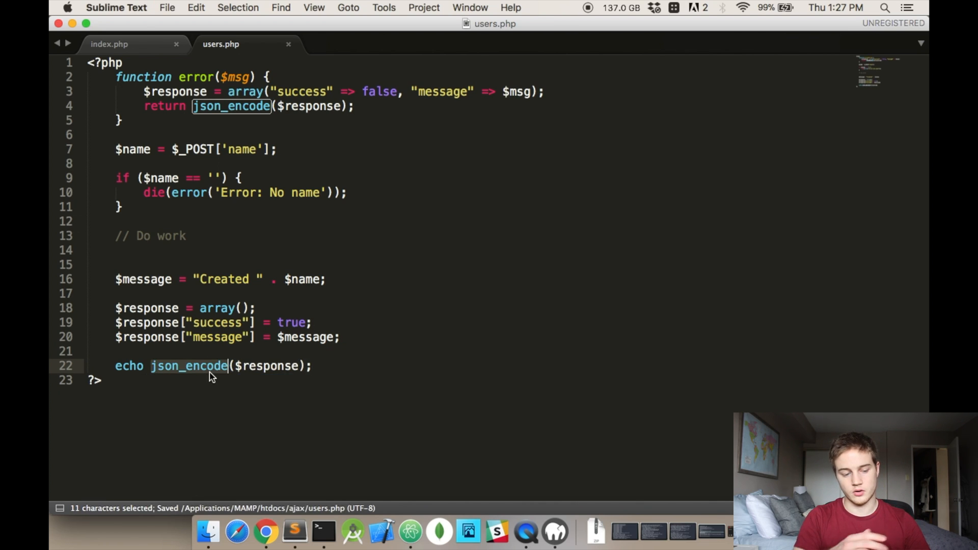
mouse_move(486, 242)
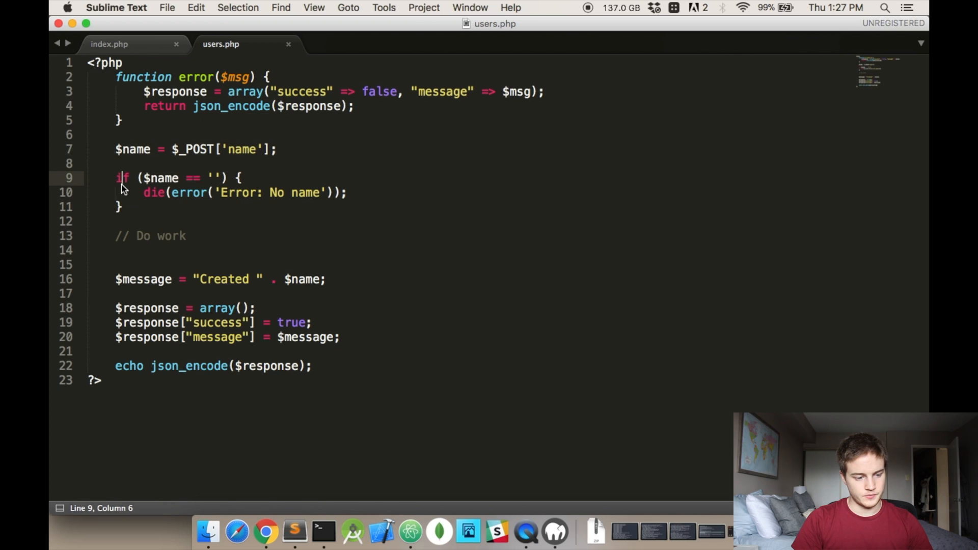
key(cmd+/)
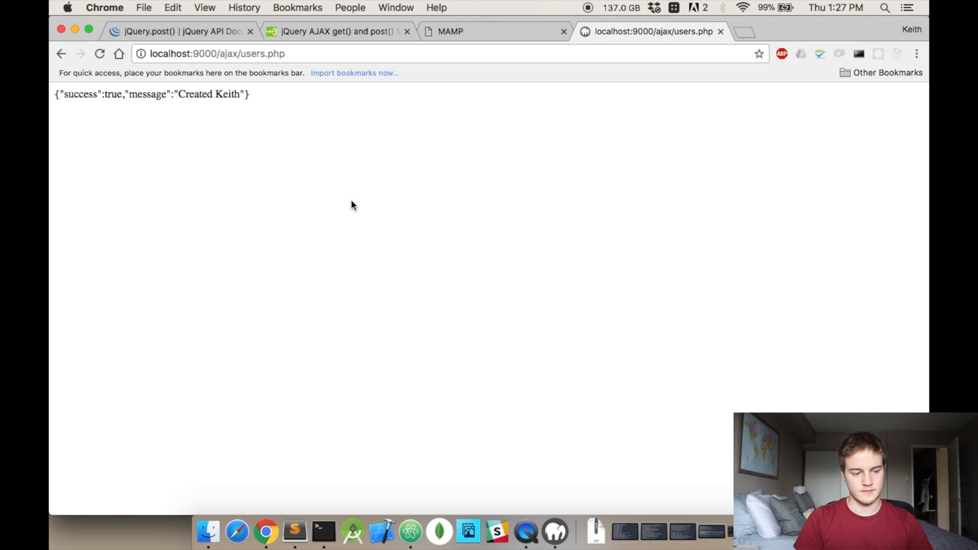
mouse_move(347, 242)
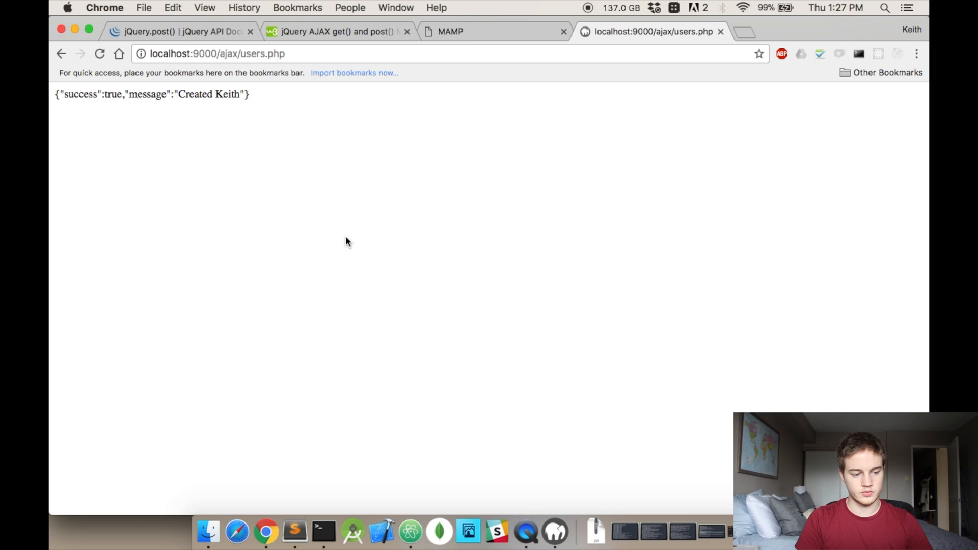
- Reload users.php in Chrome to view the success true 'Created' JSON output
click(60, 54)
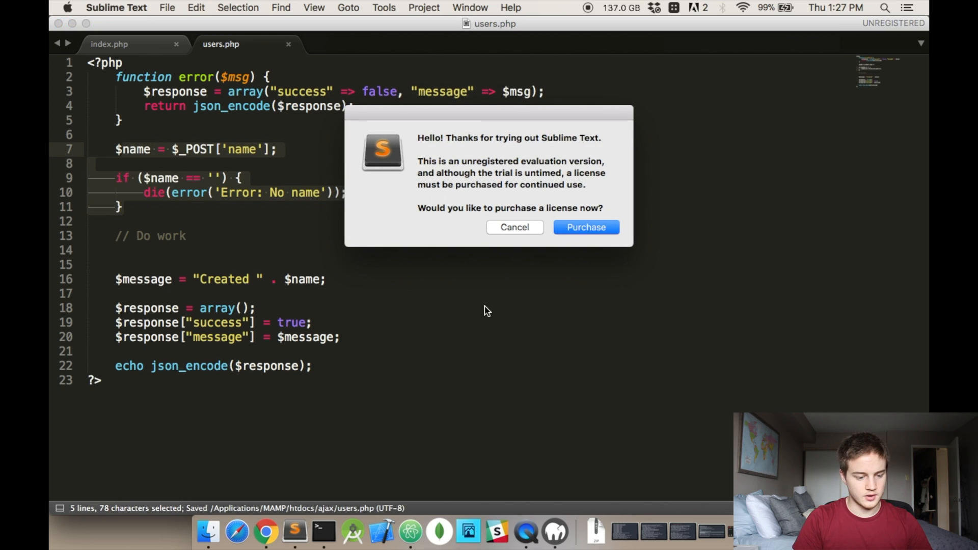
click(513, 227)
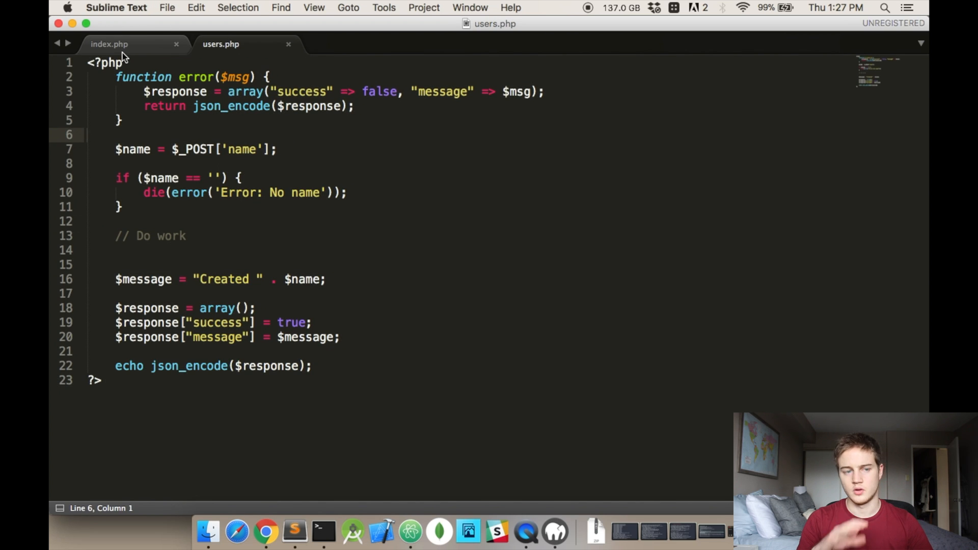
- Write the html, head and body skeleton in index.php
click(109, 43)
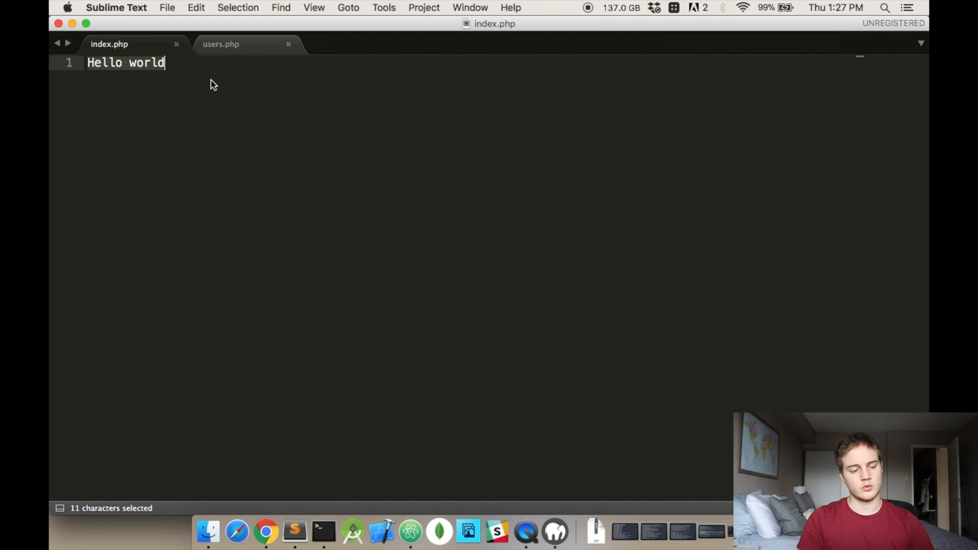
text(<html>)
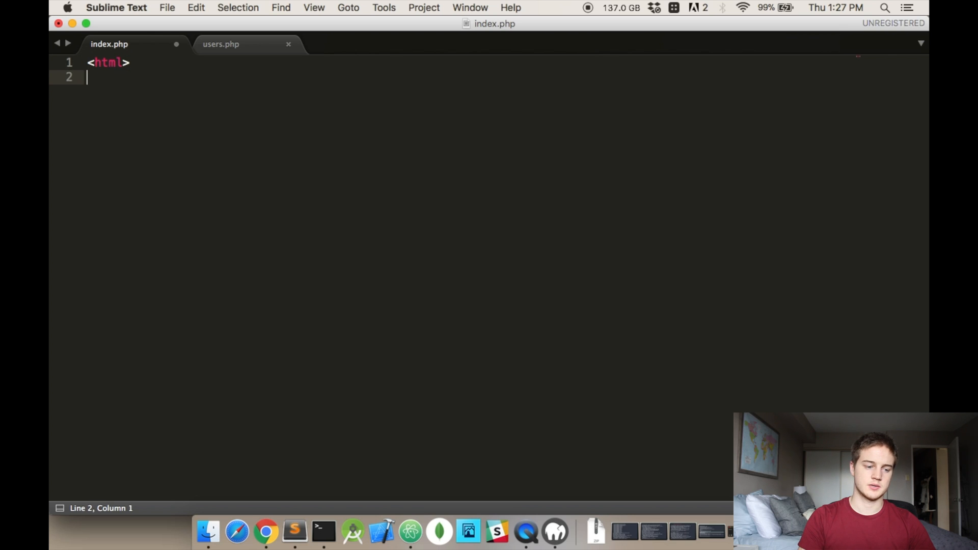
text(<head>)
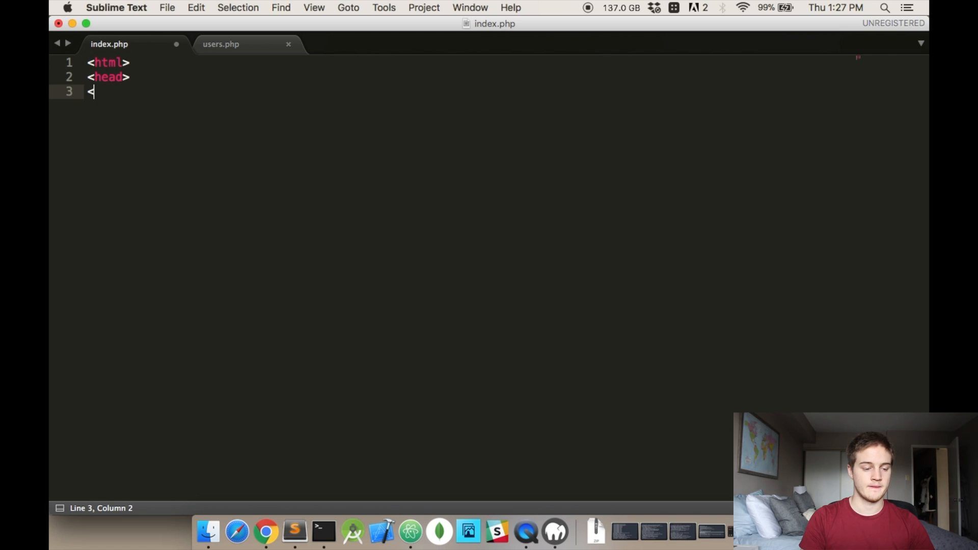
text(/head>)
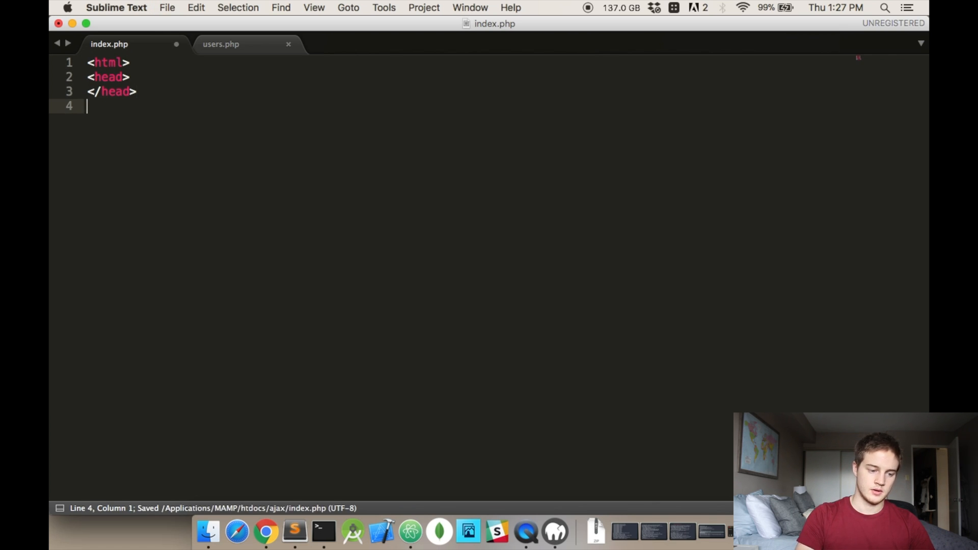
text(<body>)
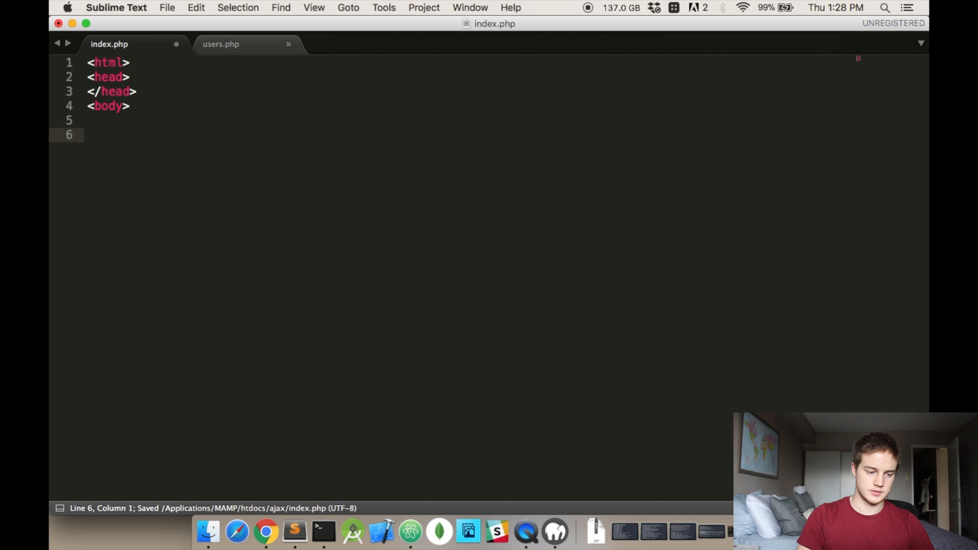
text(</body>)
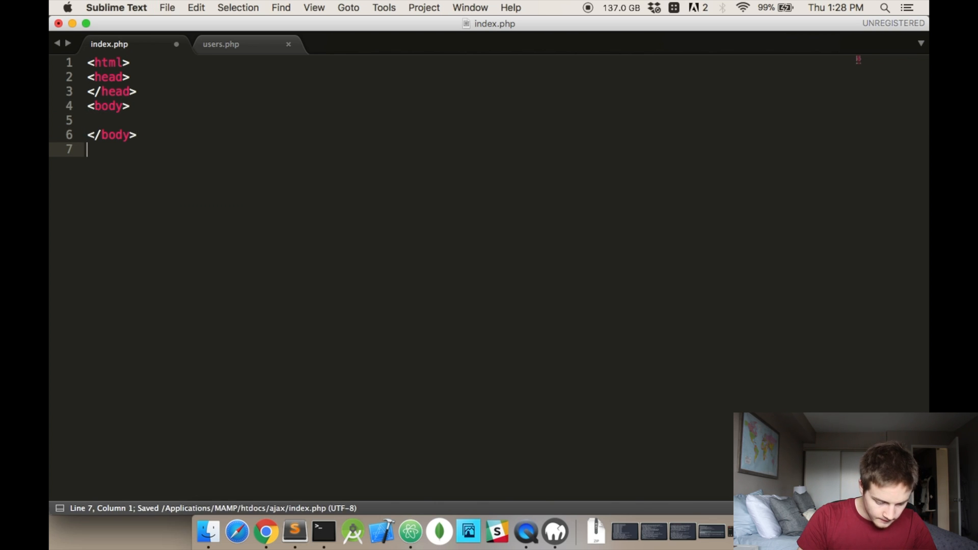
text(</html>)
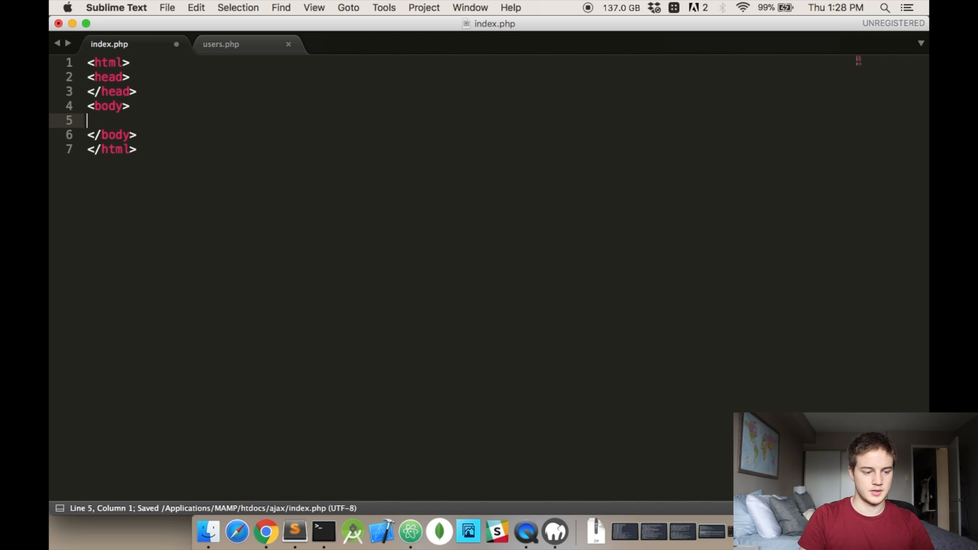
- Add a 'Create New User' button with id createBtn and a createTextbox text input
text(<button id=")
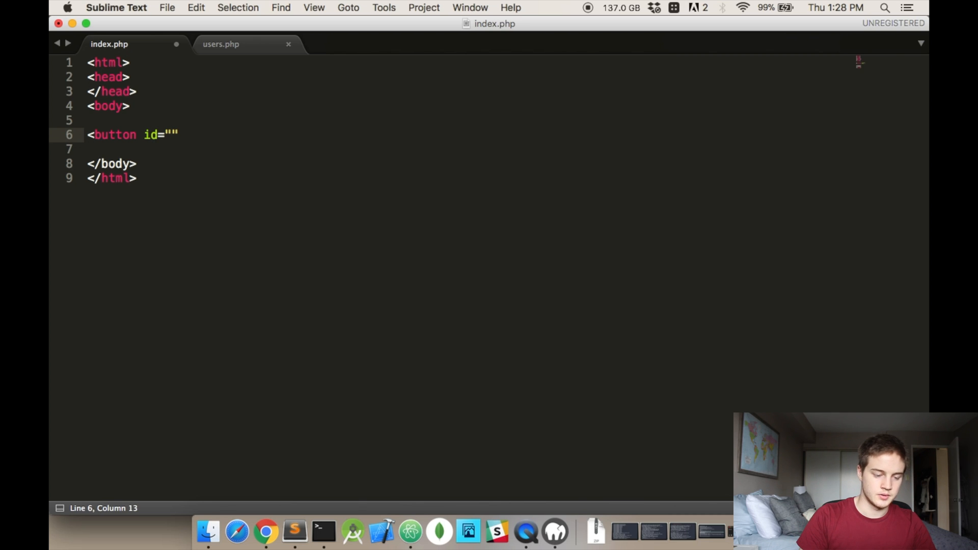
text(crea)
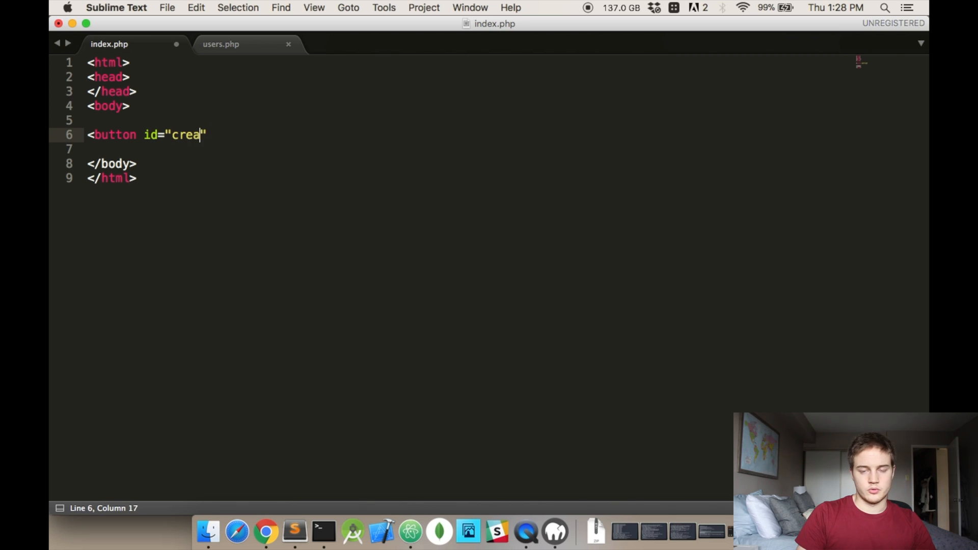
text(teBtn">)
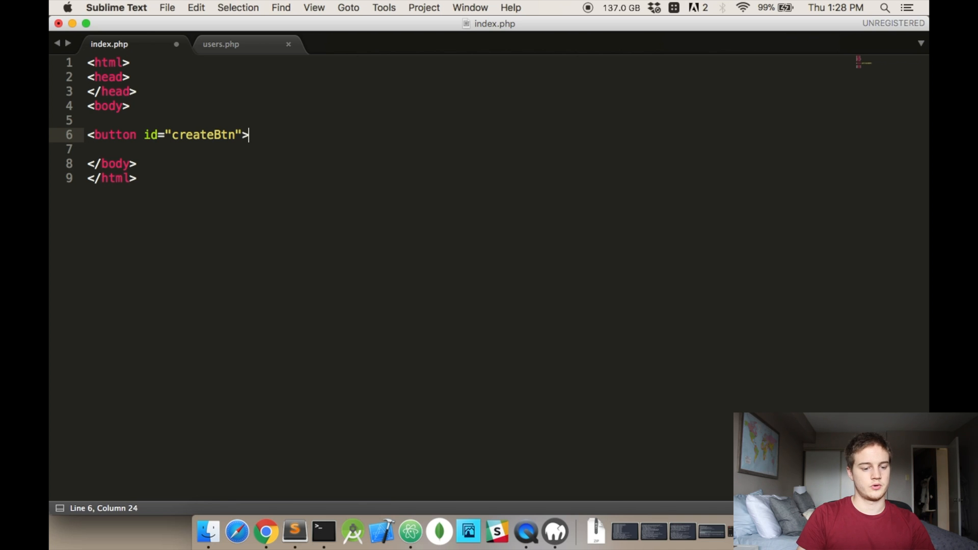
text(Create New User</button>)
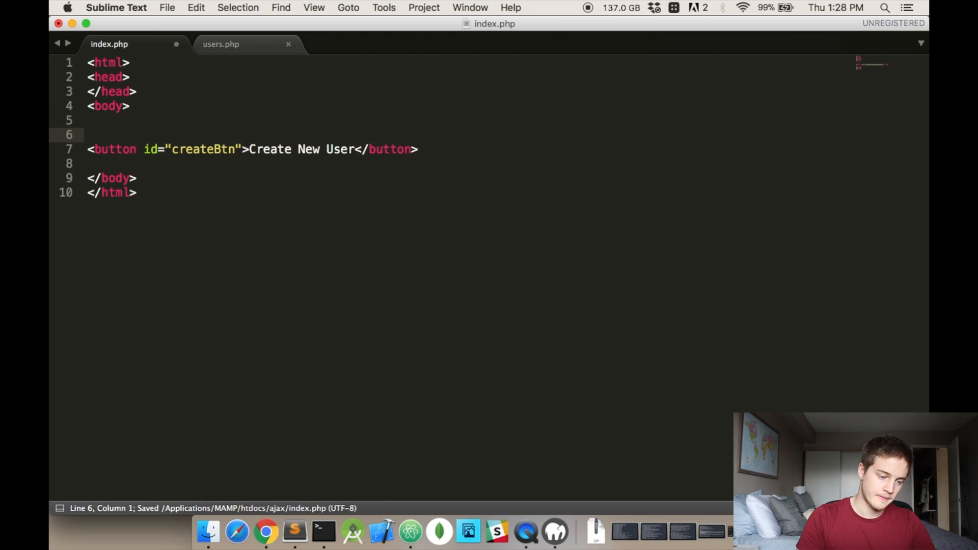
text(<)
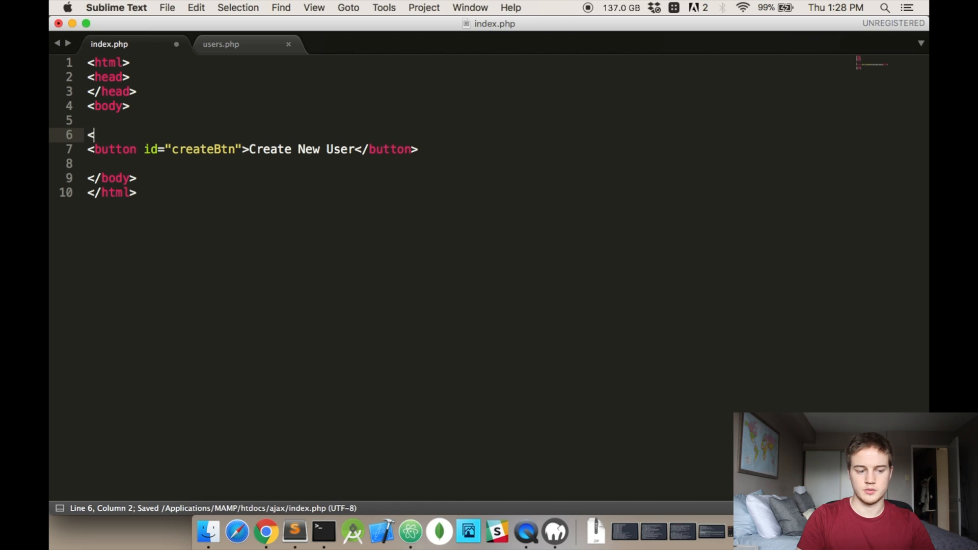
text(input type=)
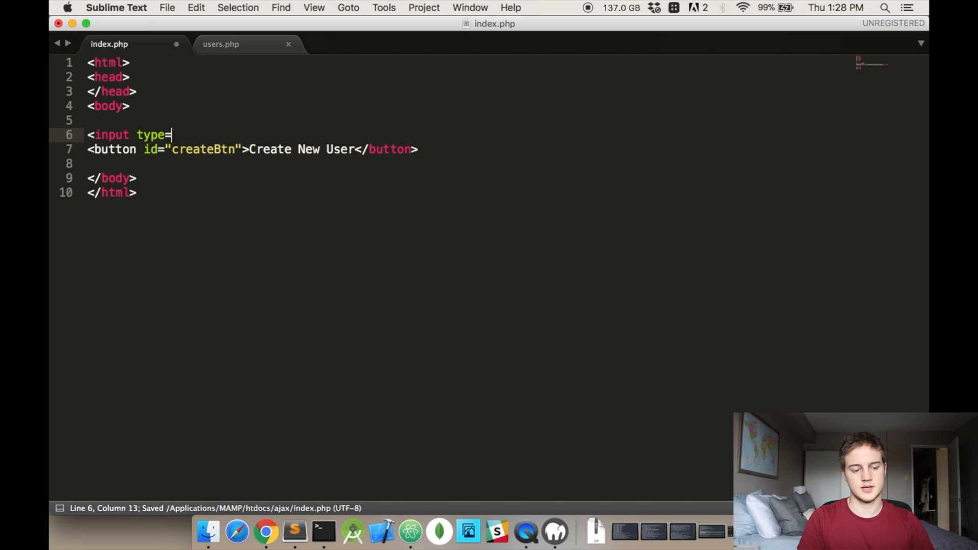
text("text")
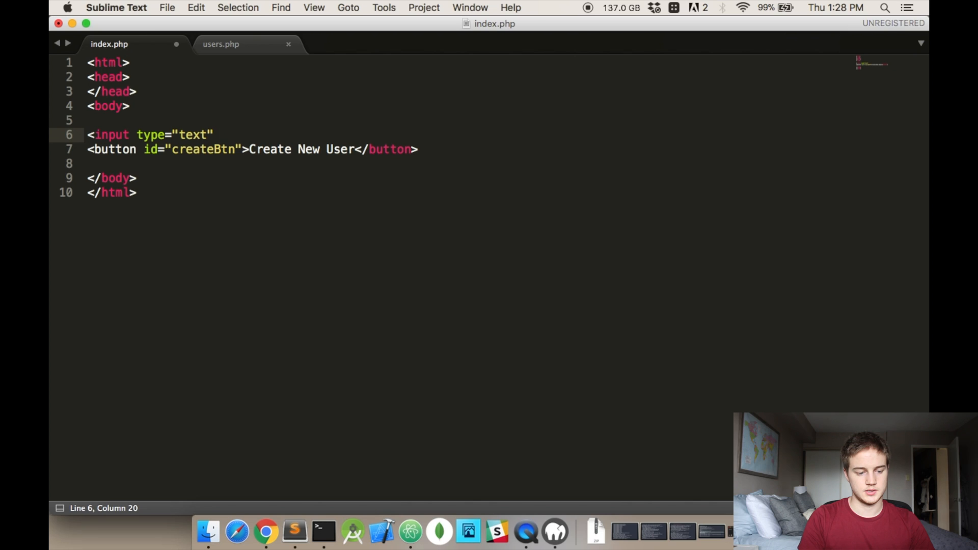
text(id="create")
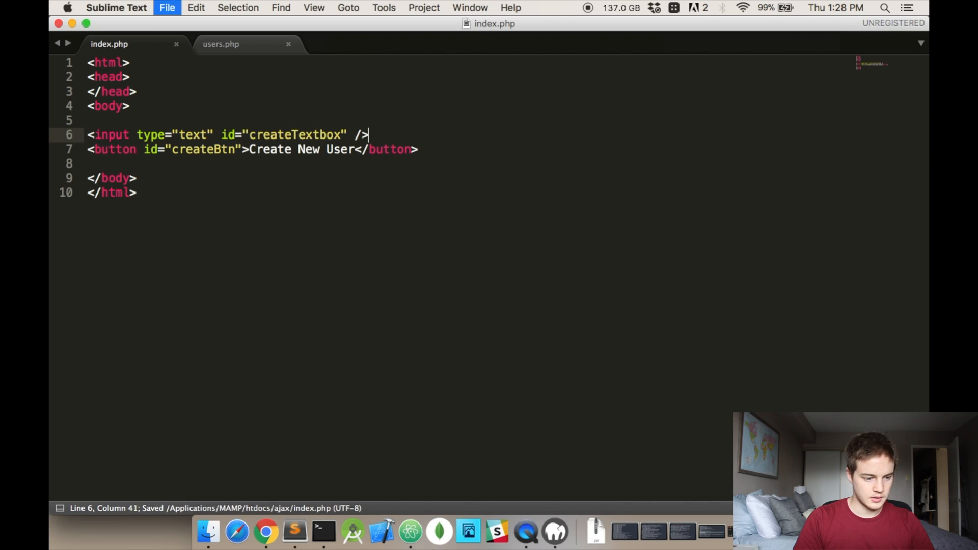
double_click(111, 135)
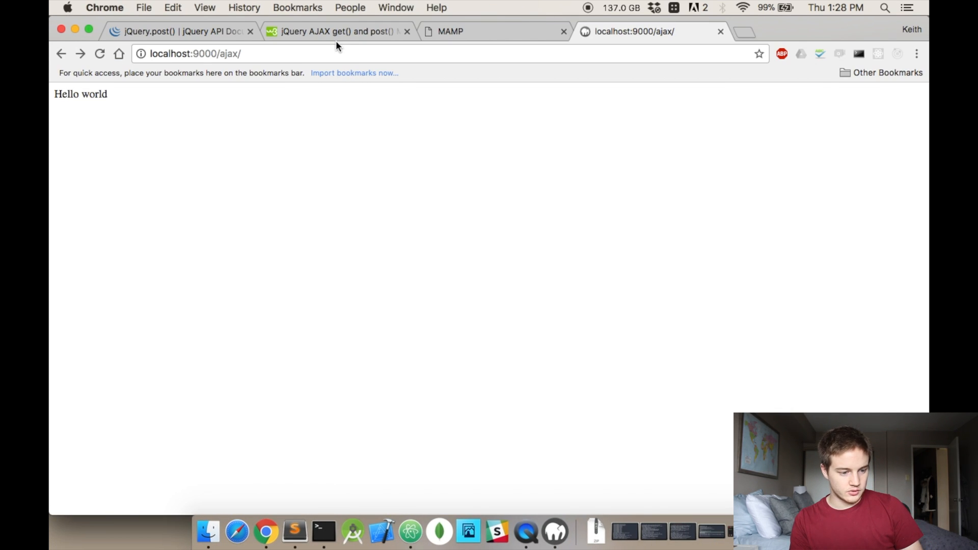
- Open W3Schools' jQuery Get Started tutorial in a new tab and select the Google CDN snippet
click(336, 31)
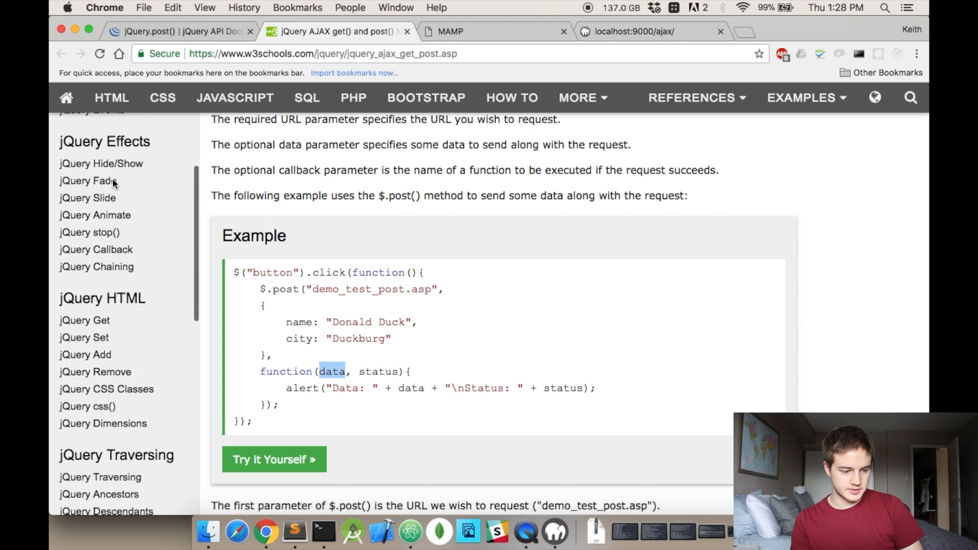
right_click(103, 191)
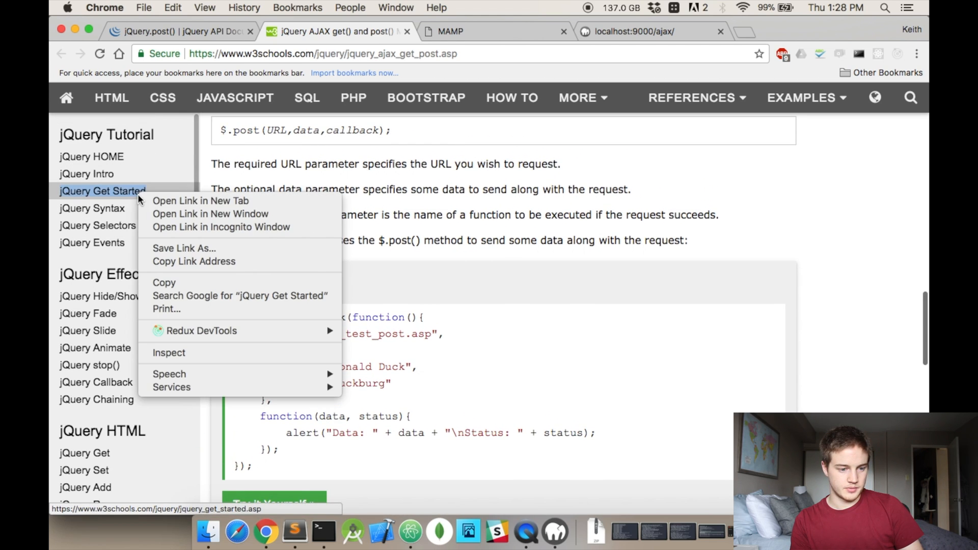
click(200, 200)
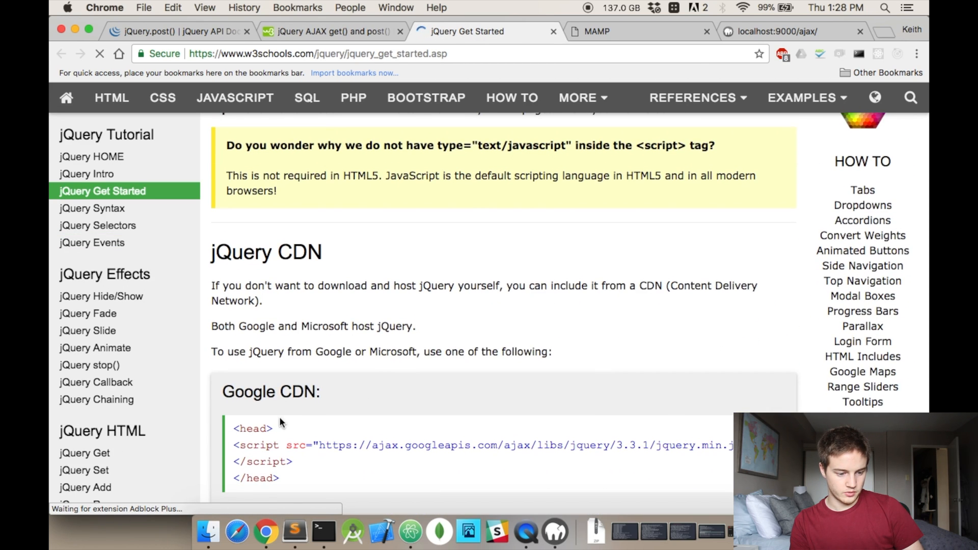
drag(234, 445, 298, 461)
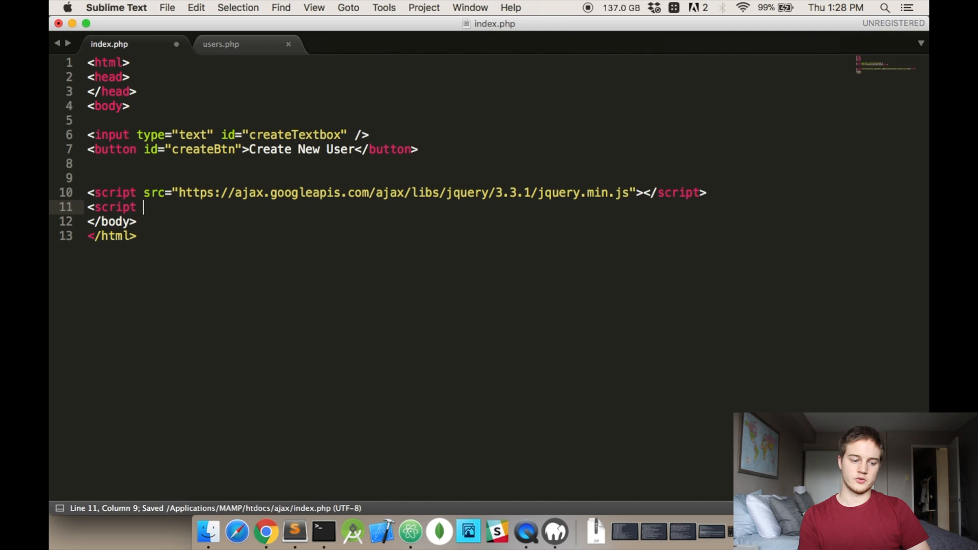
- Add <script src="./actions.js"></script> below the jQuery CDN script in index.php
text(src="./")
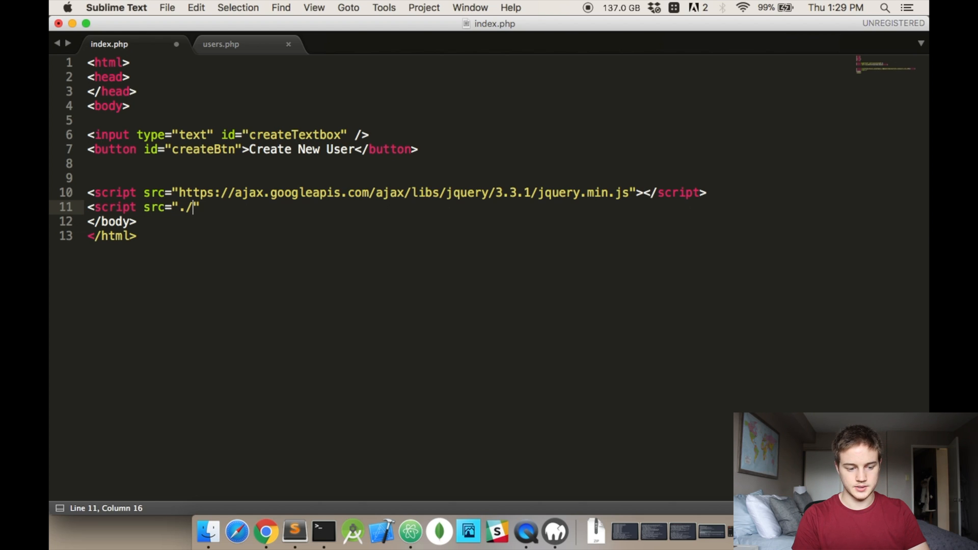
text(actions)
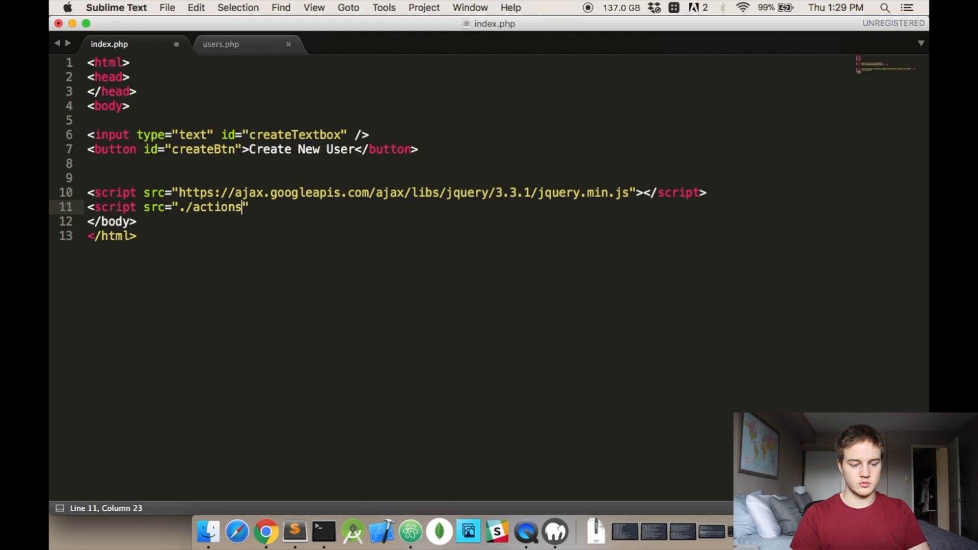
text(.js)
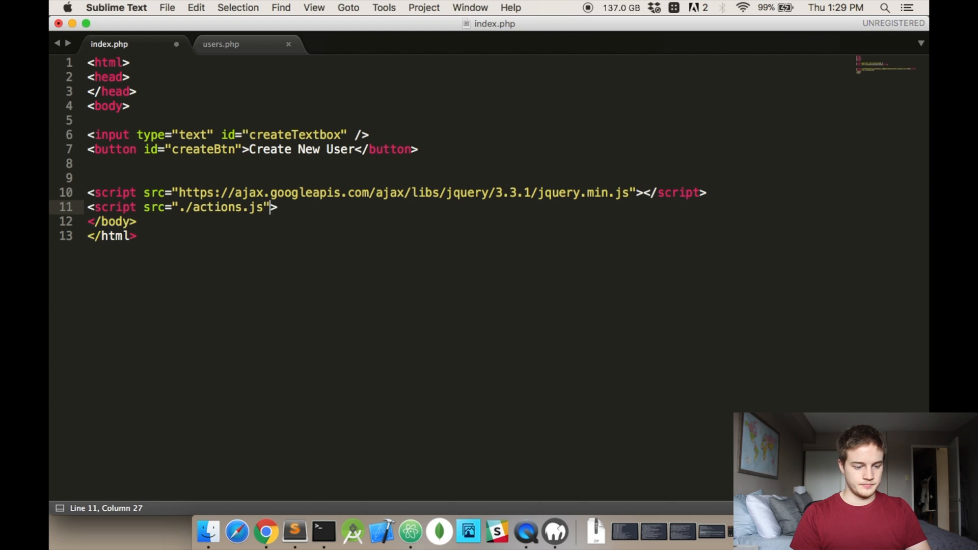
text(></script>)
text(actions)
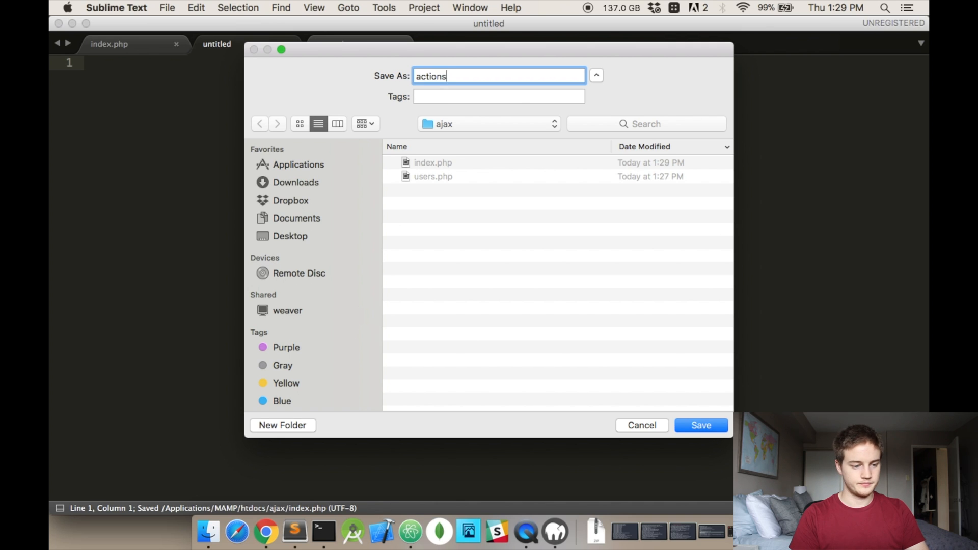
- Save the new file as actions.js and start a $(document).ready(function(){ block
click(700, 425)
text($(document).ready(f)
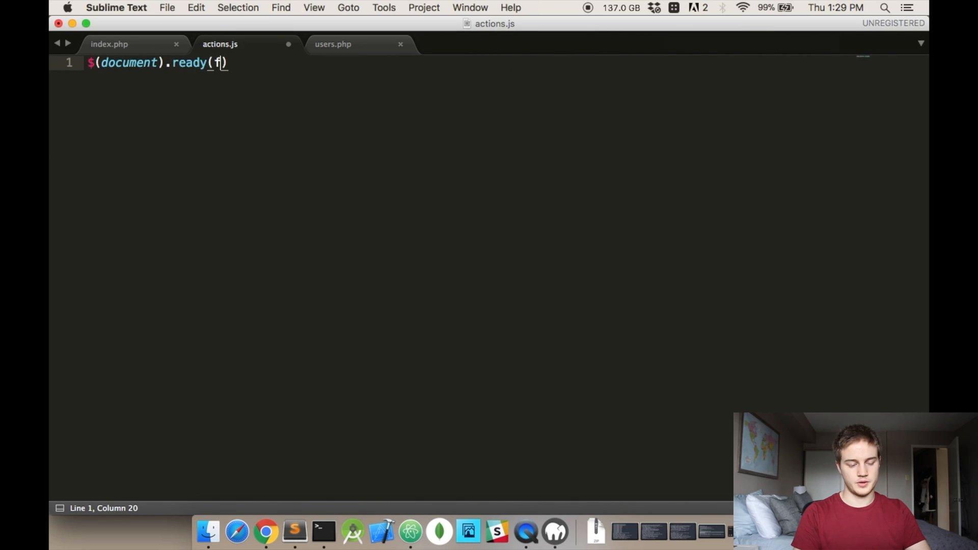
text(unction())
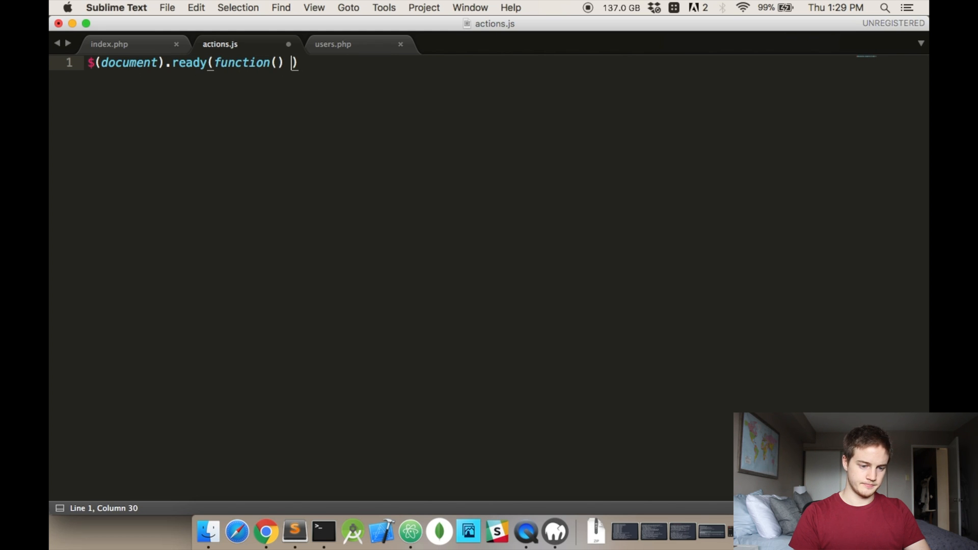
text({)
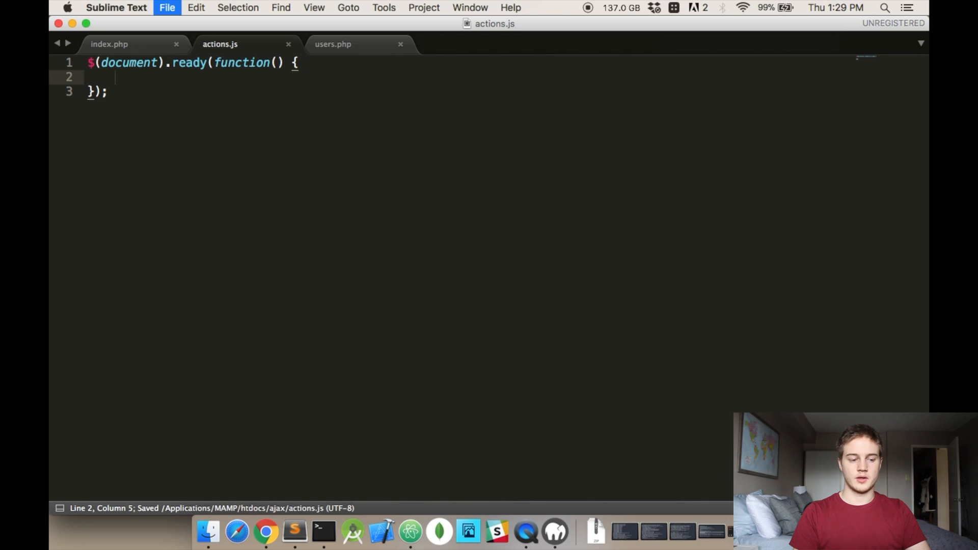
key(enter)
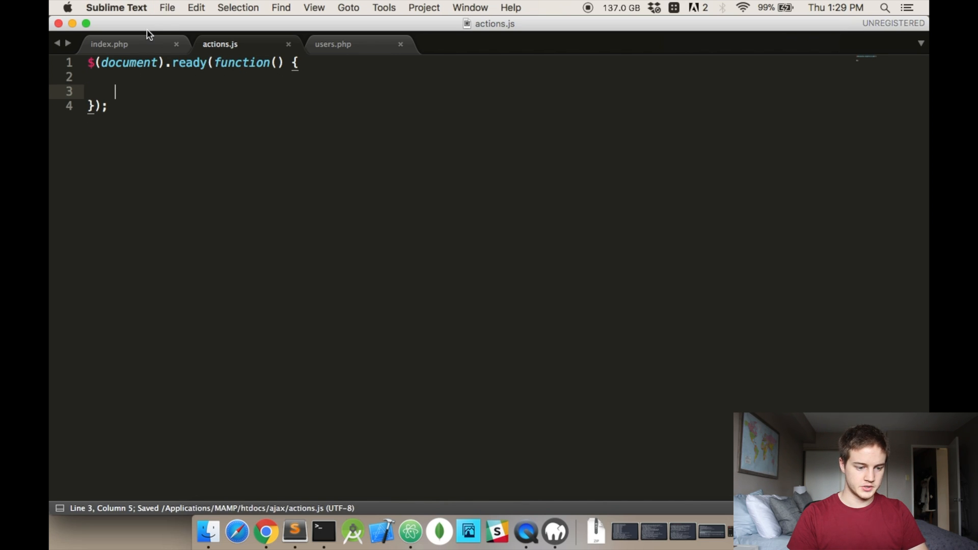
- Inside the ready block, add a #createBtn click handler that calls alert("Alert")
click(109, 44)
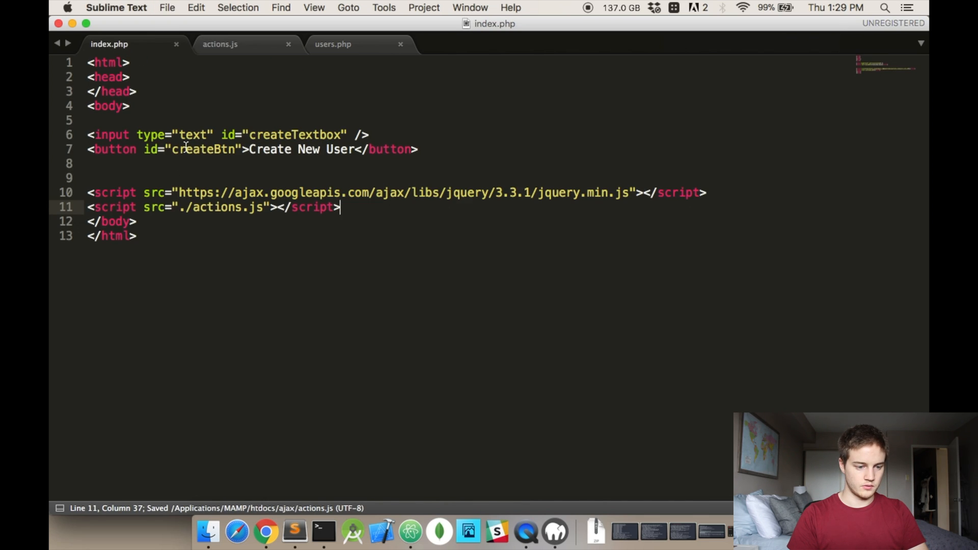
click(220, 44)
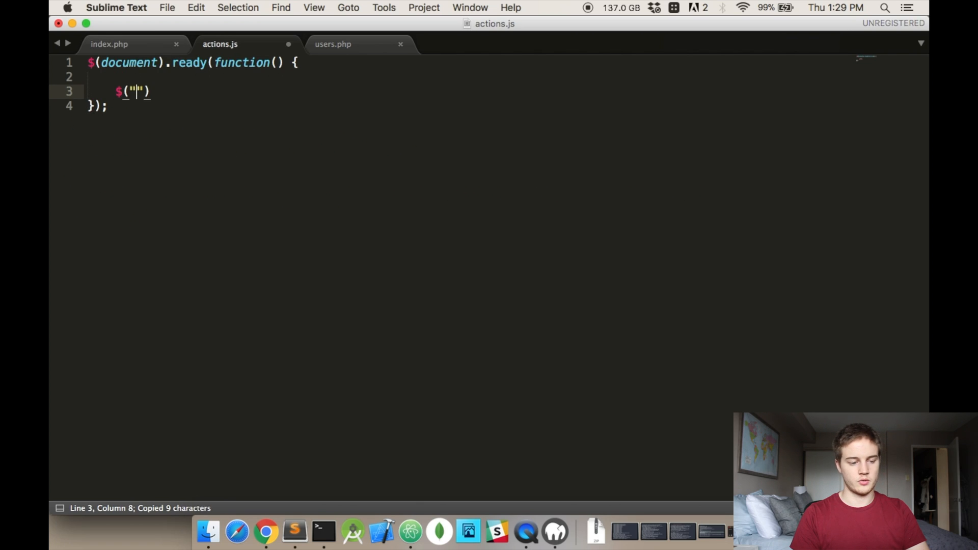
text(#createBtn)
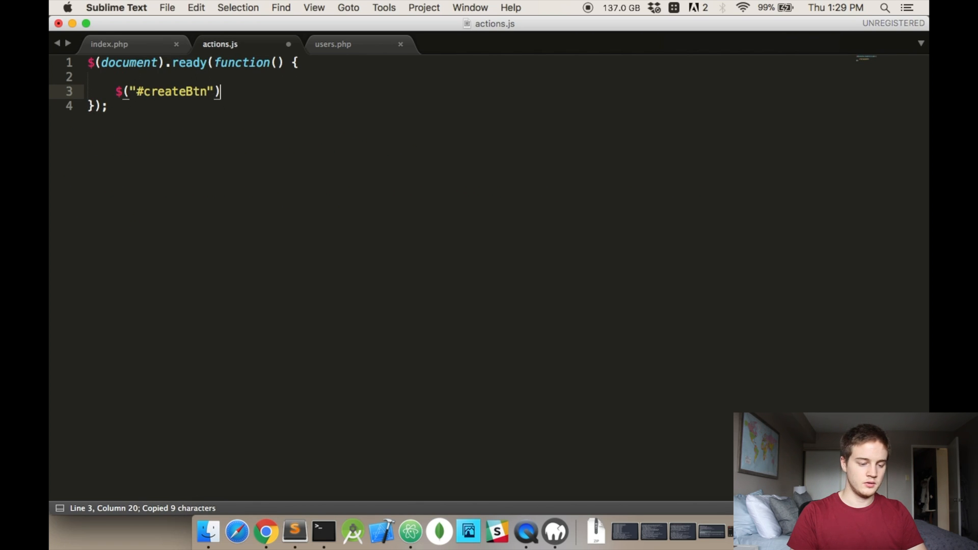
text(.click(function())
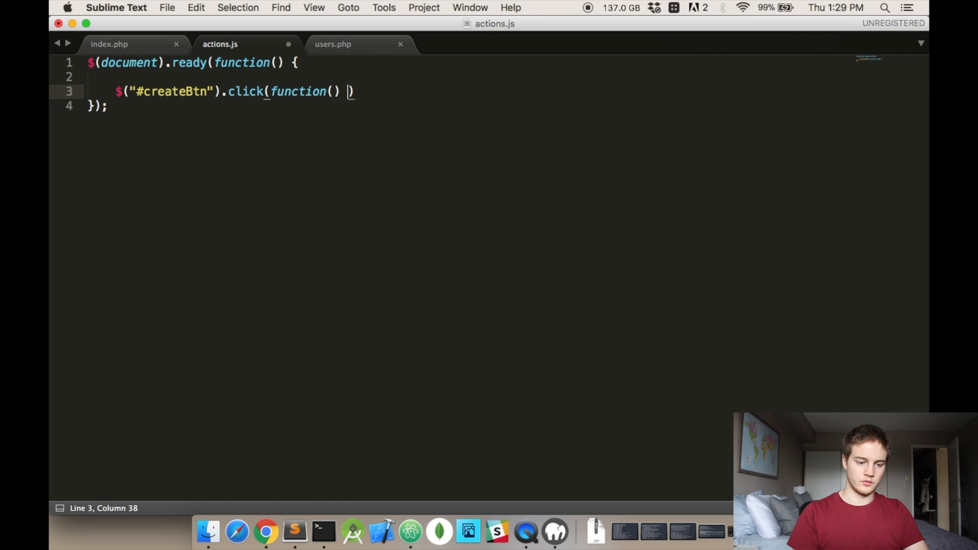
text({)
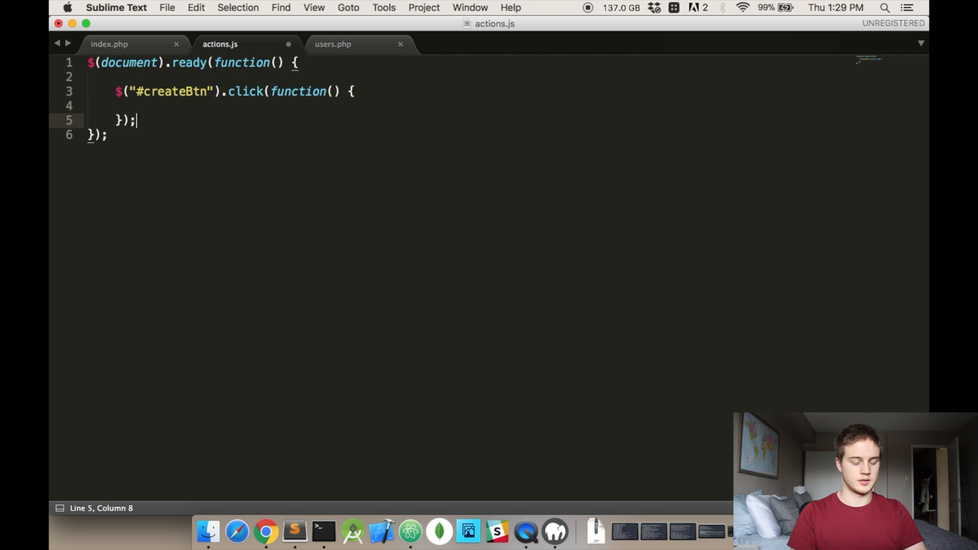
text(alert()
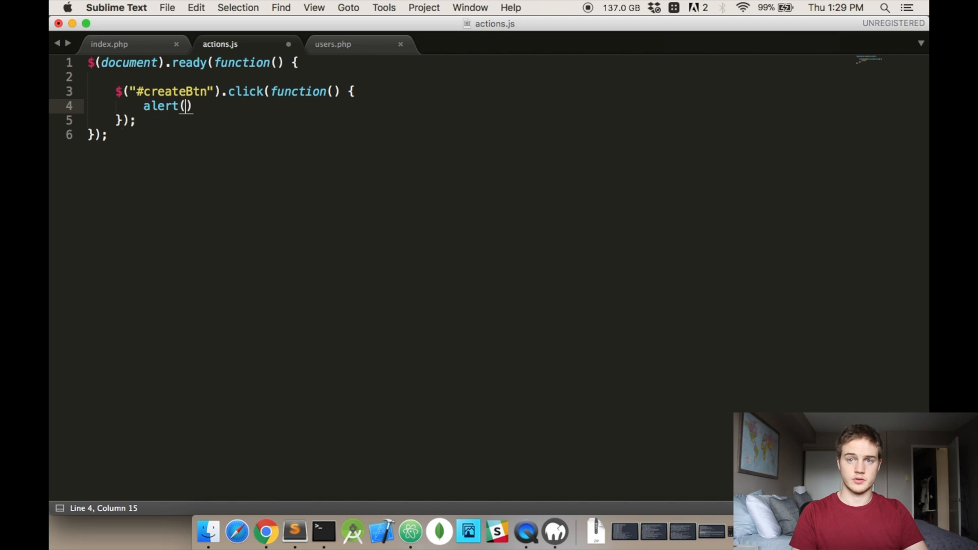
text("Alert")
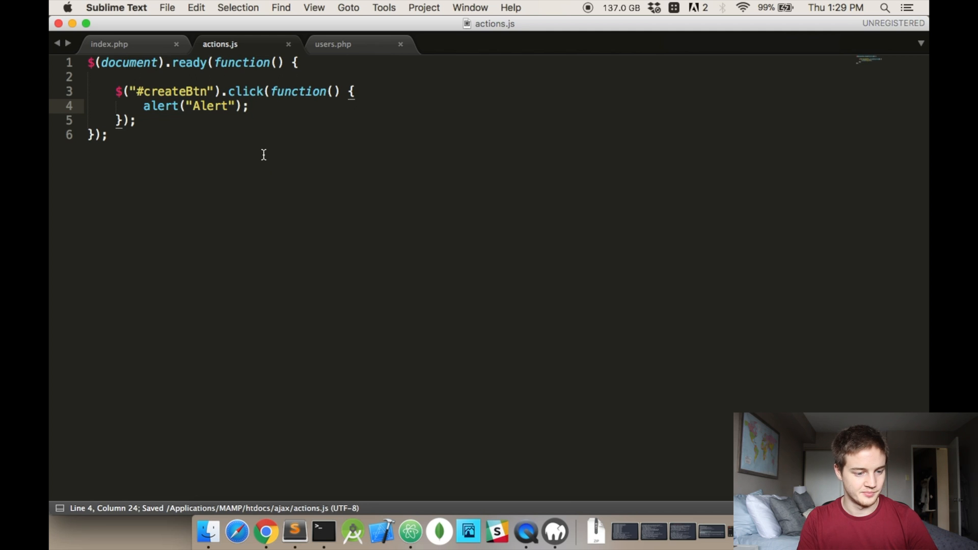
mouse_move(287, 183)
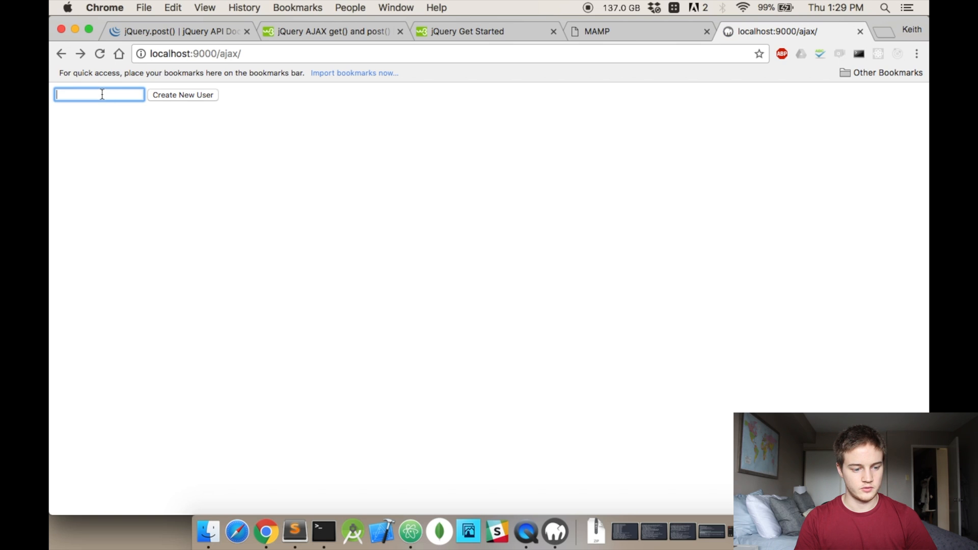
- Press Create New User on the ajax page and dismiss the 'Alert' popup with OK
click(183, 94)
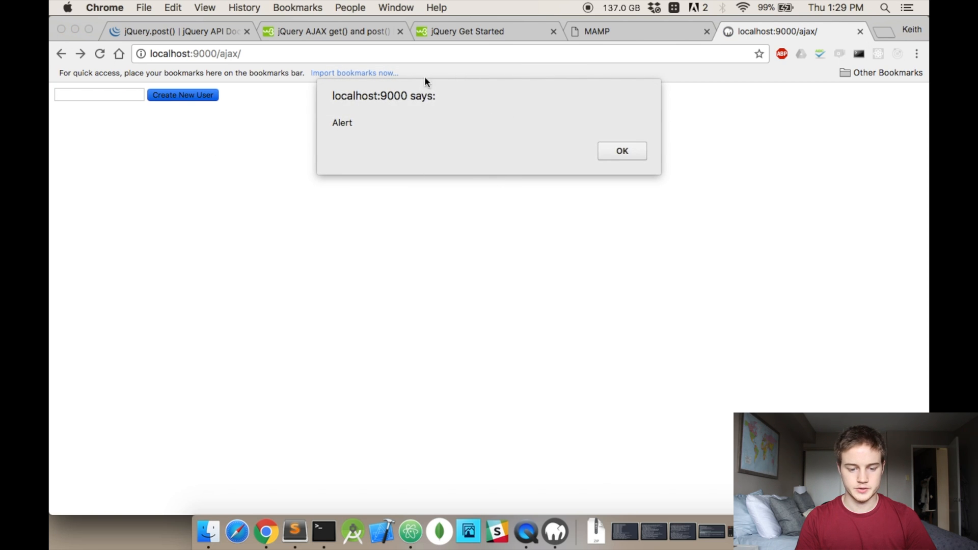
click(622, 151)
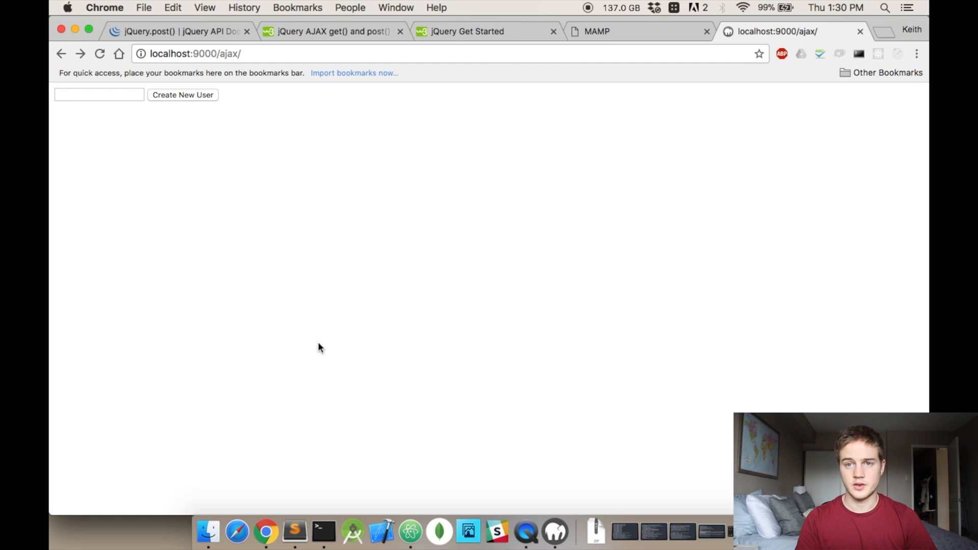
mouse_move(293, 531)
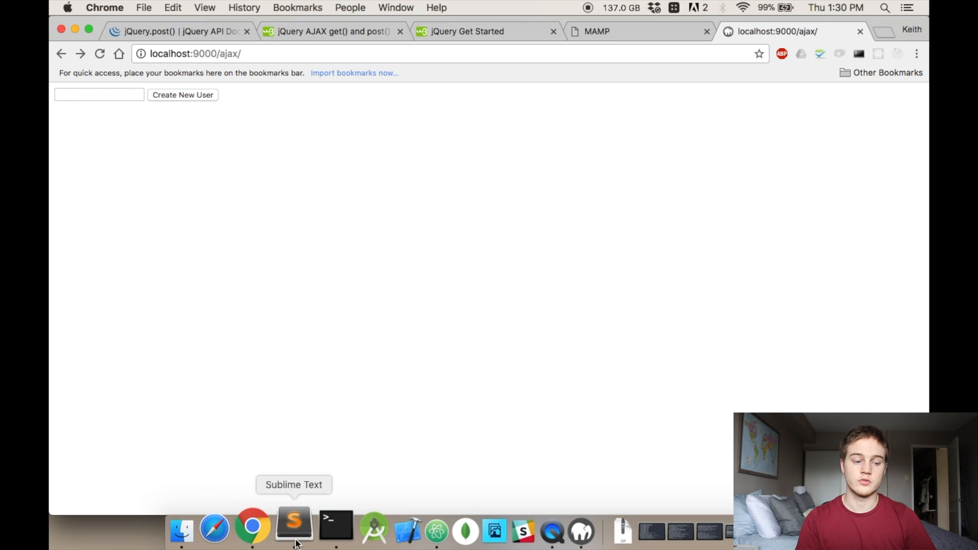
- Add var name = $("#createTextbox").val(); to the click handler and change the alert to alert(name)
click(294, 520)
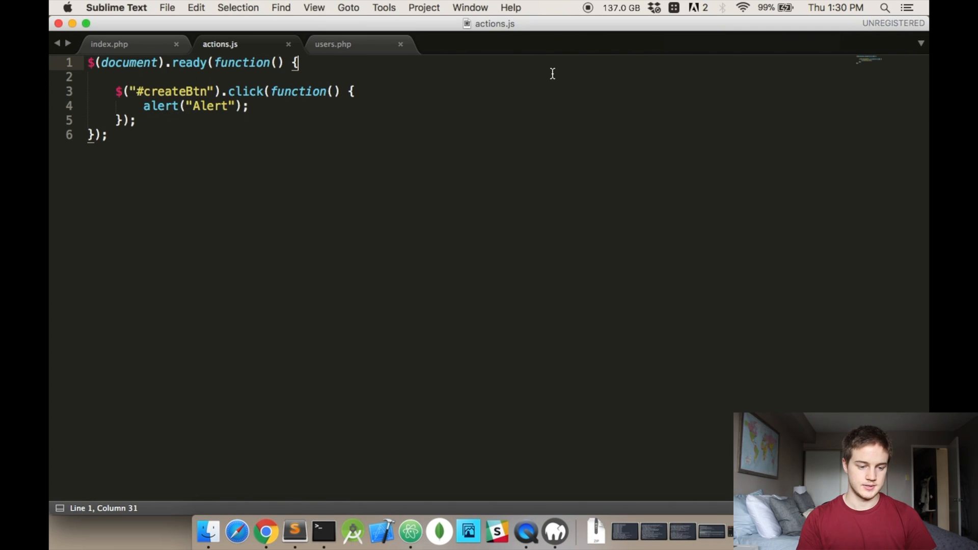
key(enter)
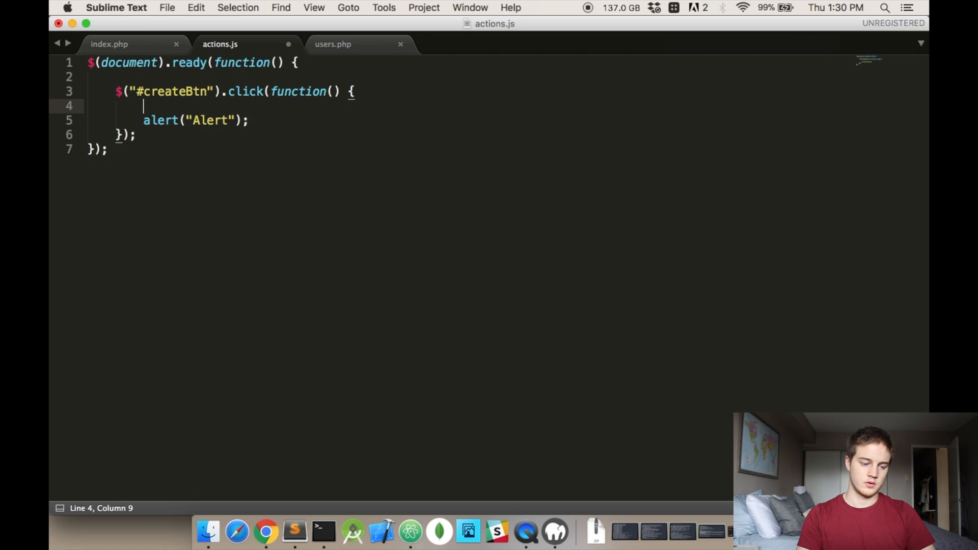
text(var)
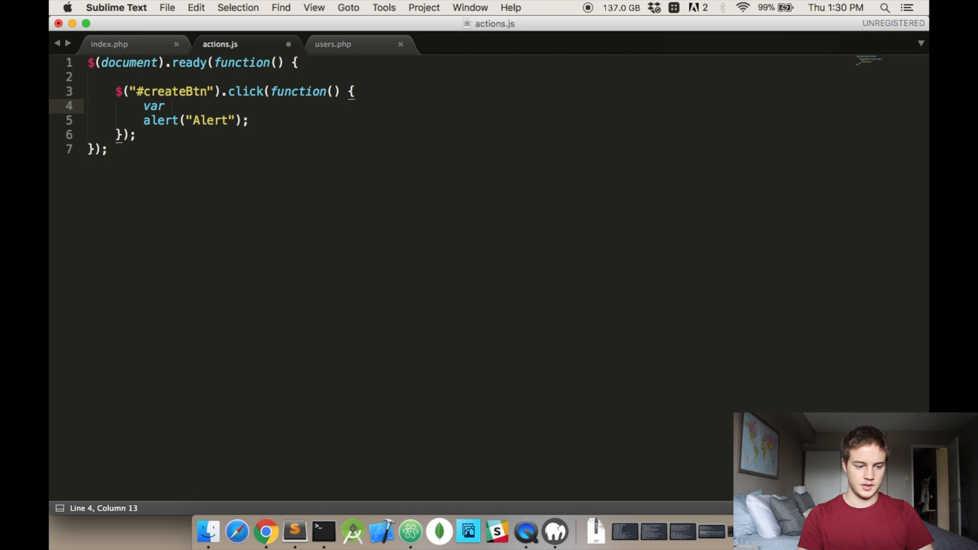
text(anem)
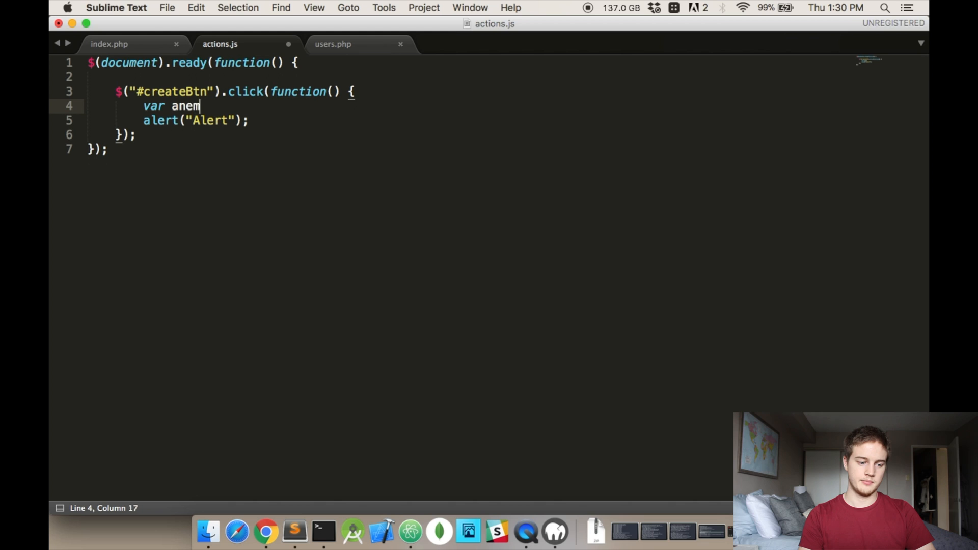
text(ame =)
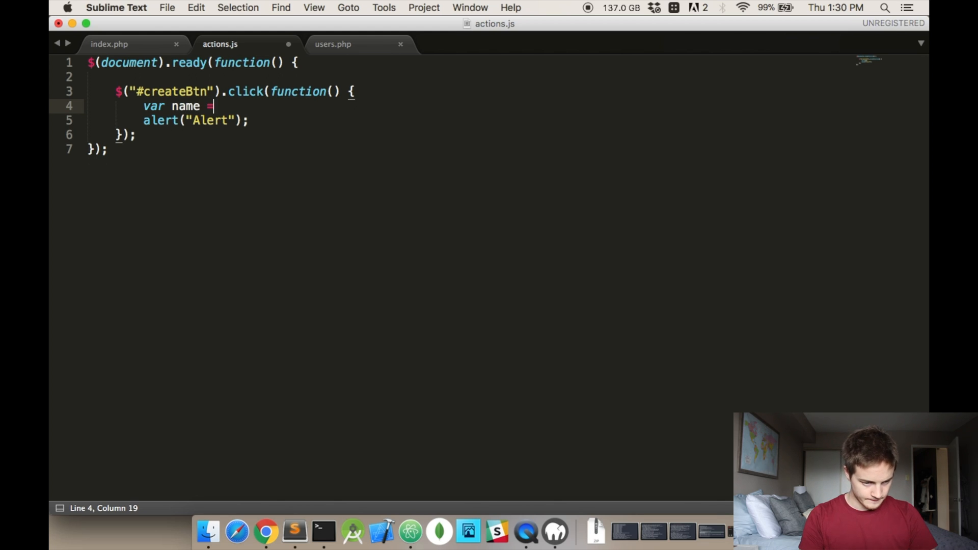
text($)
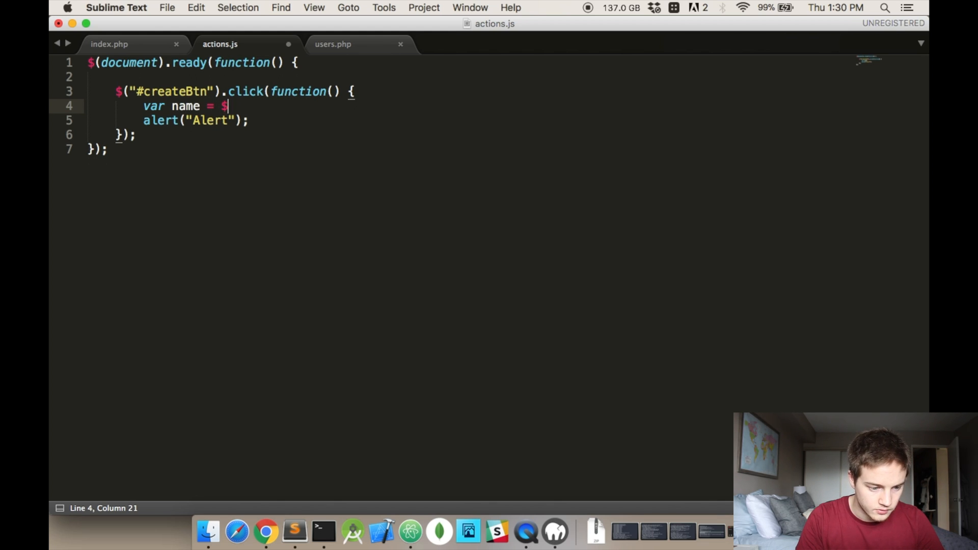
text(("#"))
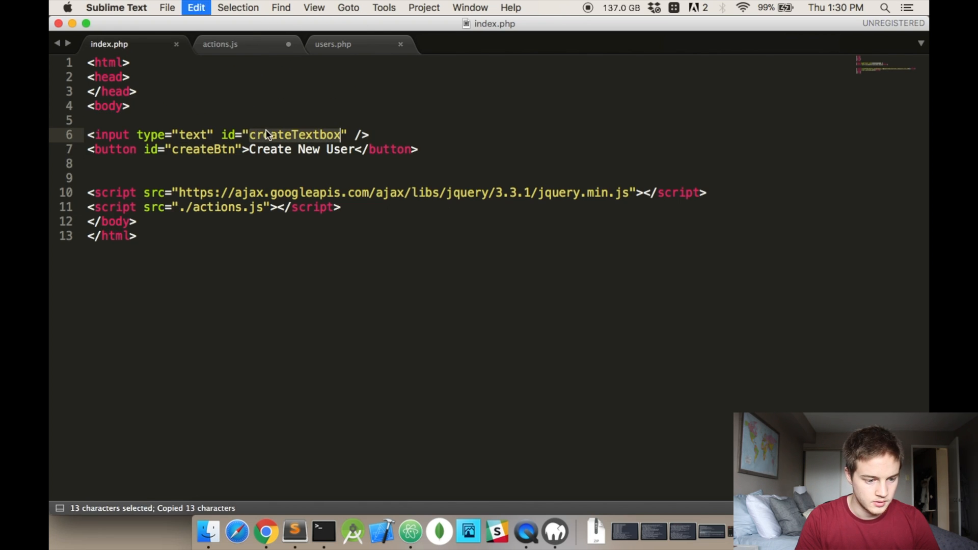
click(220, 44)
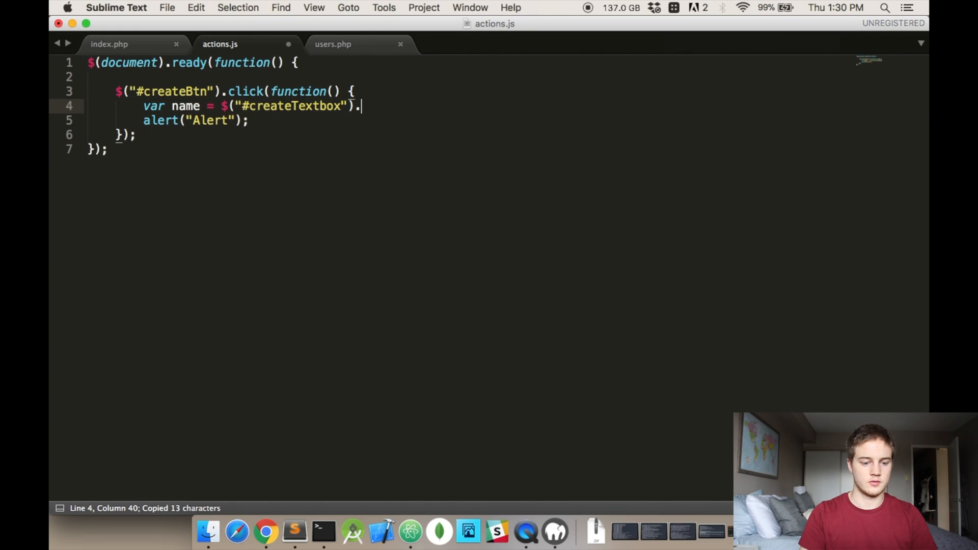
text(val();)
click(195, 120)
text(n)
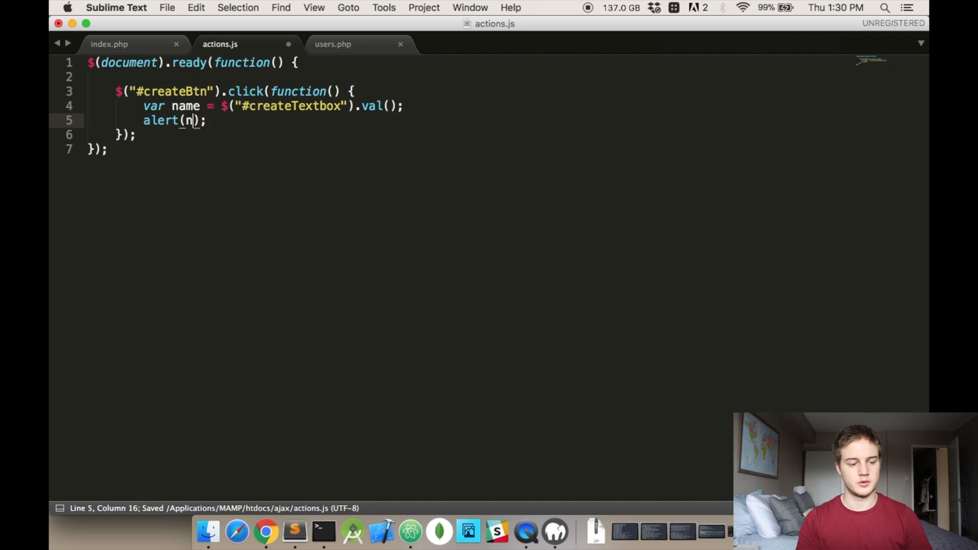
text(ame)
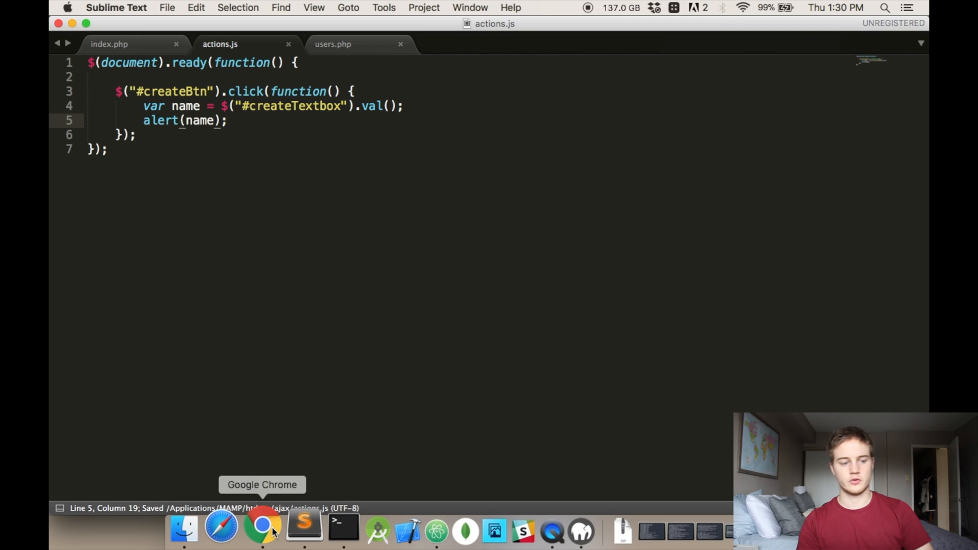
- Switch to Chrome and submit the name 'test' with Create New User
click(261, 524)
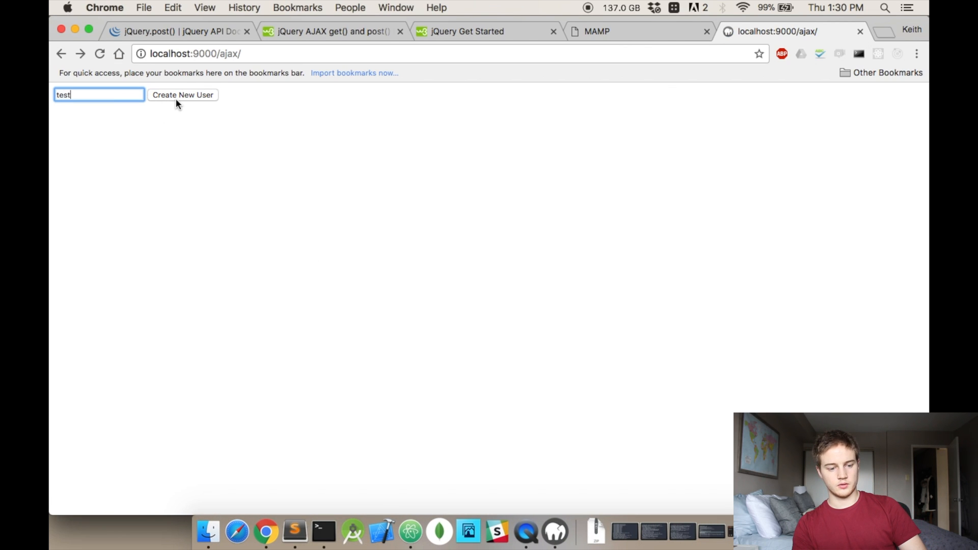
click(182, 94)
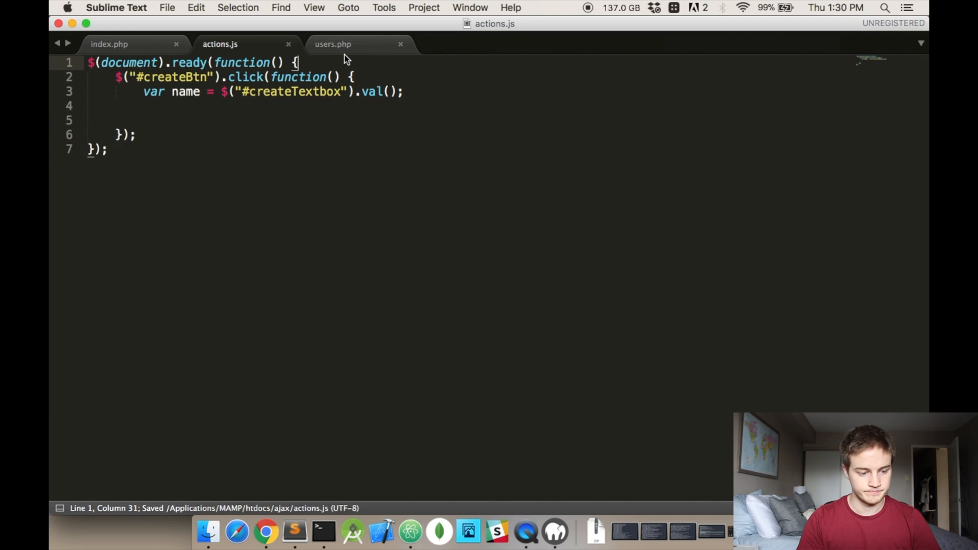
- Review users.php, then add <p id="statusText"></p> above the textbox in index.php
click(333, 43)
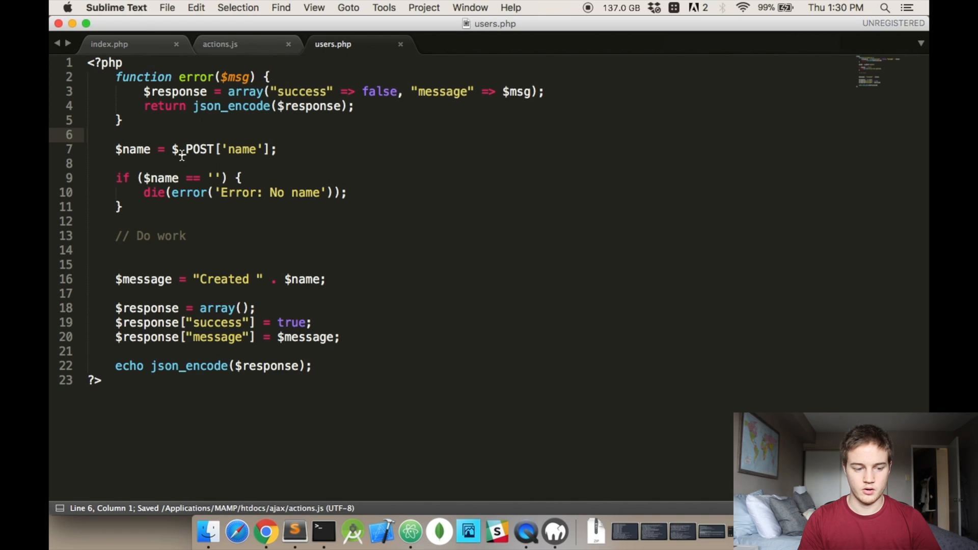
click(220, 43)
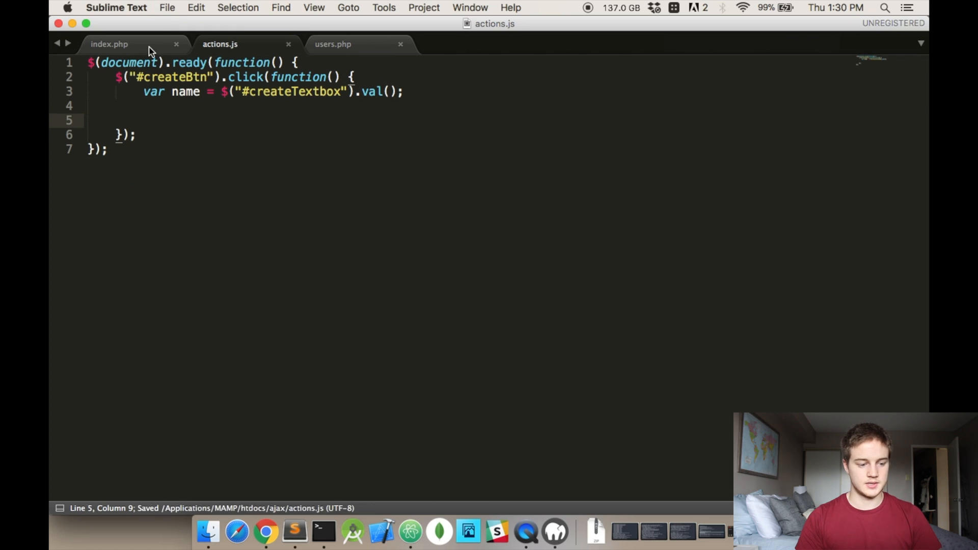
click(109, 44)
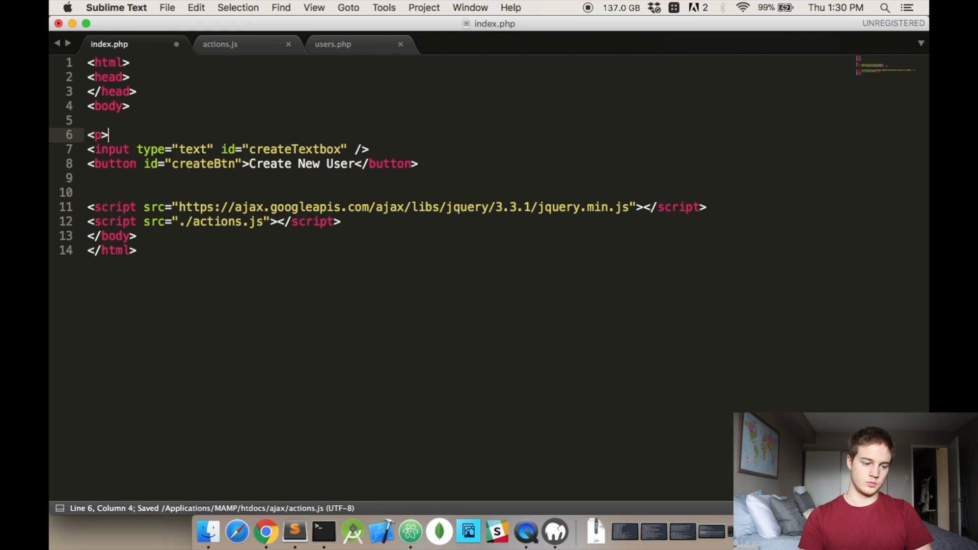
text(id="s)
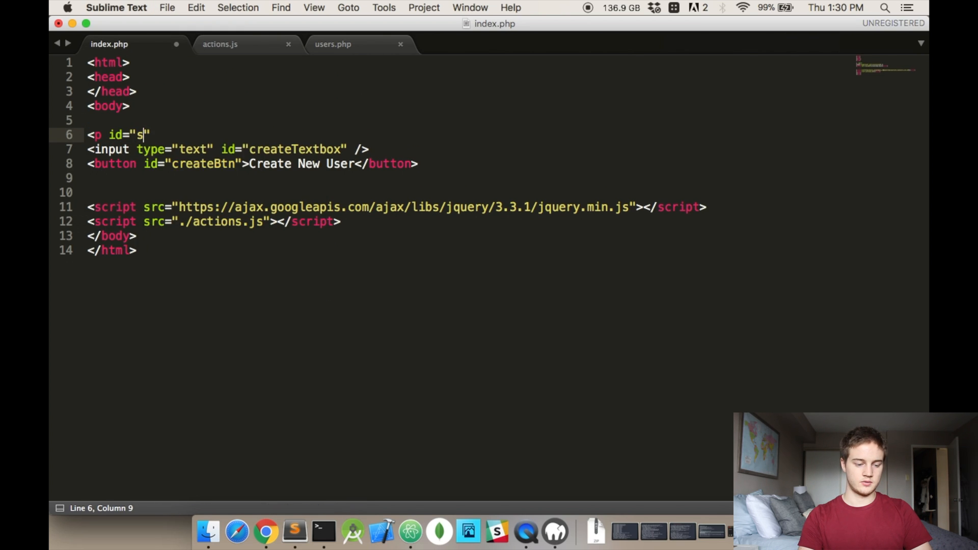
text(tatus)
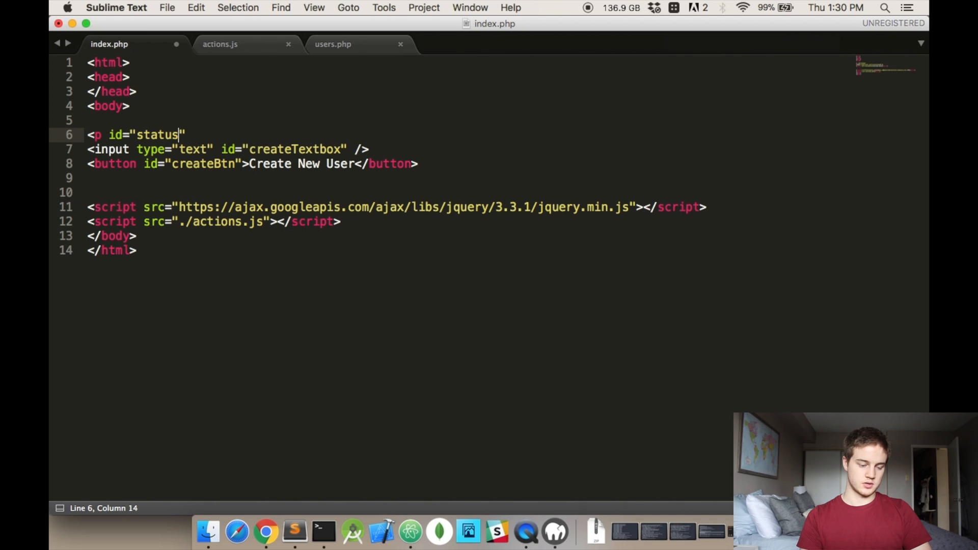
text(Text>)
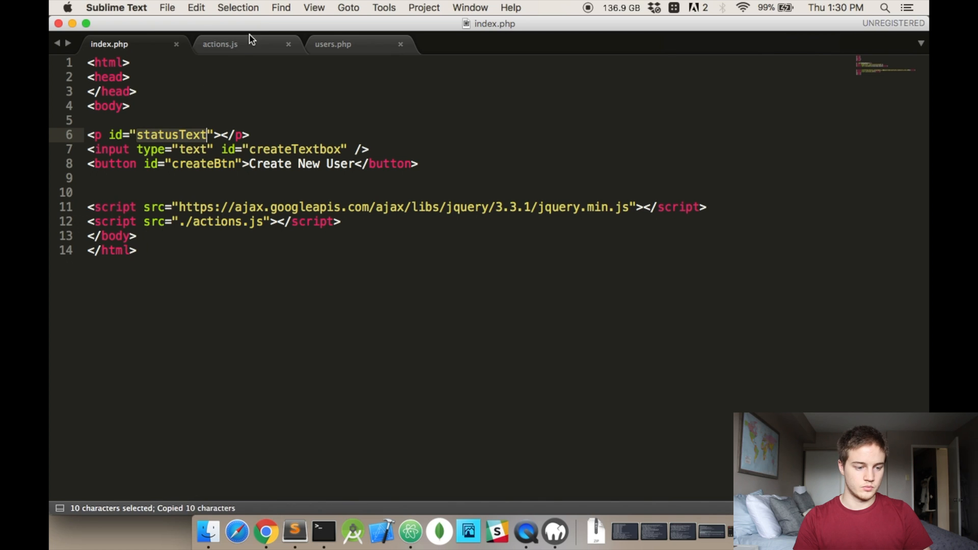
click(219, 44)
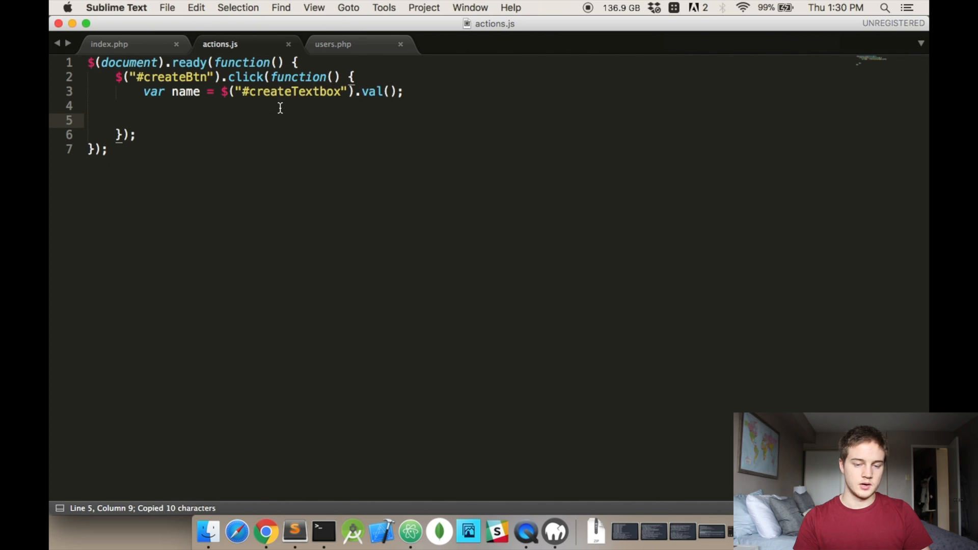
text(/ajax/)
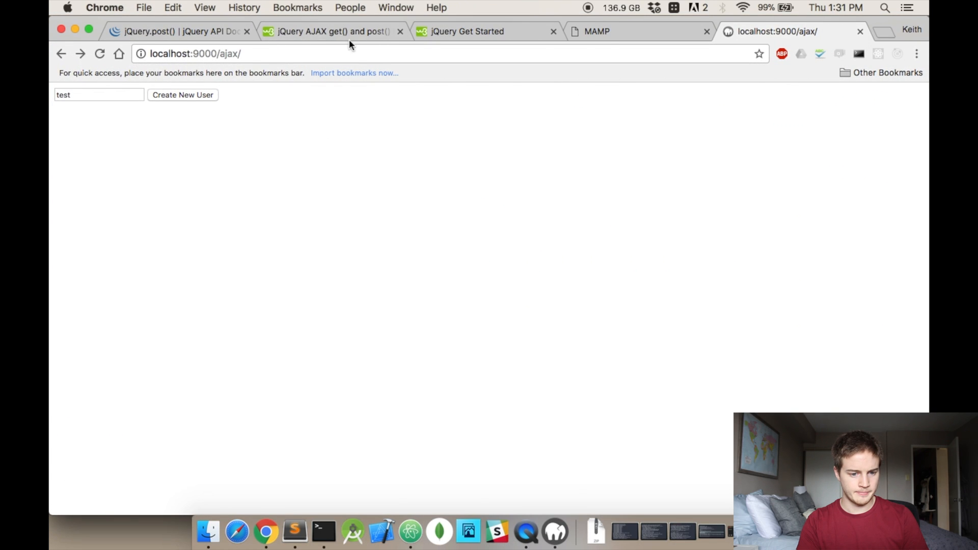
- Switch to the w3schools 'jQuery AJAX get() and post()' tab in Chrome
click(331, 31)
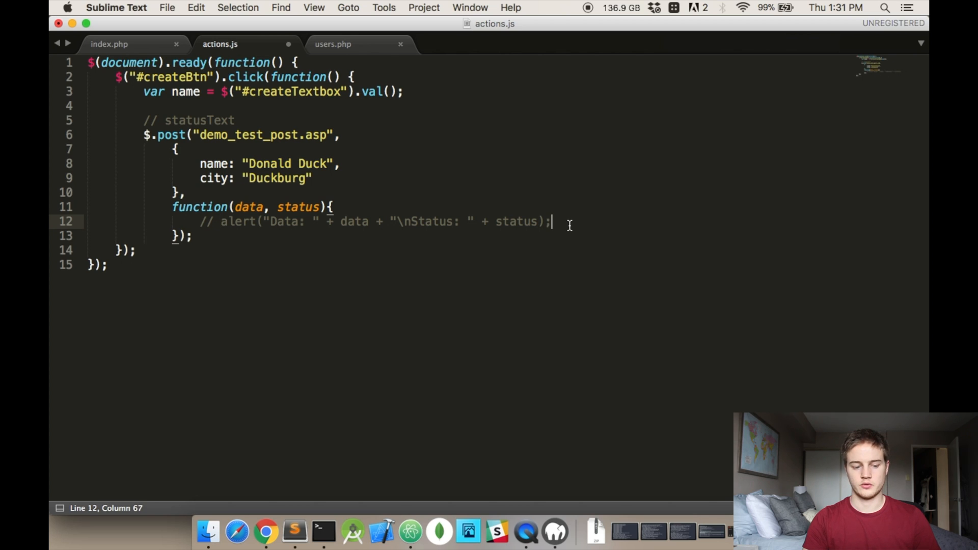
- Add console.log calls for 'data' and status in the $.post callback, then select the sample name value
text(console.log()
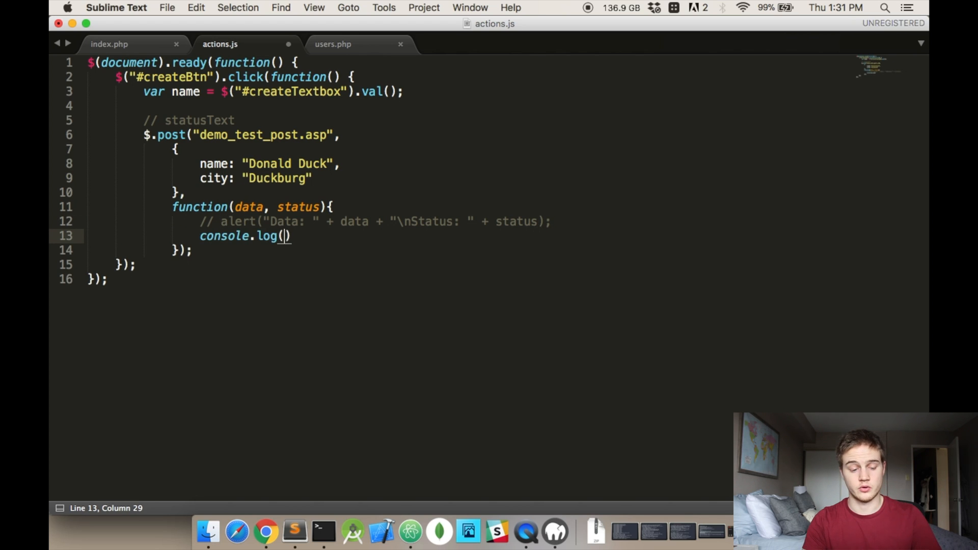
text('data', data)
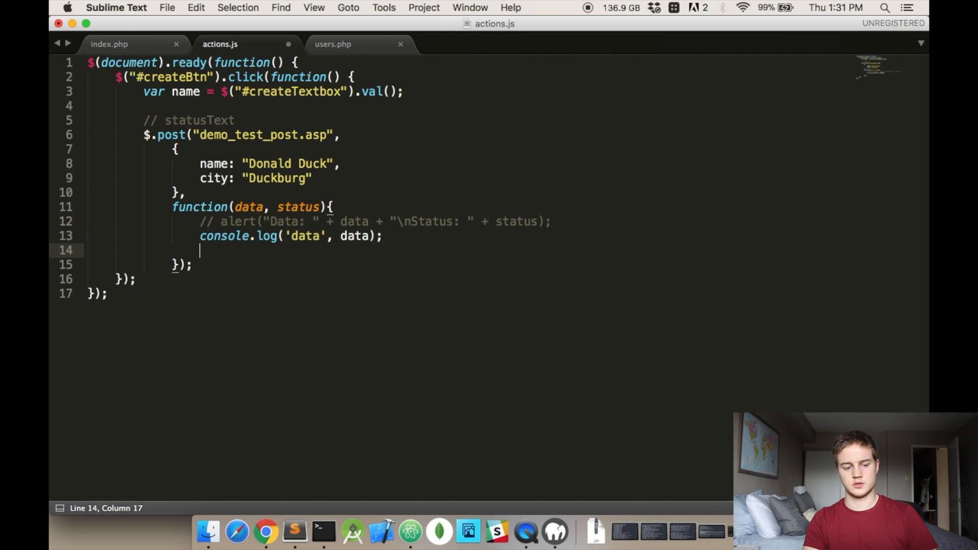
text(console.log)
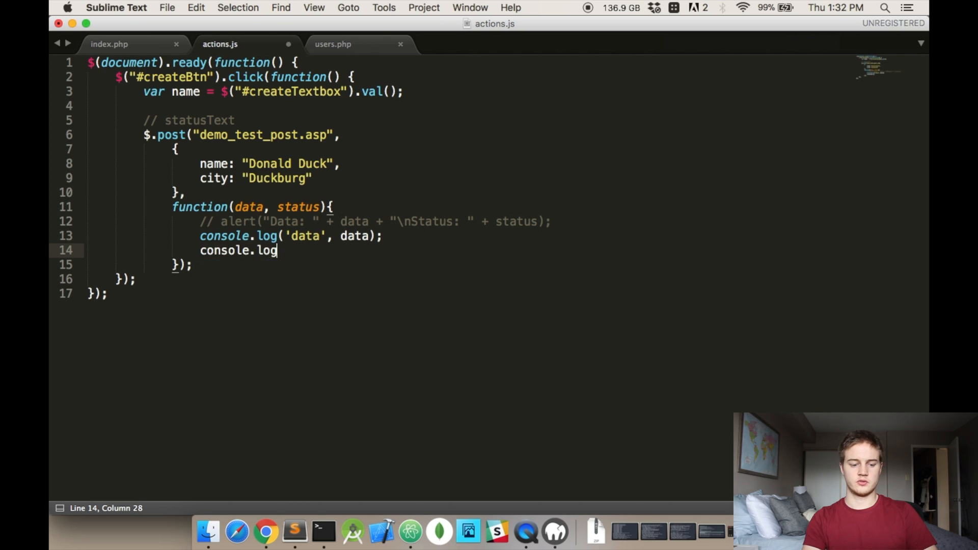
text((sta)
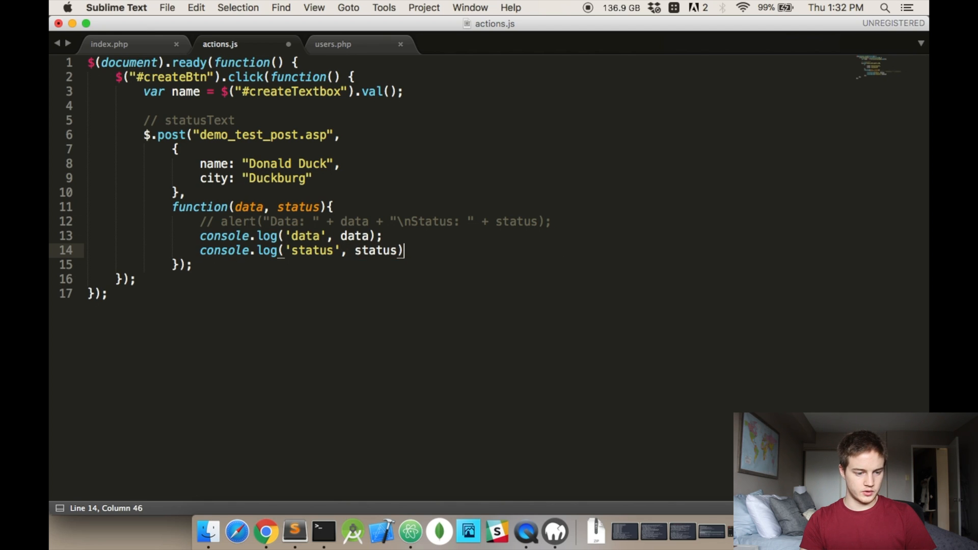
double_click(267, 164)
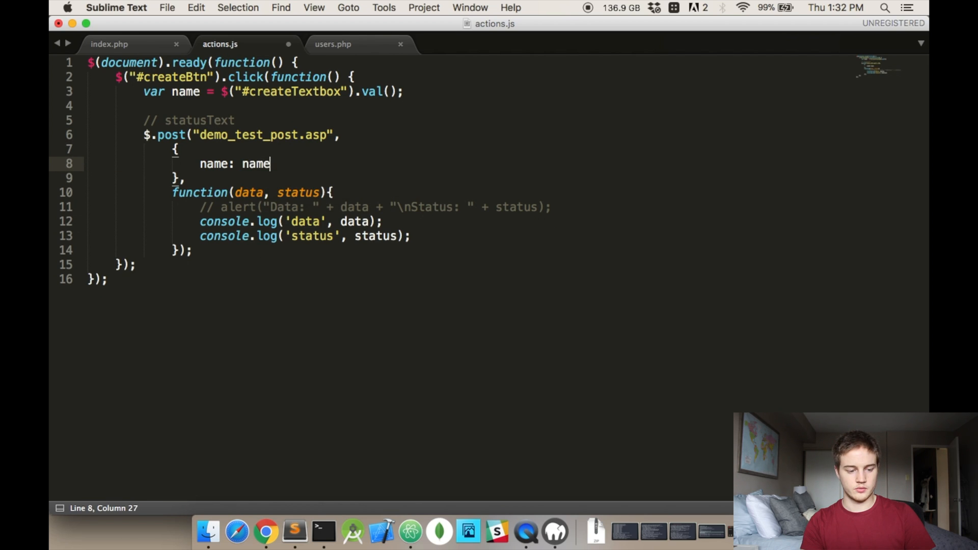
key(cmd+s)
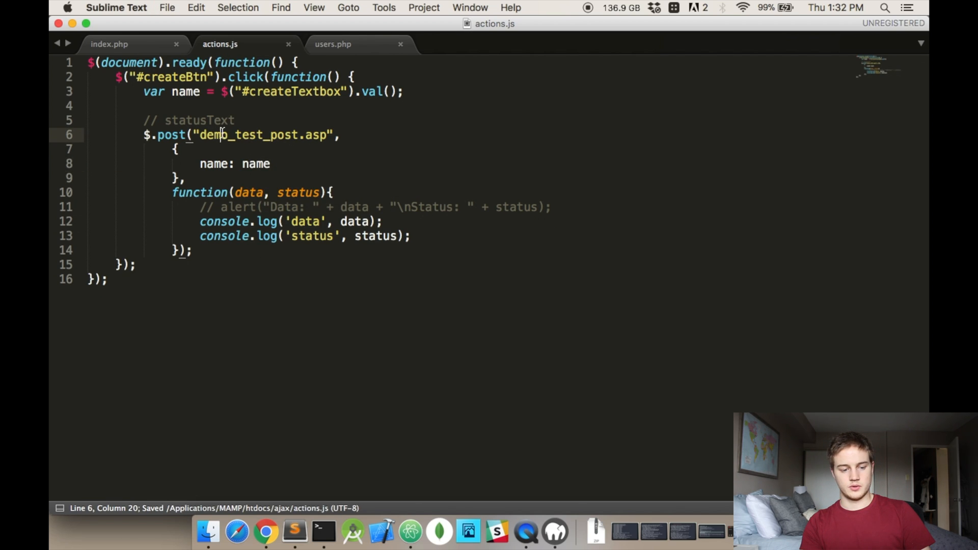
drag(235, 120, 333, 135)
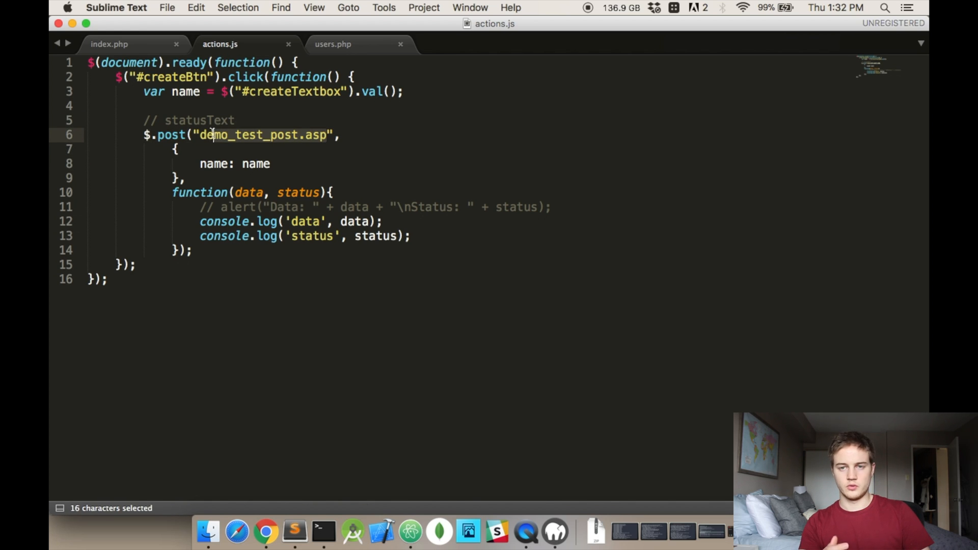
text(h",)
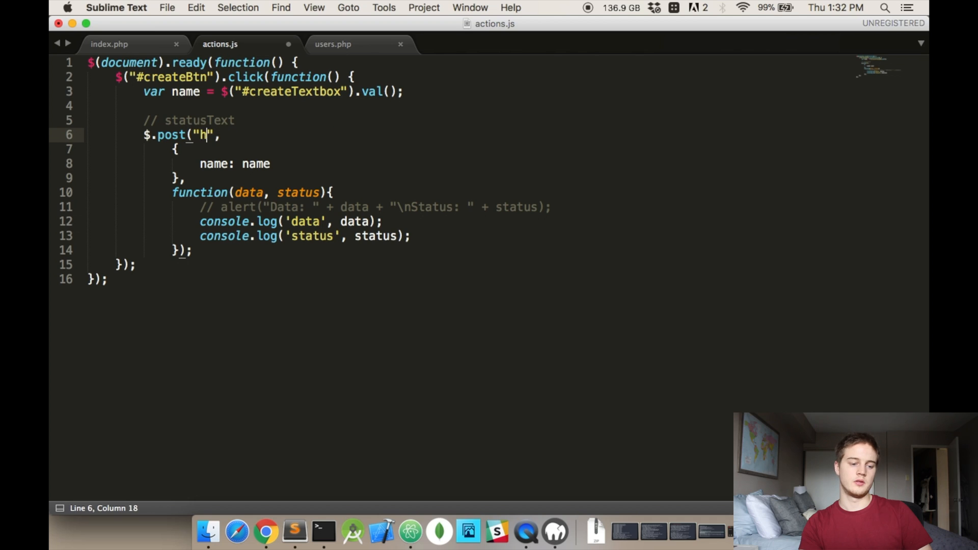
text(ttp://localhos)
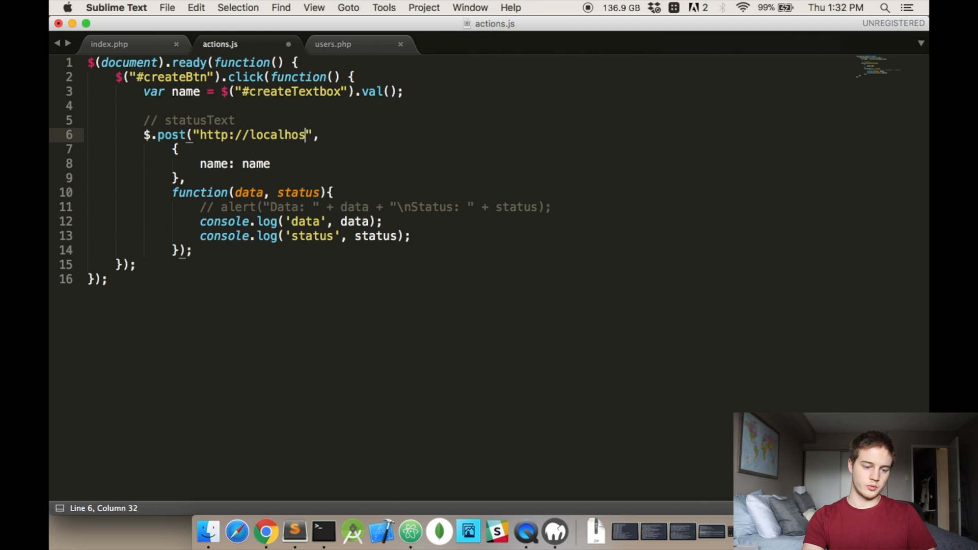
text(:9000/)
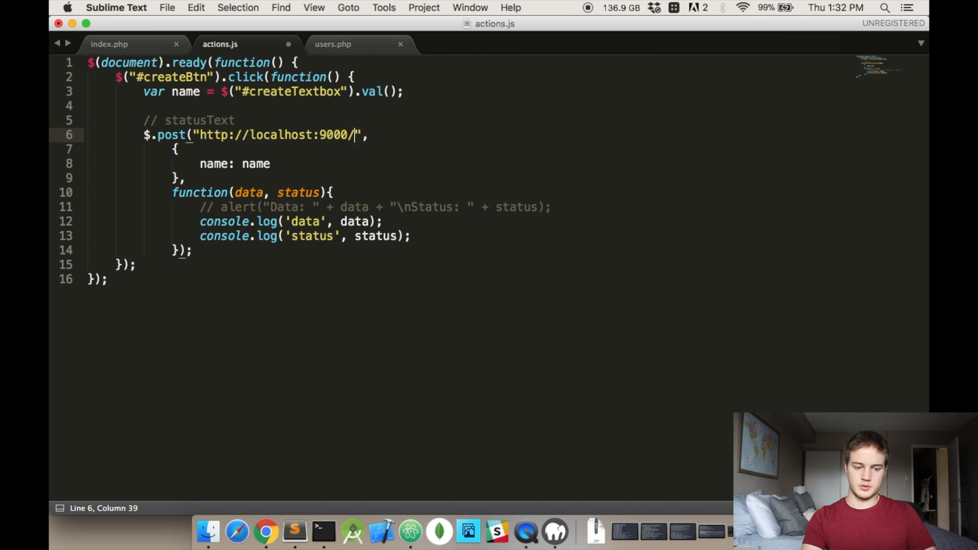
text(users.php)
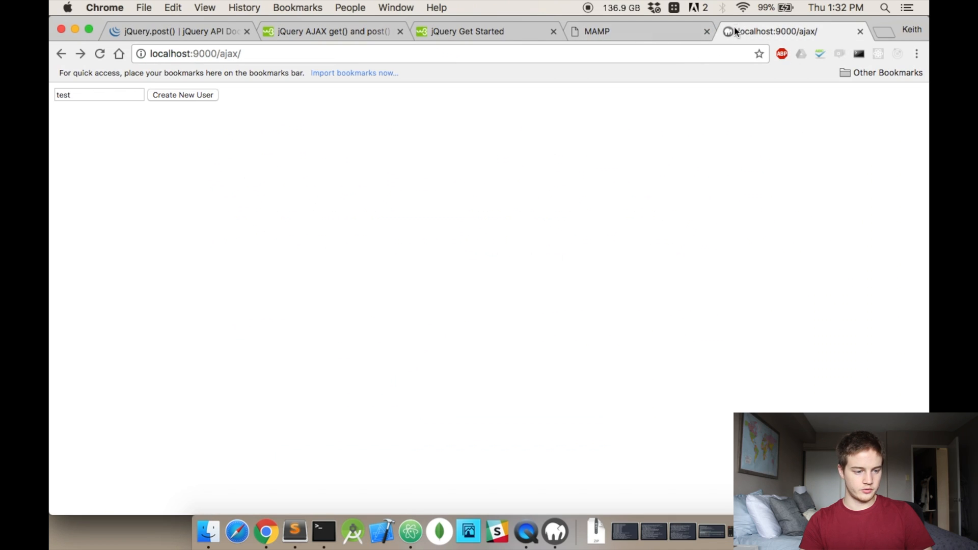
- Open Chrome's developer tools on the ajax page to show the JavaScript console
right_click(94, 141)
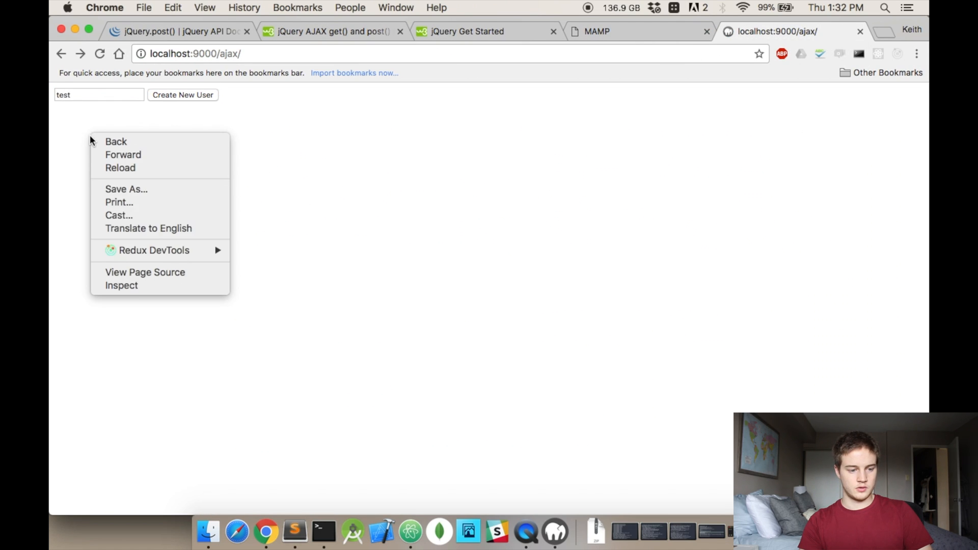
click(183, 249)
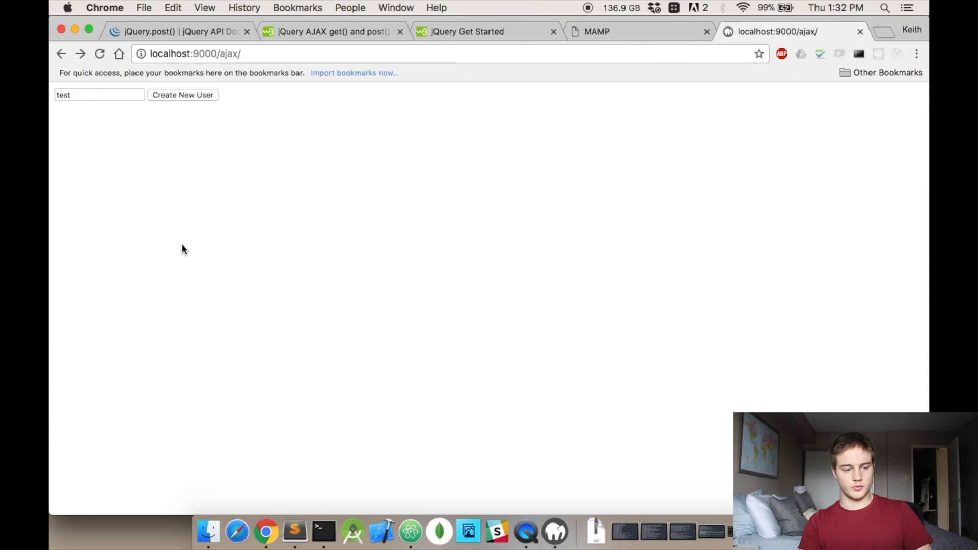
key(F12)
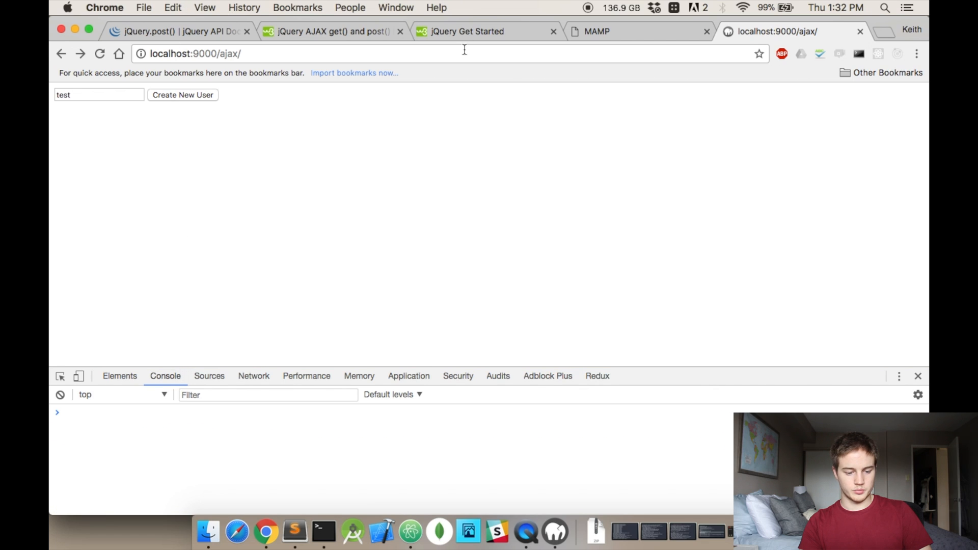
mouse_move(392, 365)
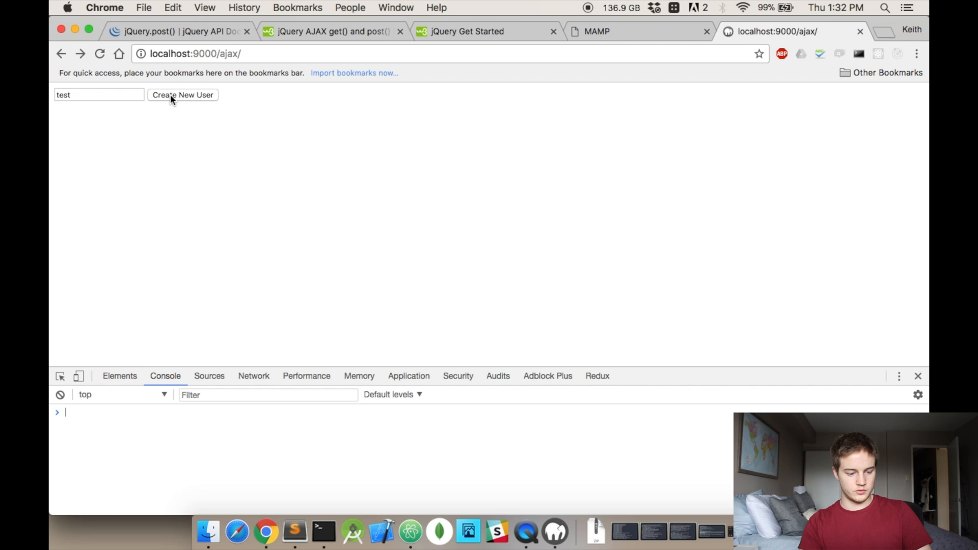
- Submit 'test', then 'test2', with Create New User, getting the 'Created test2' response
click(183, 94)
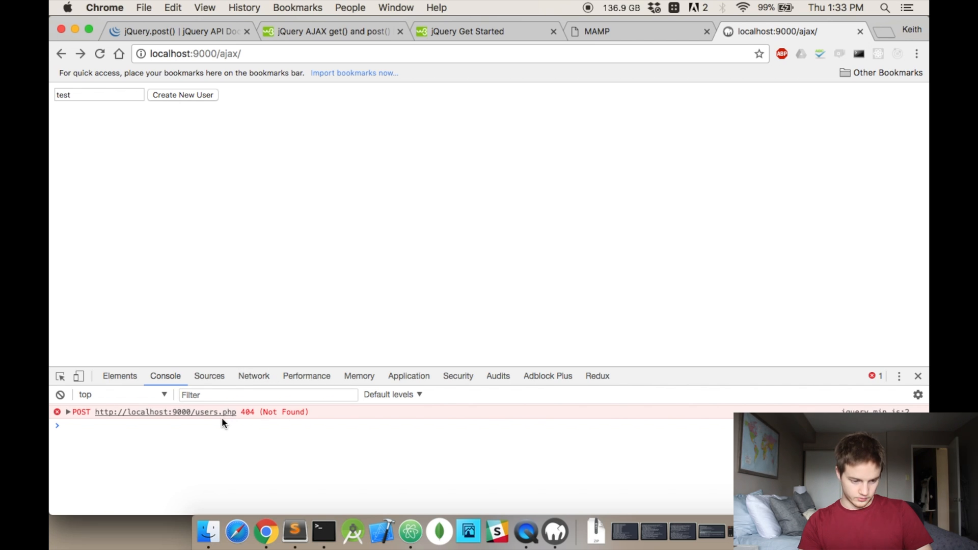
mouse_move(227, 53)
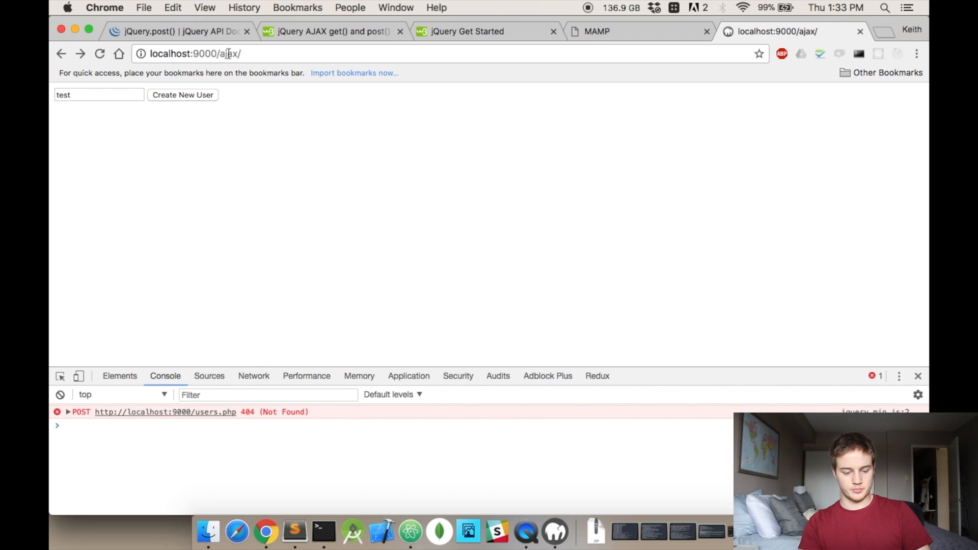
mouse_move(287, 528)
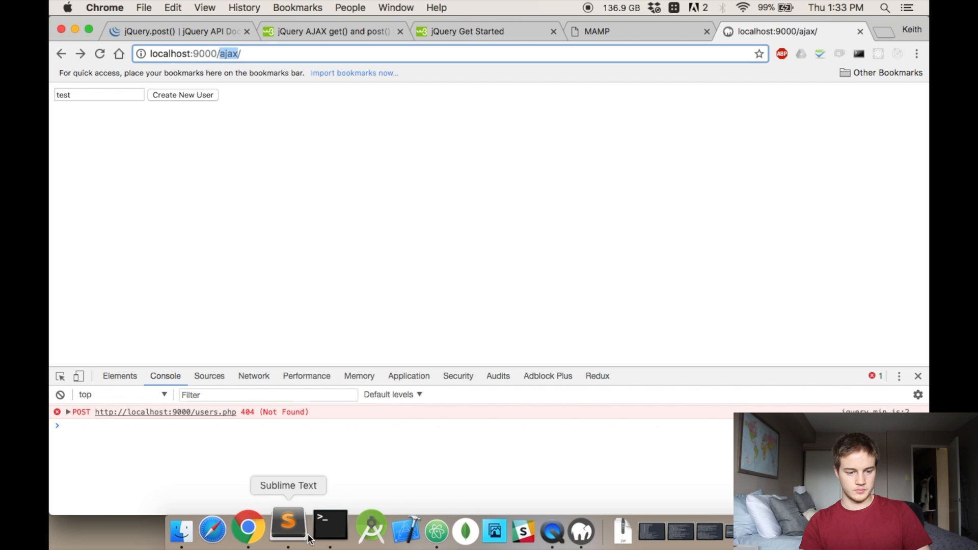
click(287, 526)
text(2)
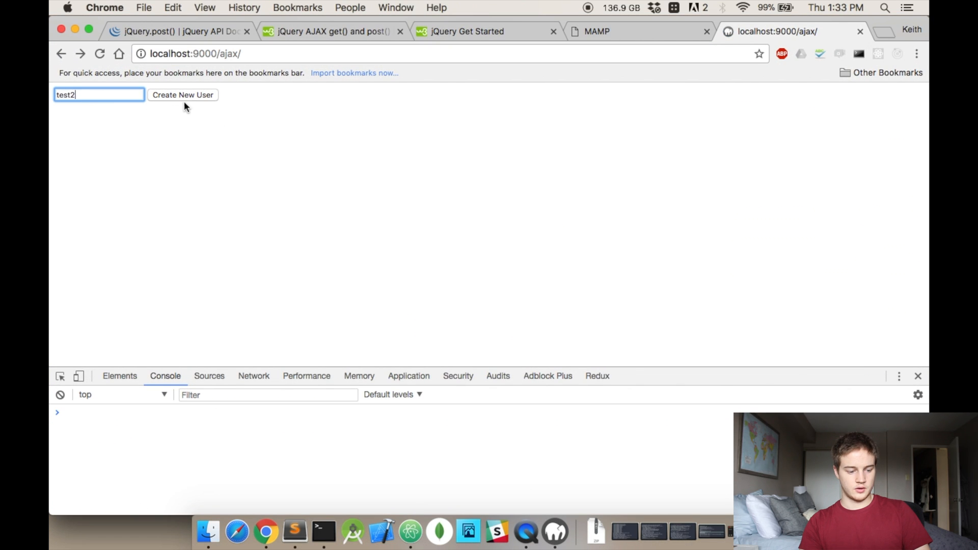
click(183, 95)
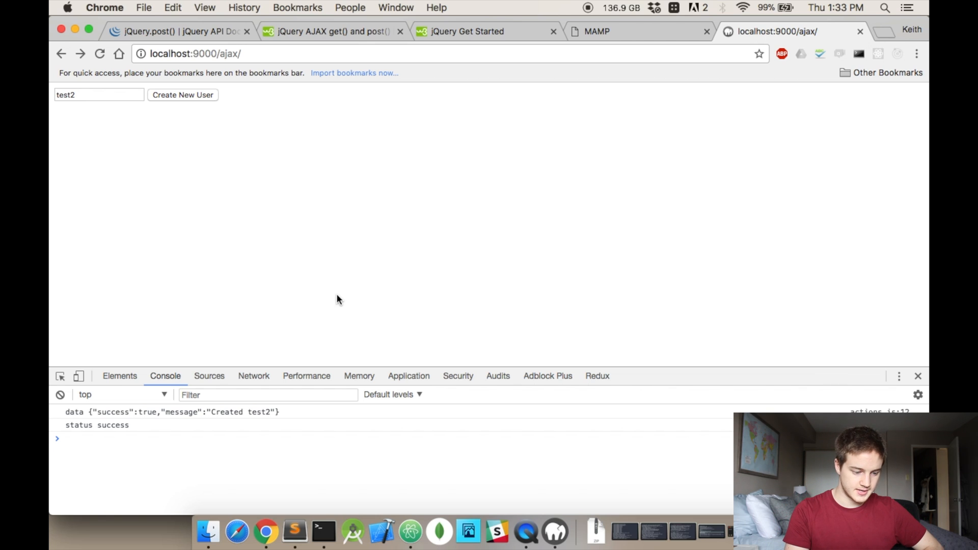
mouse_move(89, 411)
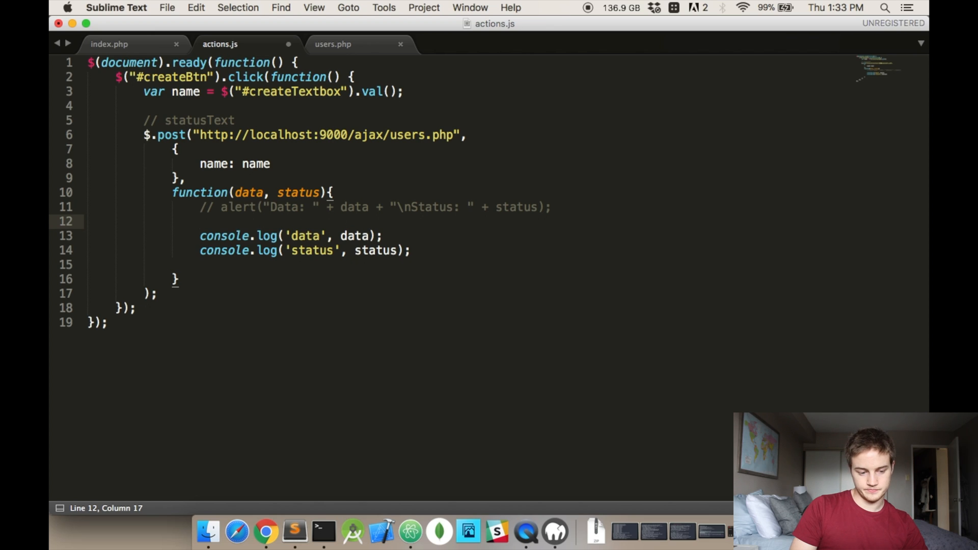
- Add var data = JSON.parse(res); so the callback parses the raw response
text(var)
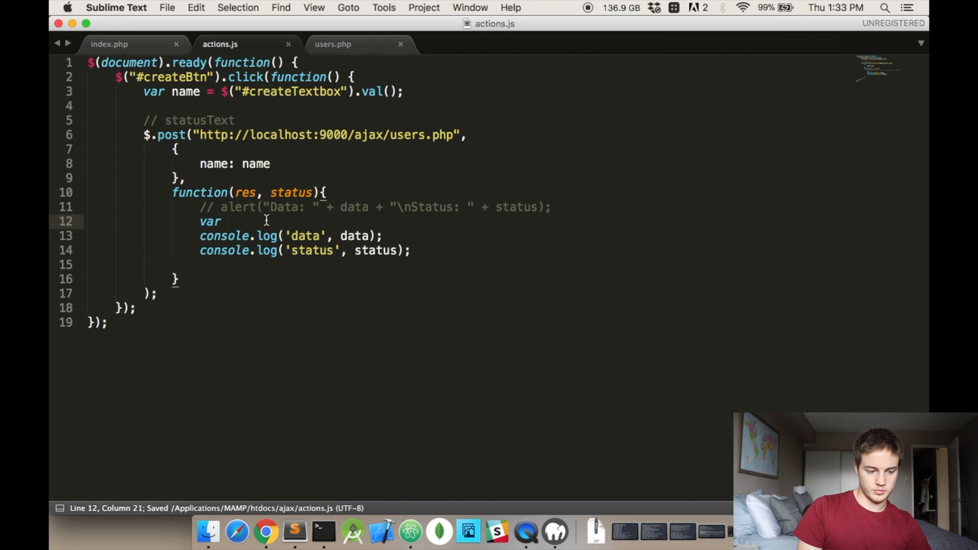
text(data = re)
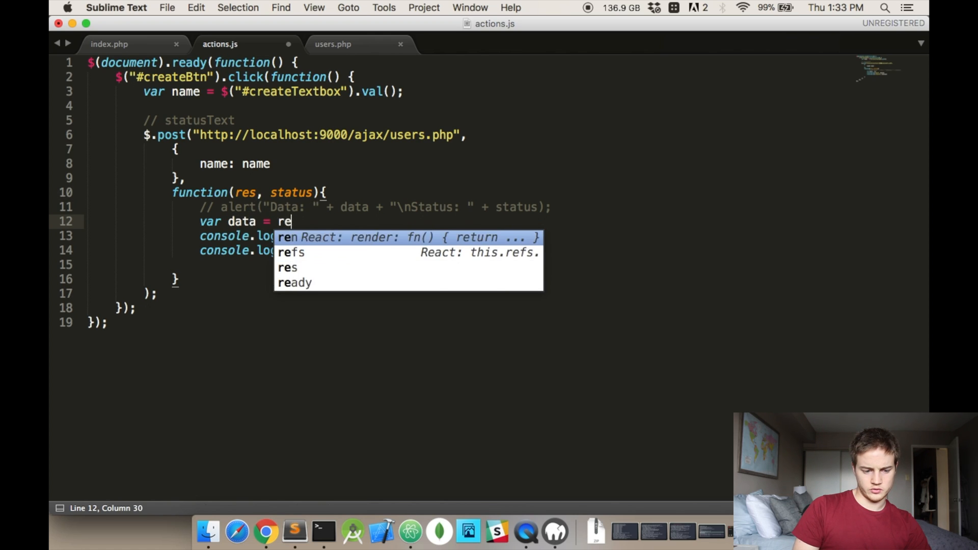
text(JSON.parse()
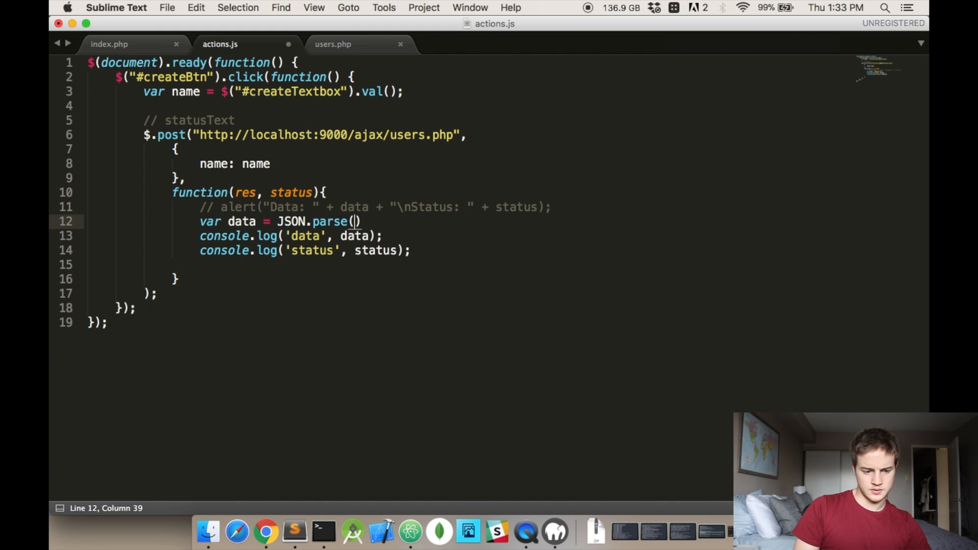
text(re)
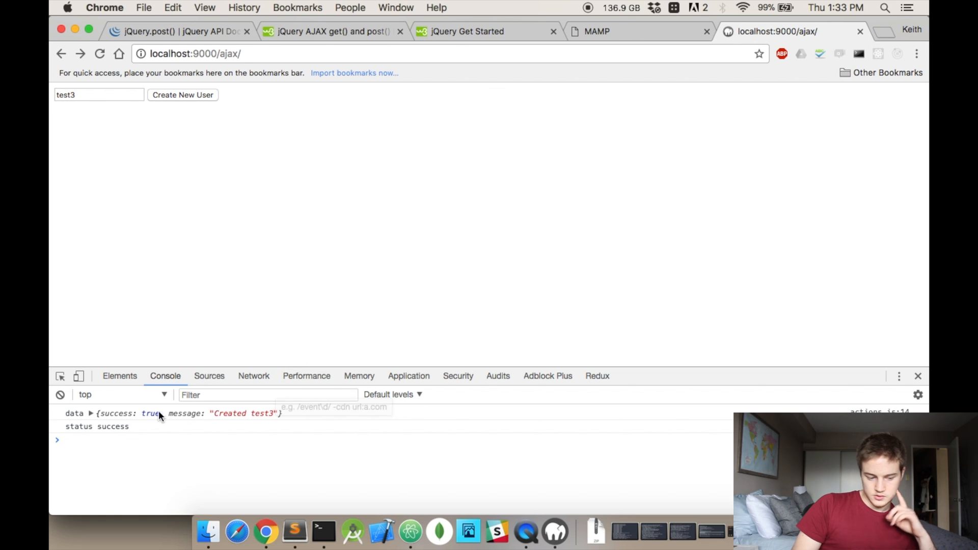
click(90, 413)
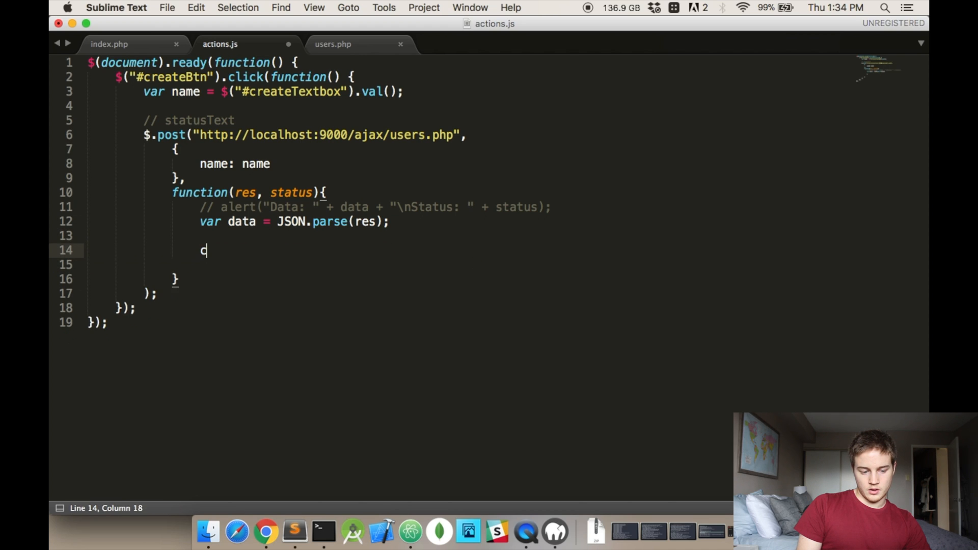
- Clean up the callback's empty lines and show data.message in #statusText
key(backspace)
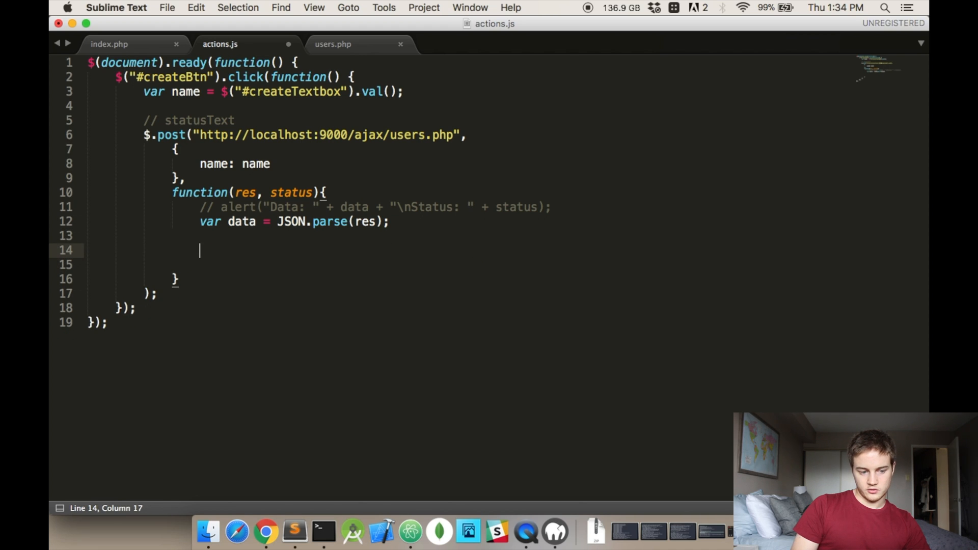
double_click(200, 120)
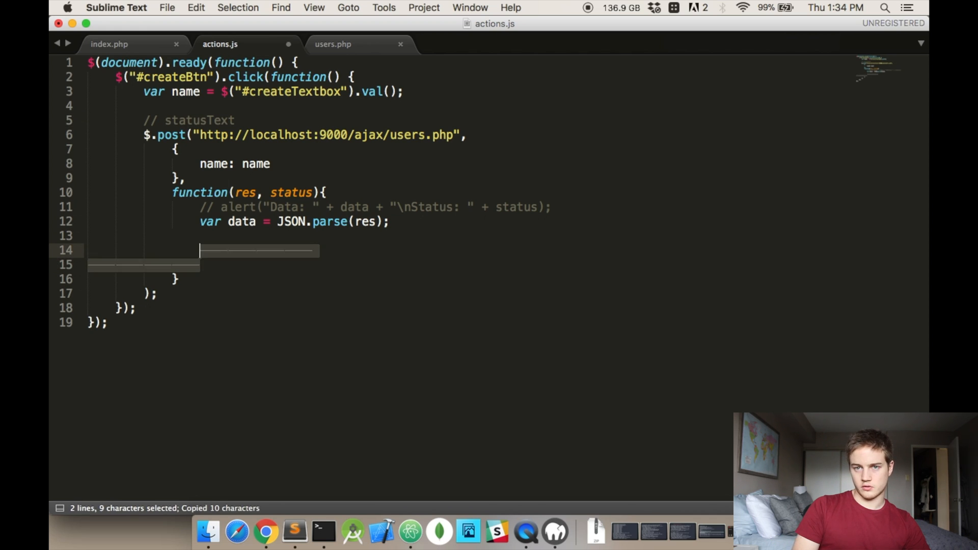
text(i)
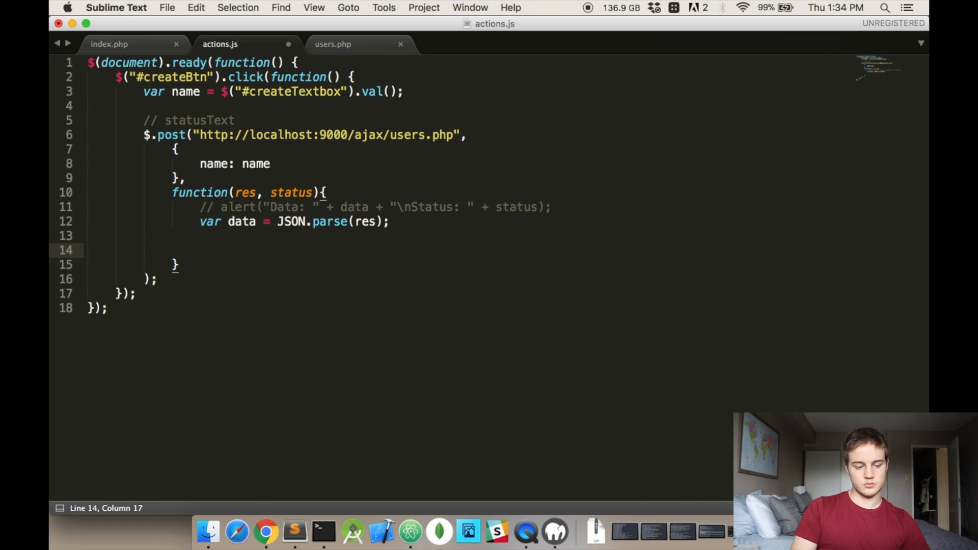
text($(""))
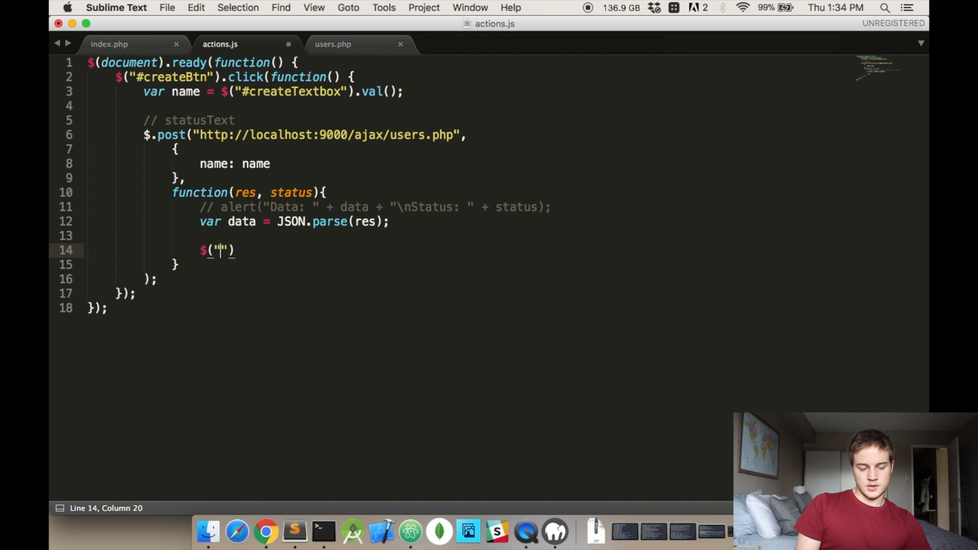
text(#statusText)
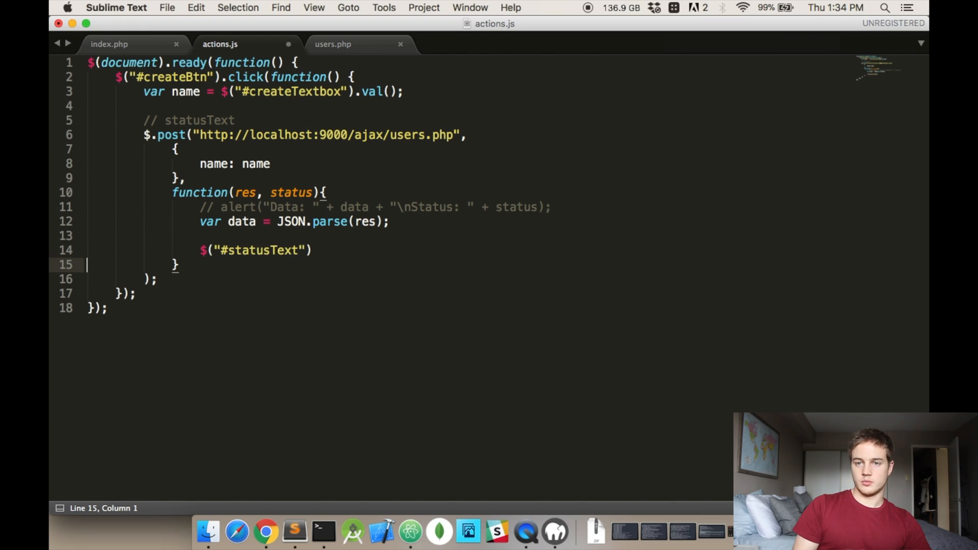
text(.html()
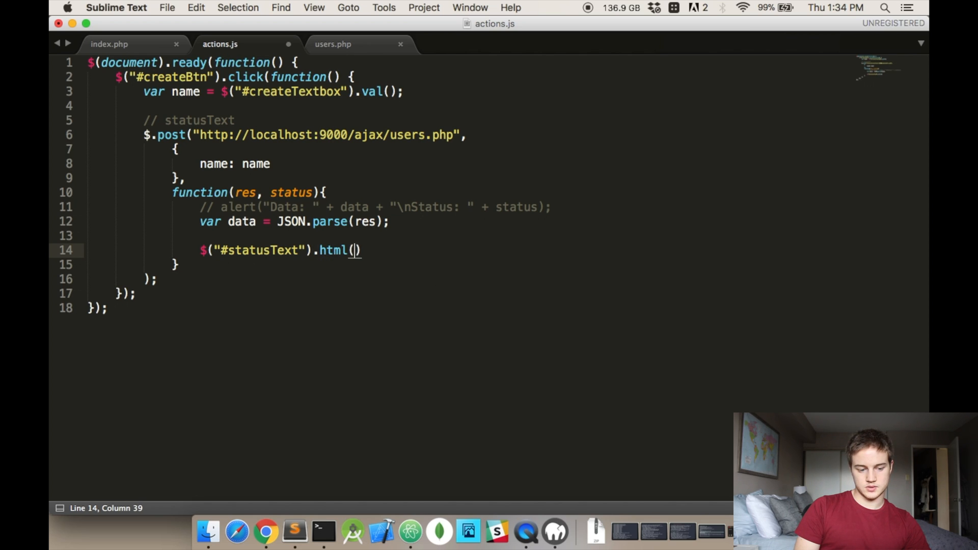
text(data.)
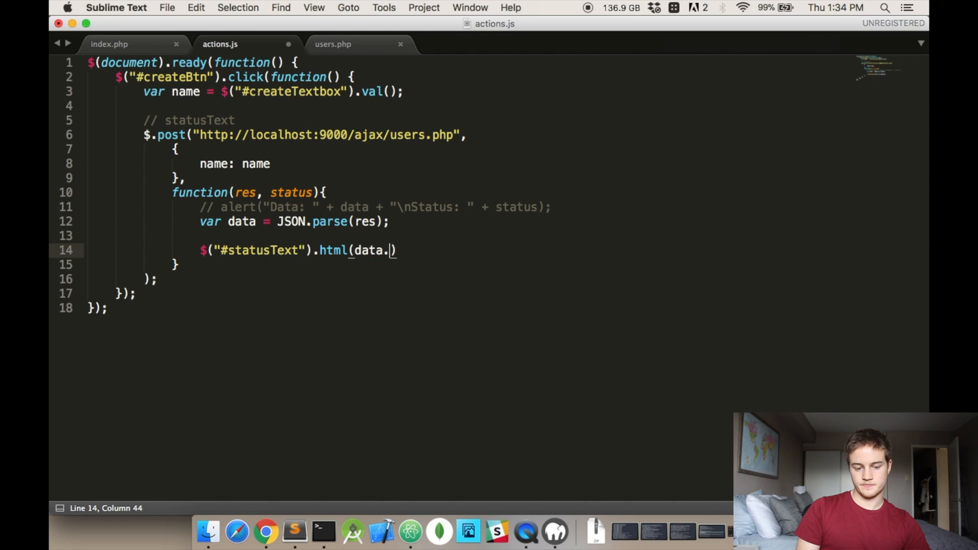
text(message);)
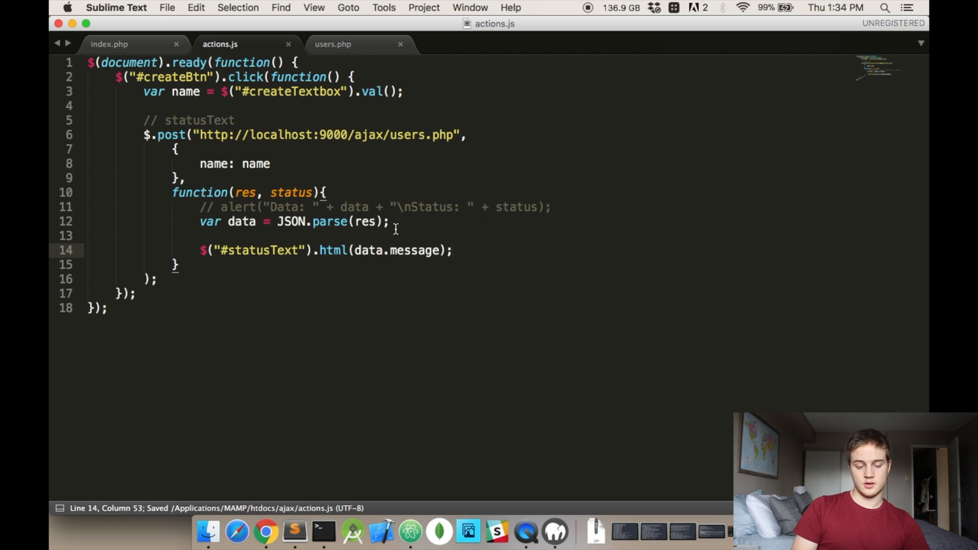
mouse_move(361, 312)
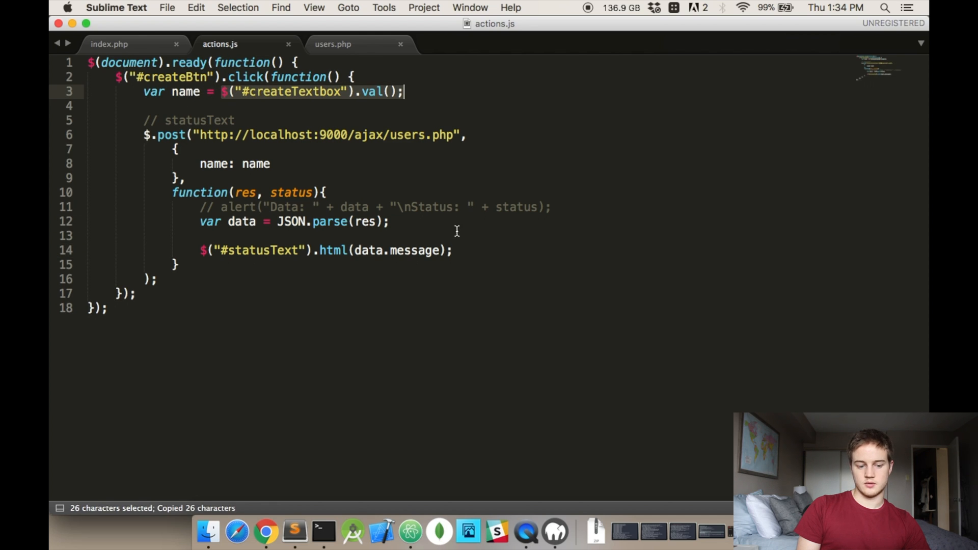
- Clear #createTextbox with val("") inside an if (data.success) block
text($("#createTextbox").val();)
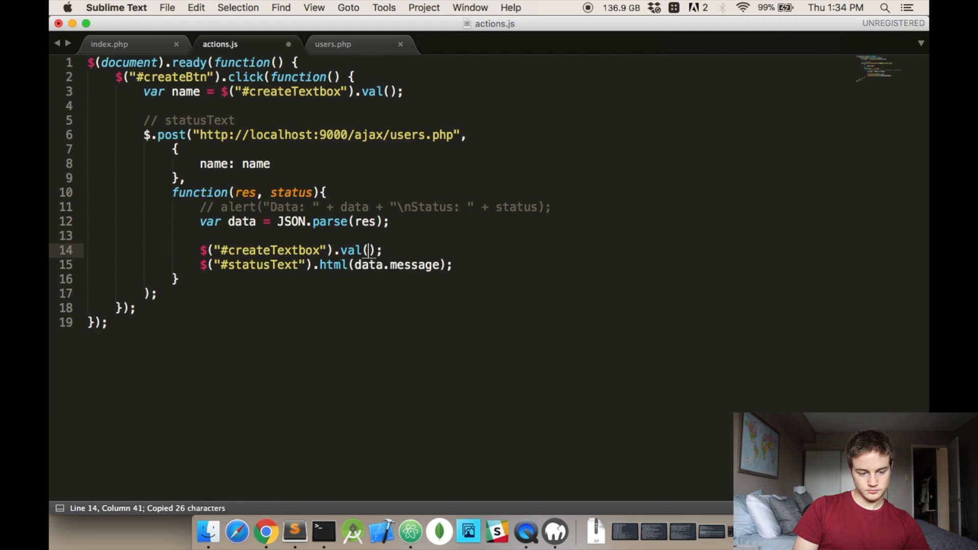
text("")
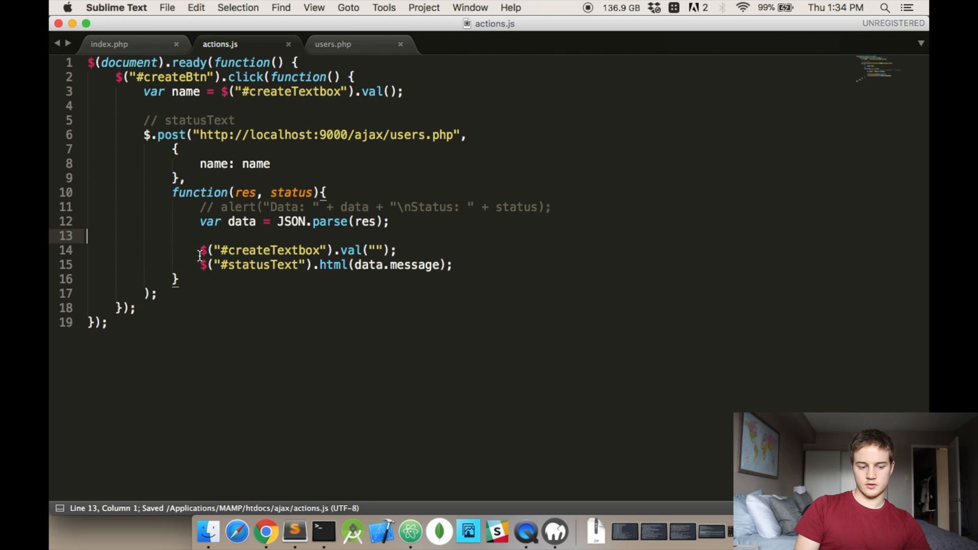
text(if (d)
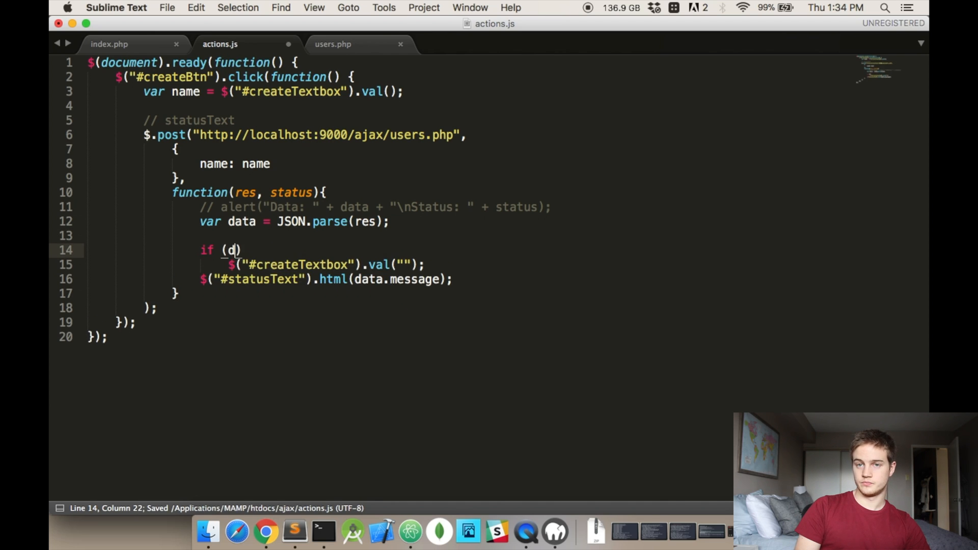
text(ata.success)
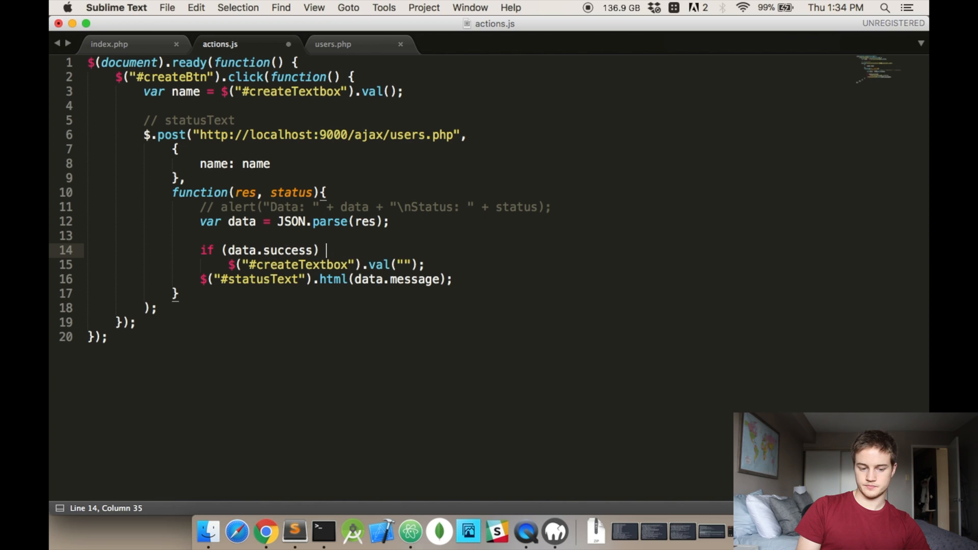
text({)
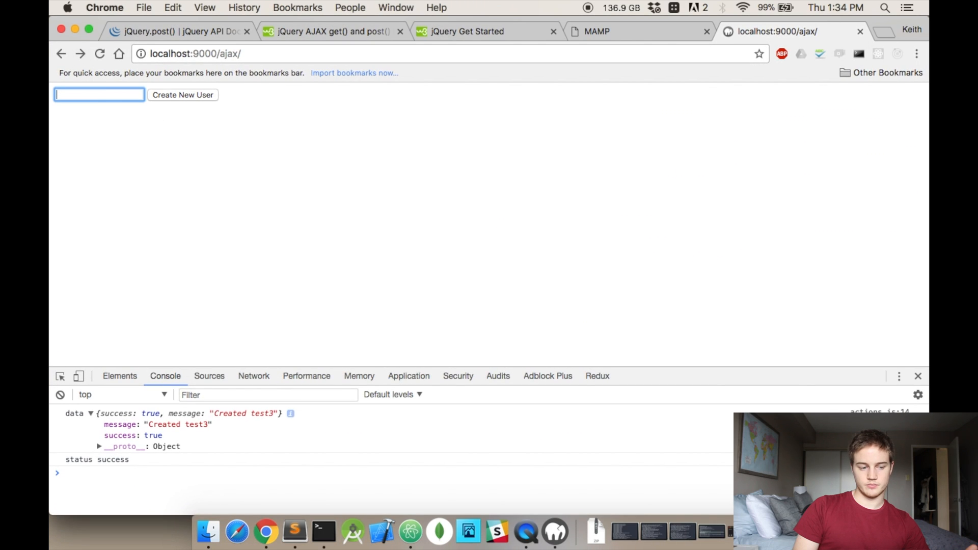
mouse_move(131, 140)
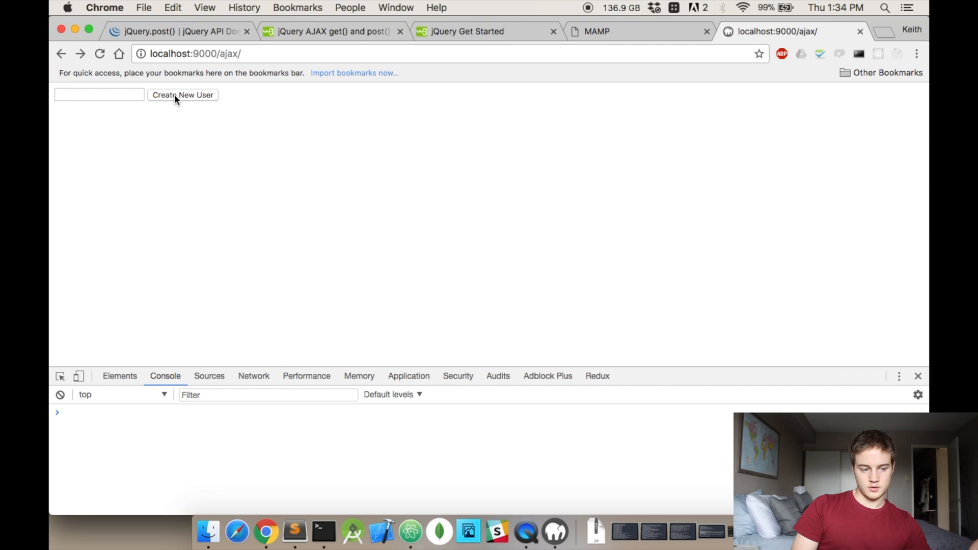
- Submit an empty name for 'Error: No name', then create user 'Test'
click(183, 95)
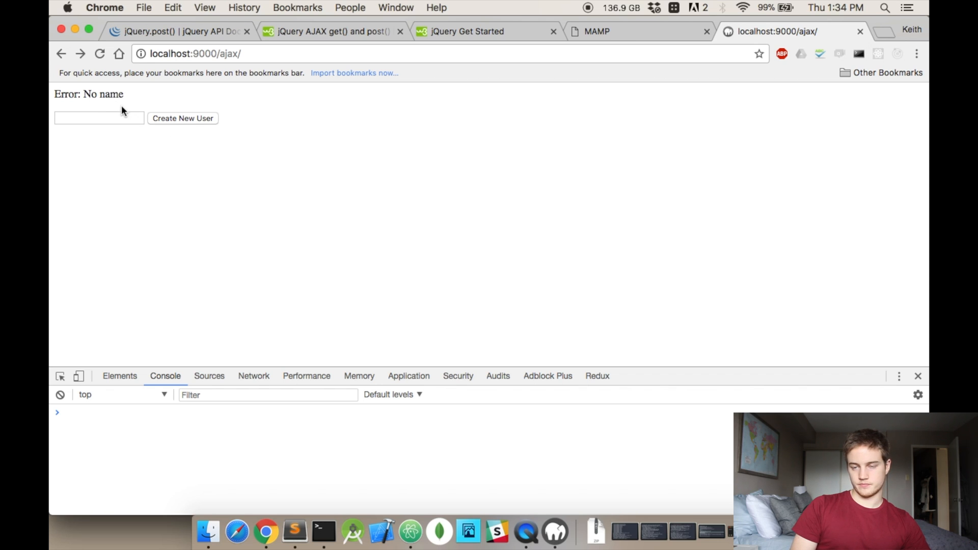
click(98, 118)
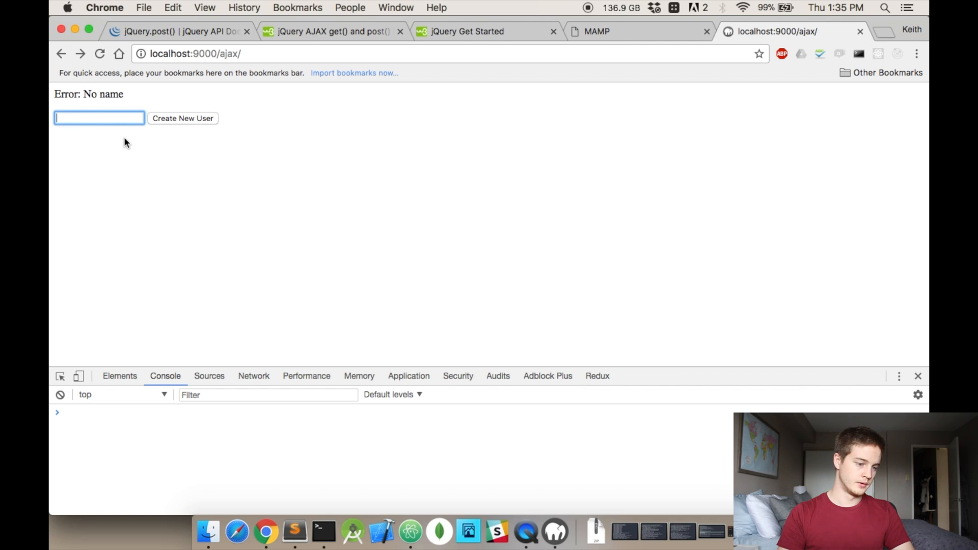
text(Test)
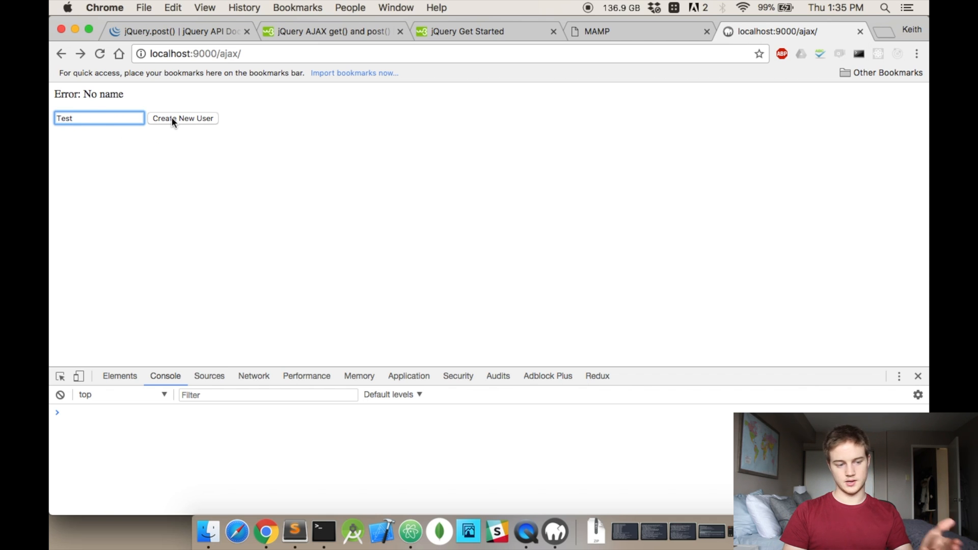
click(182, 118)
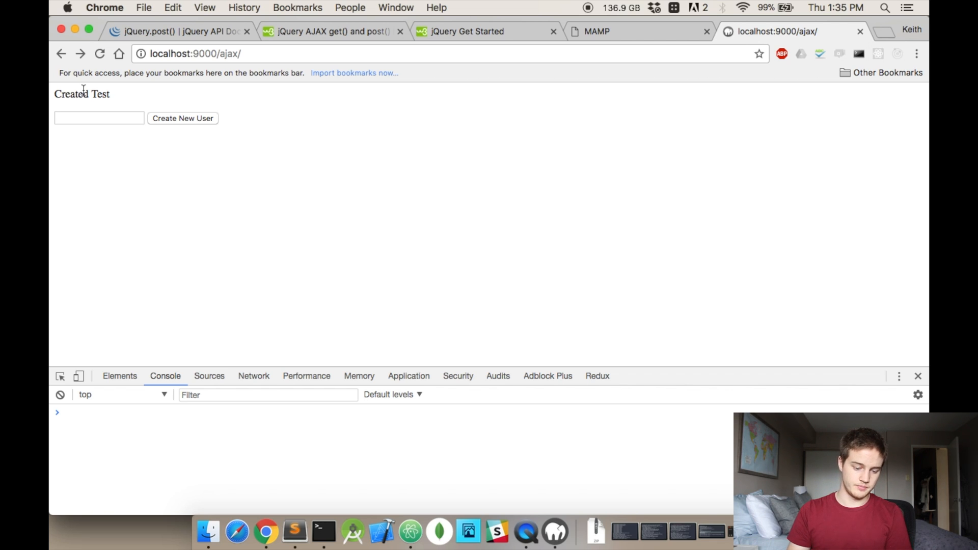
mouse_move(190, 116)
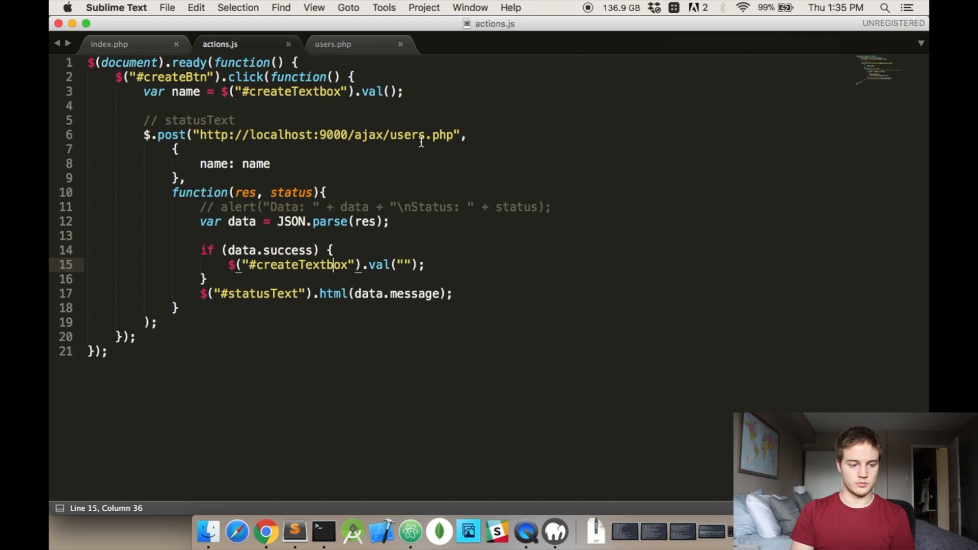
- Change users.php to read $_GET['name'], then review actions.js
click(333, 44)
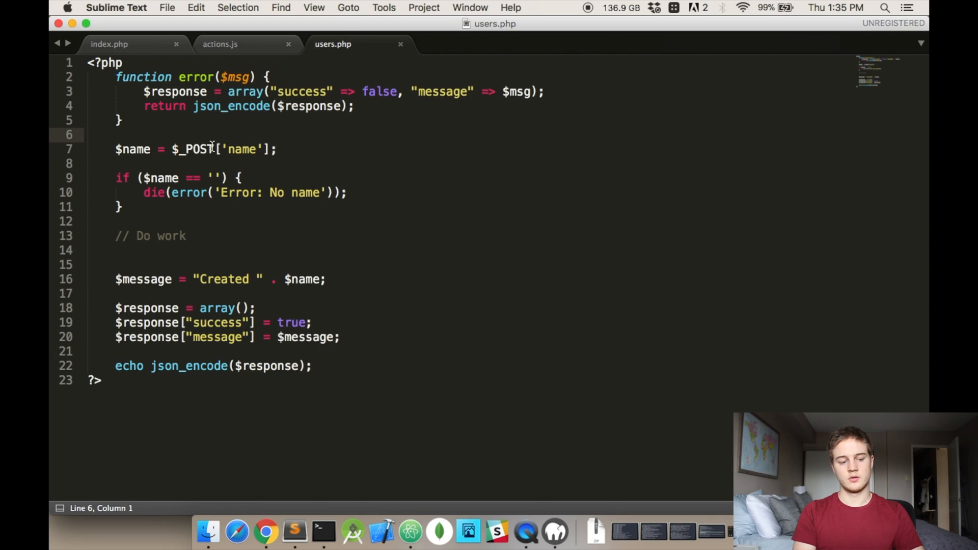
text(_GET)
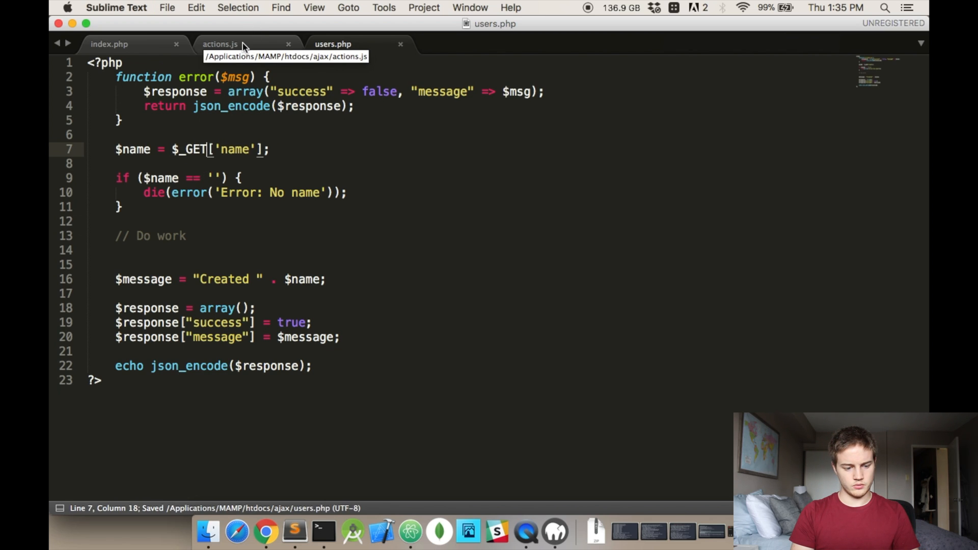
click(219, 44)
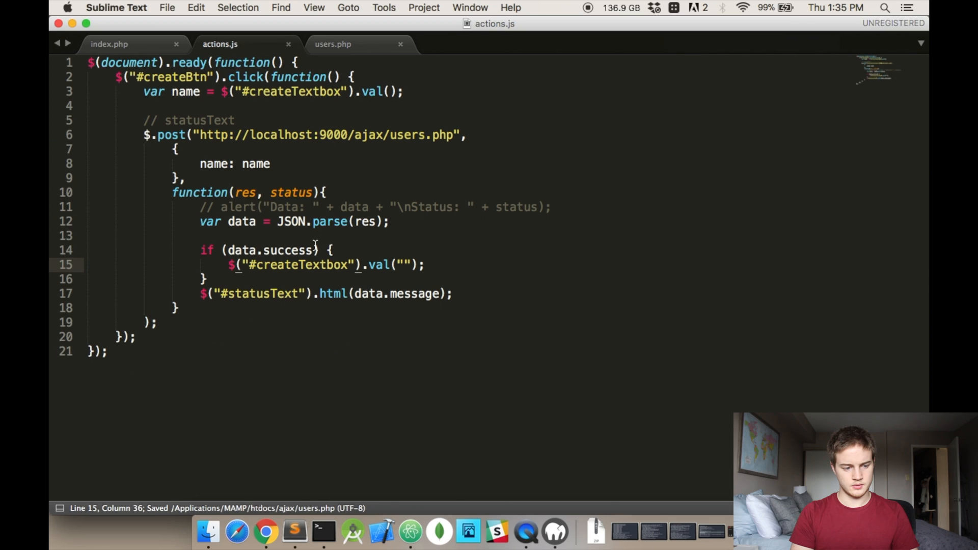
click(265, 532)
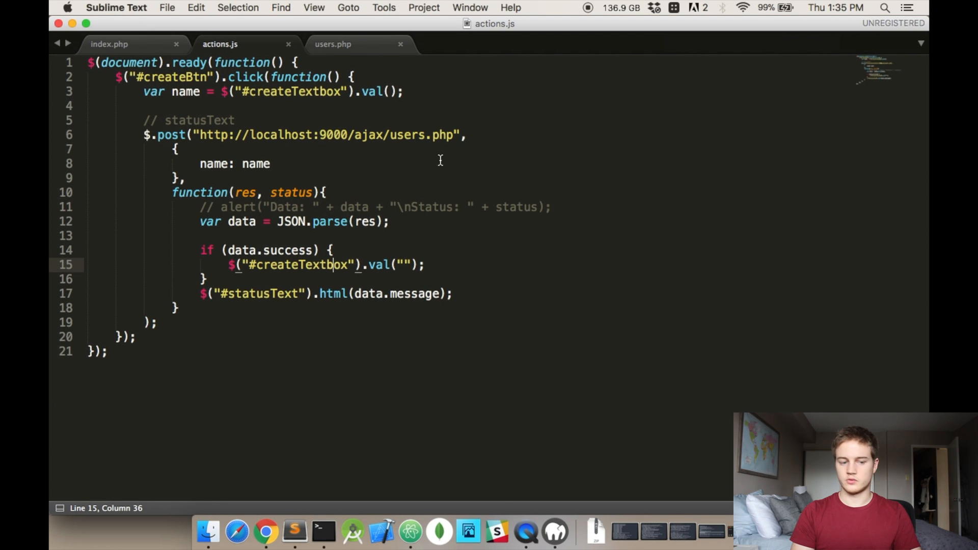
click(333, 44)
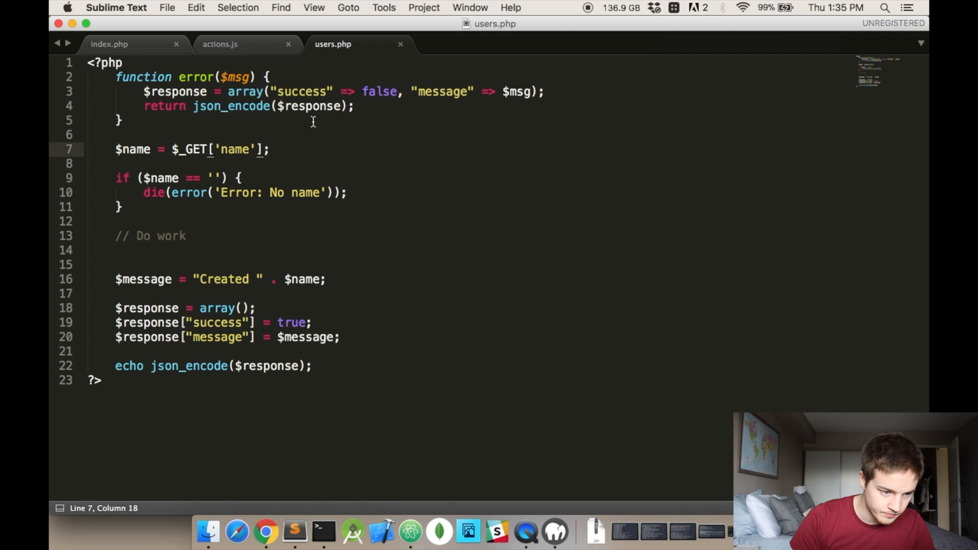
mouse_move(219, 44)
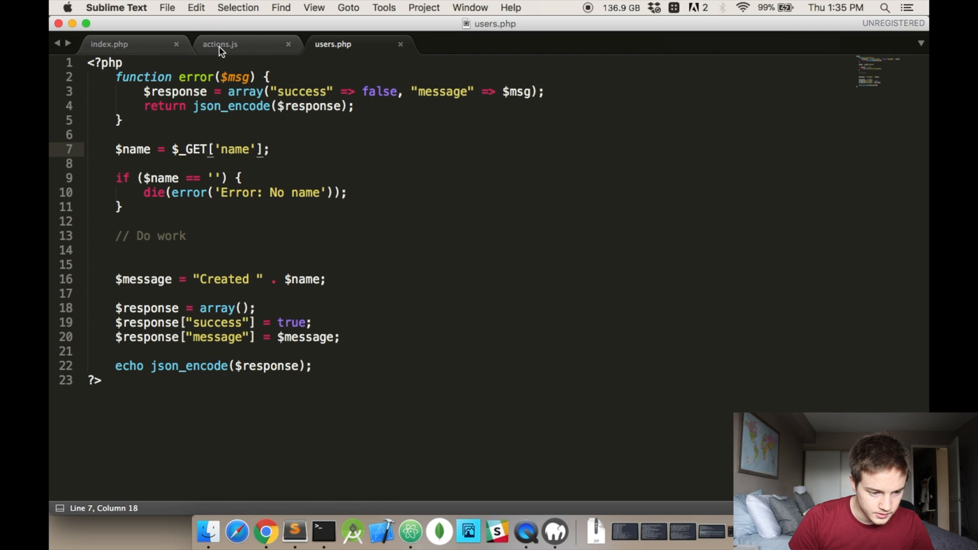
click(220, 44)
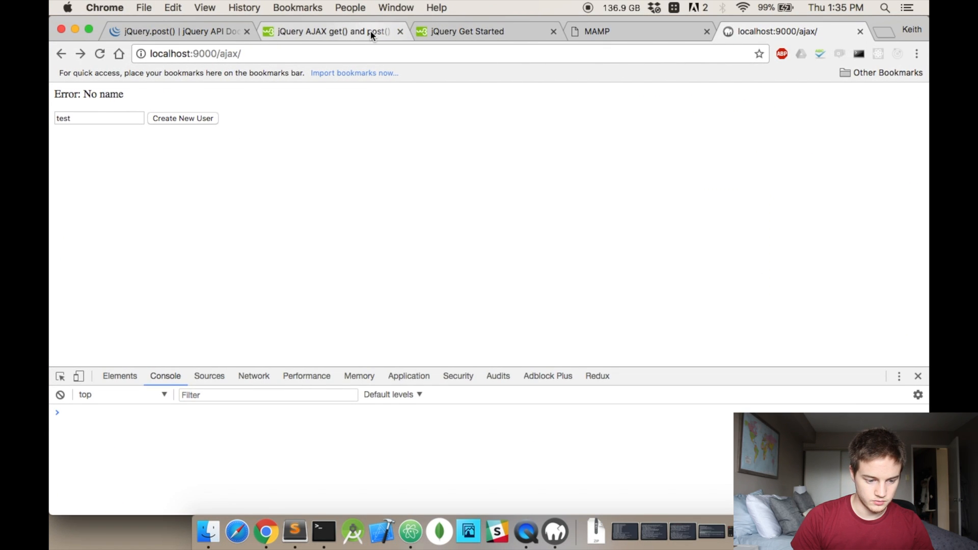
- Review the w3schools jQuery get() reference, then return to the demo page
click(331, 31)
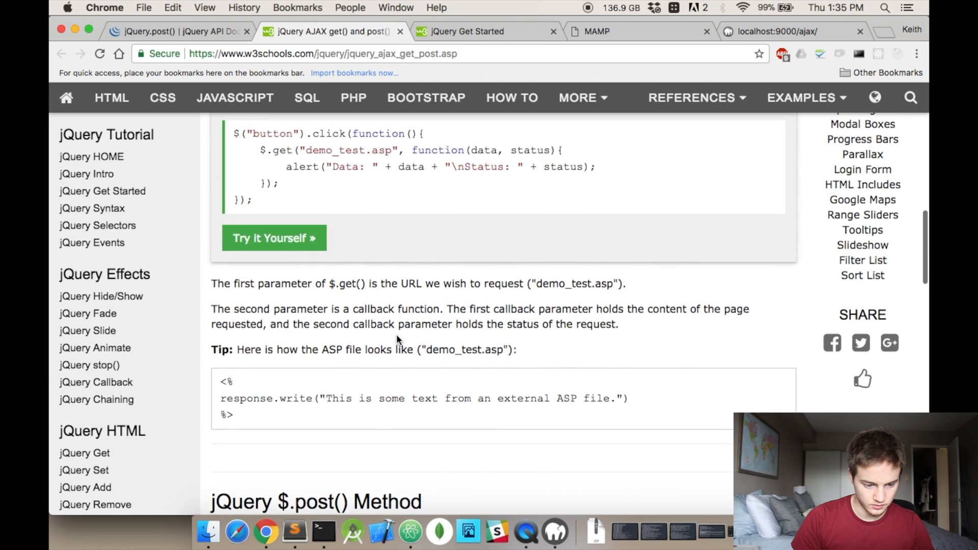
scroll(down, 3)
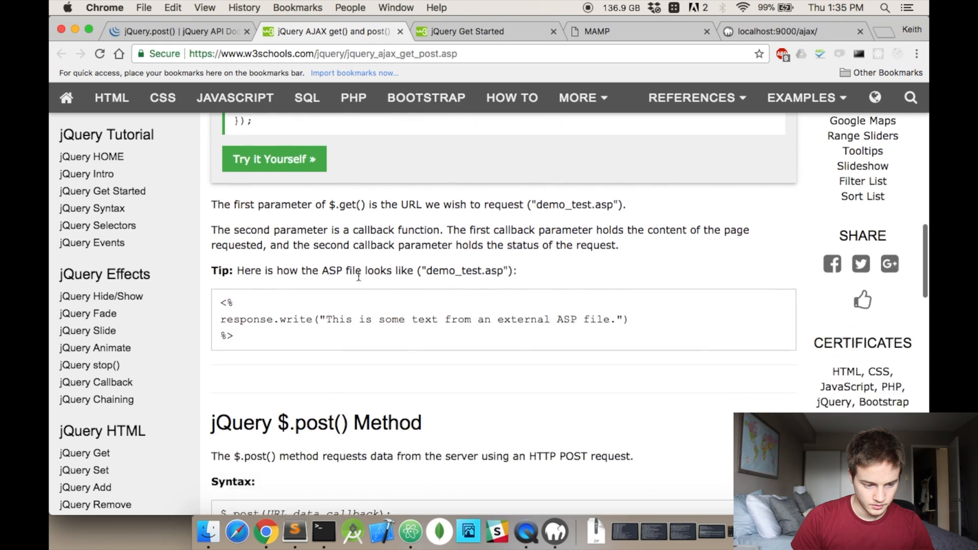
click(294, 531)
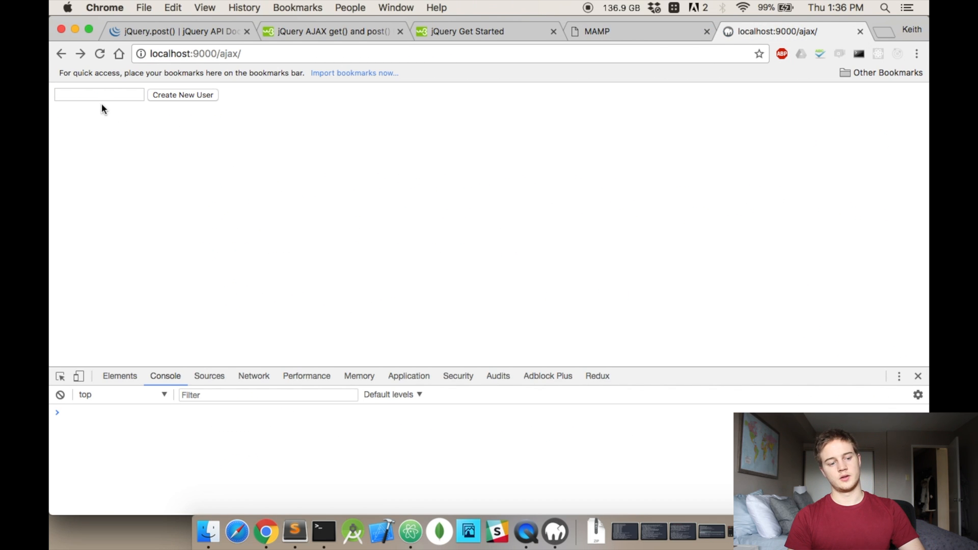
- Submit the name 'test' twice, getting 'Created test' and an emptied textbox
text(test)
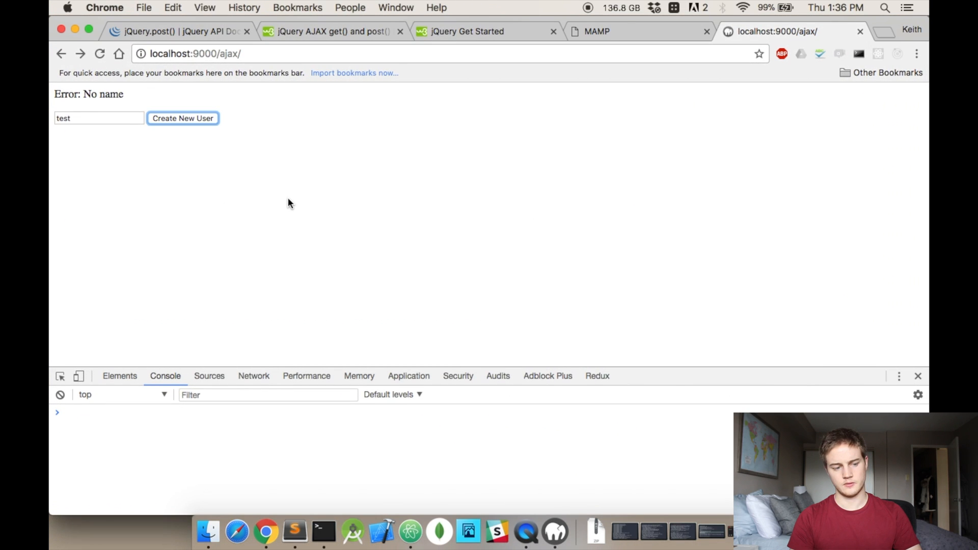
click(182, 117)
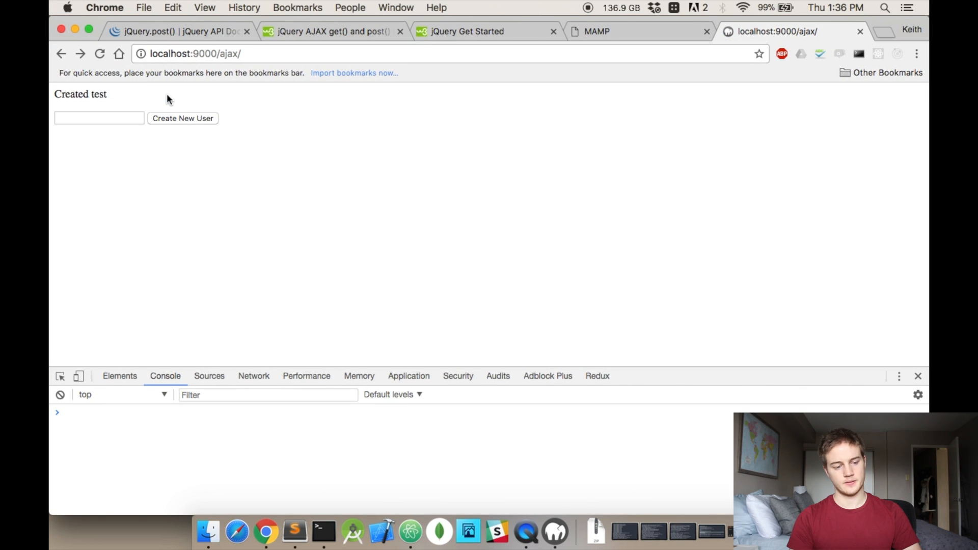
click(99, 99)
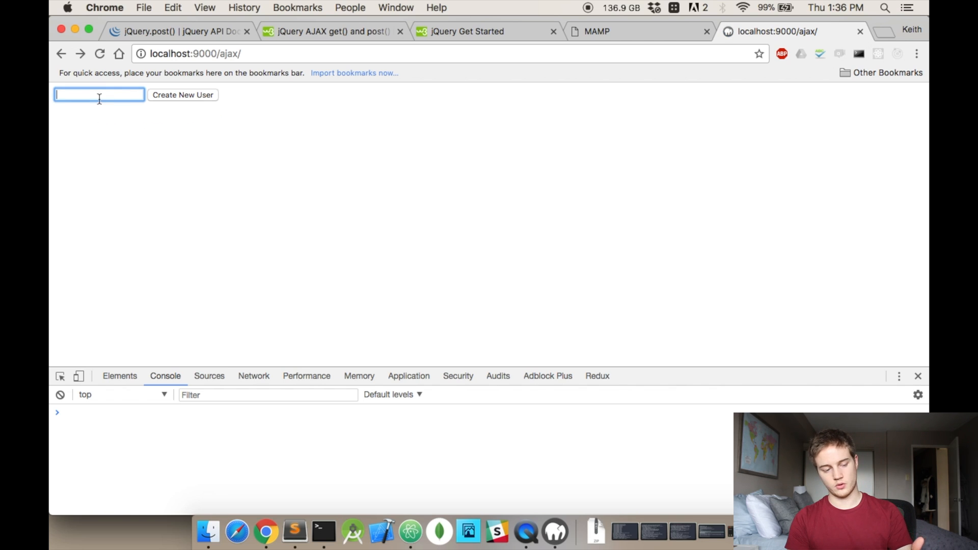
text(test)
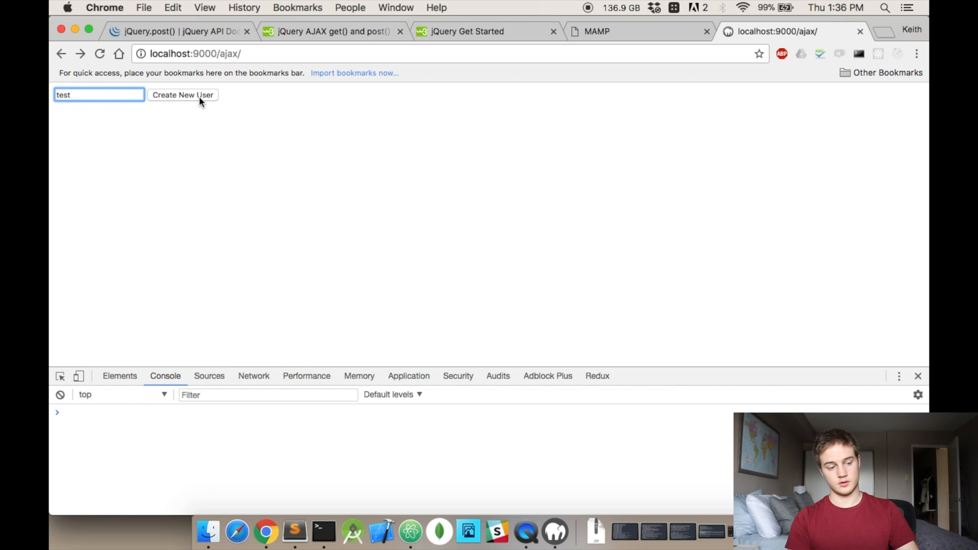
click(182, 95)
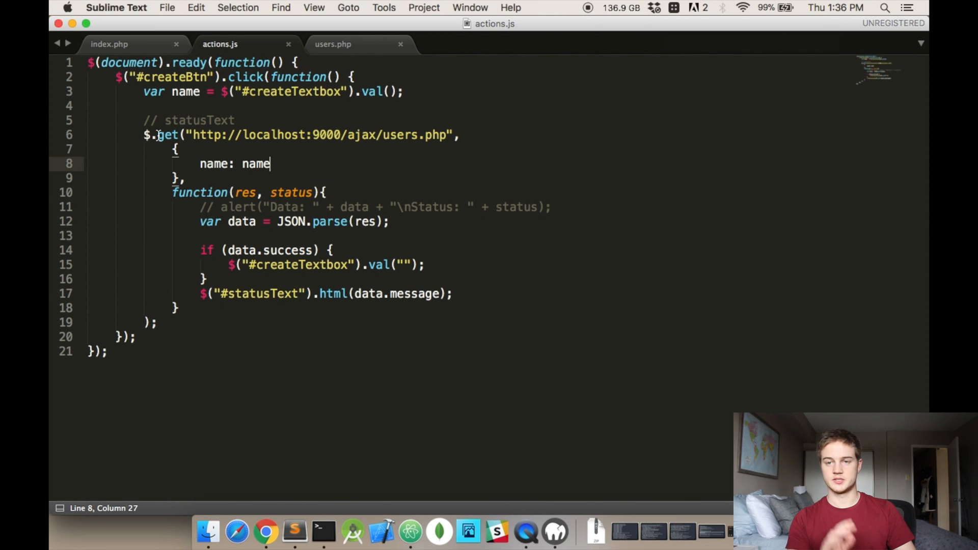
- Highlight get in the $.get call, then show users.php reading $_GET
double_click(167, 134)
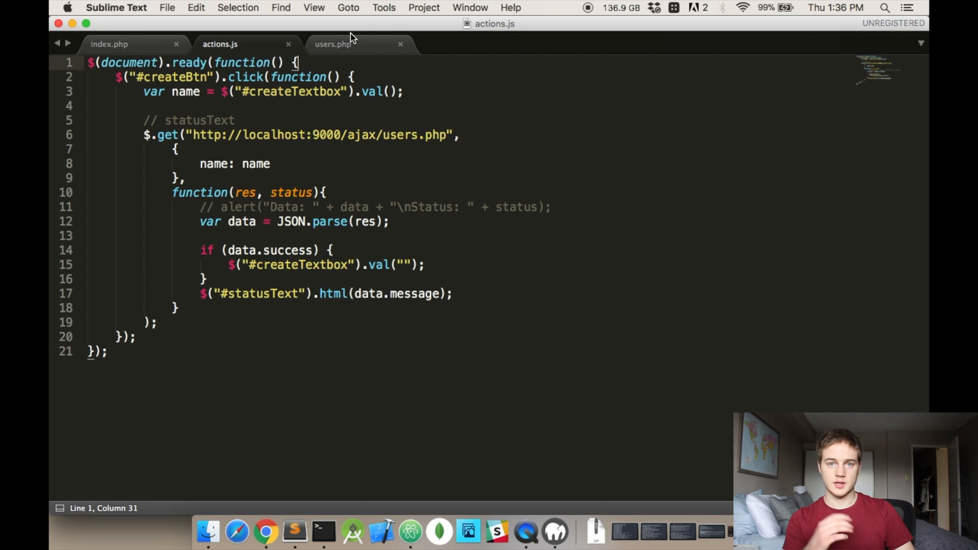
click(332, 43)
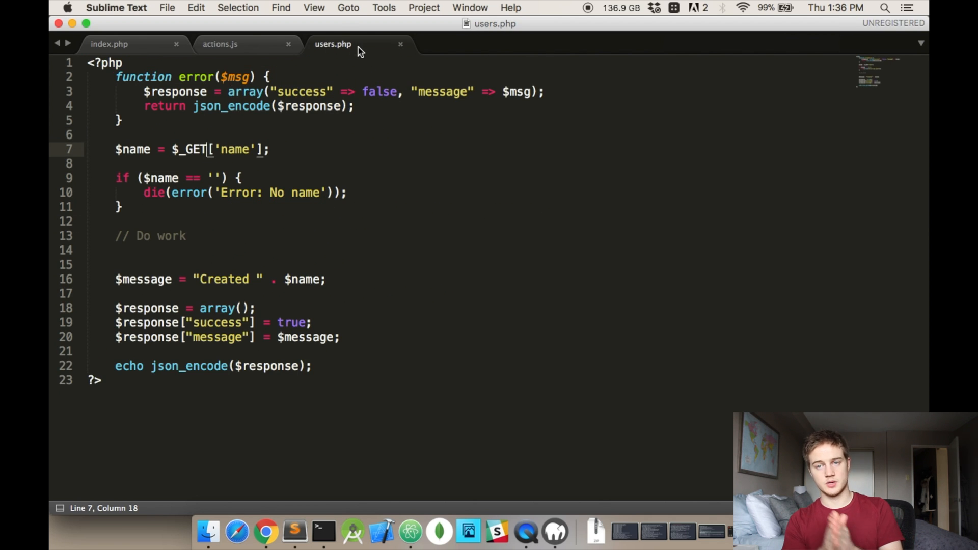